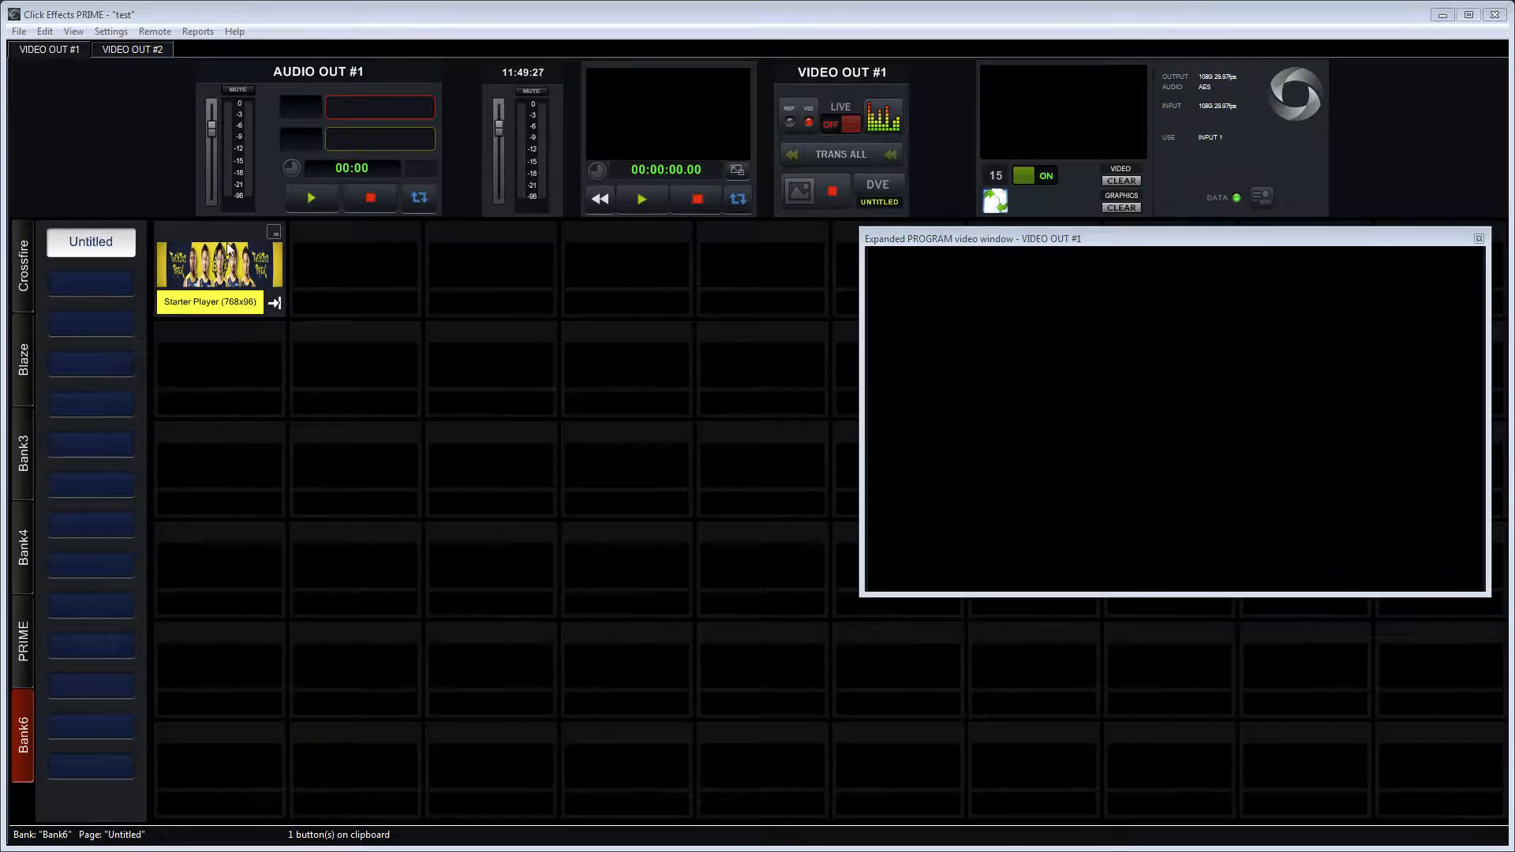
mouse_move(232, 232)
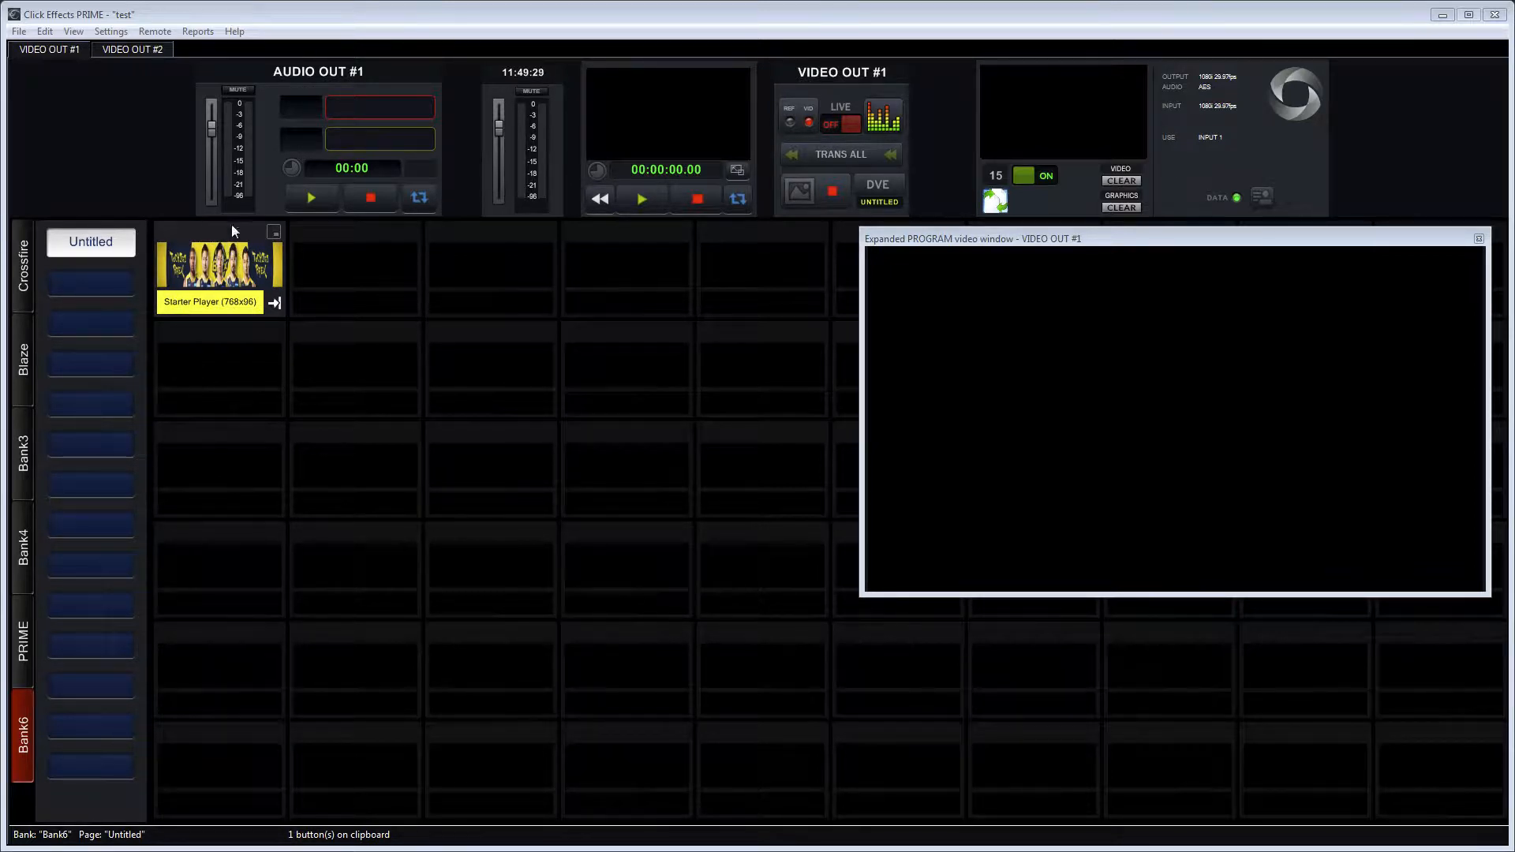
Show the empty Workflow Actions window from Settings and move it to the lower left.
click(72, 32)
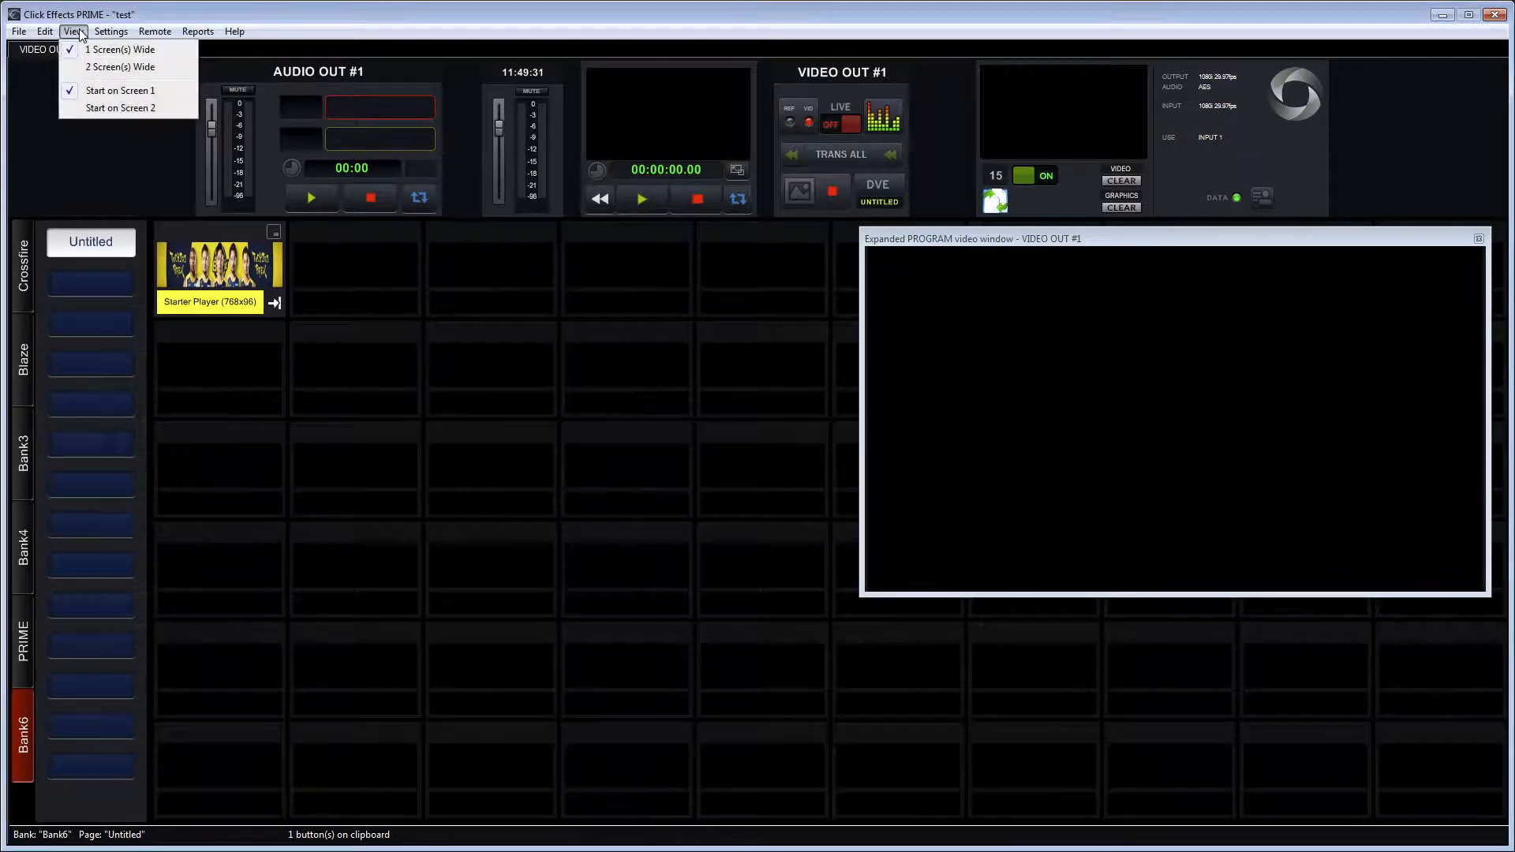
click(118, 33)
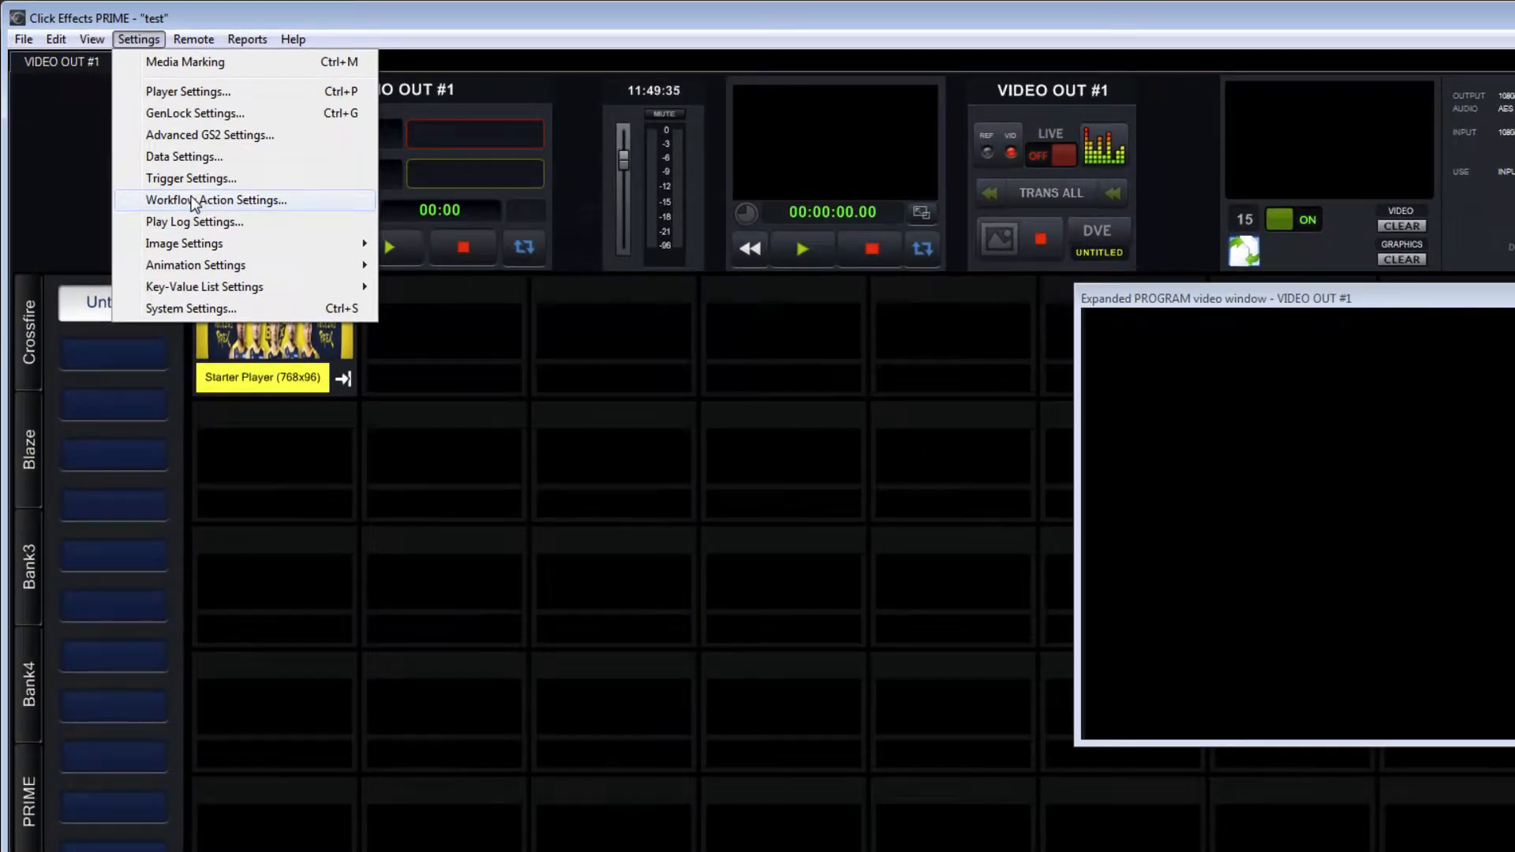
click(216, 200)
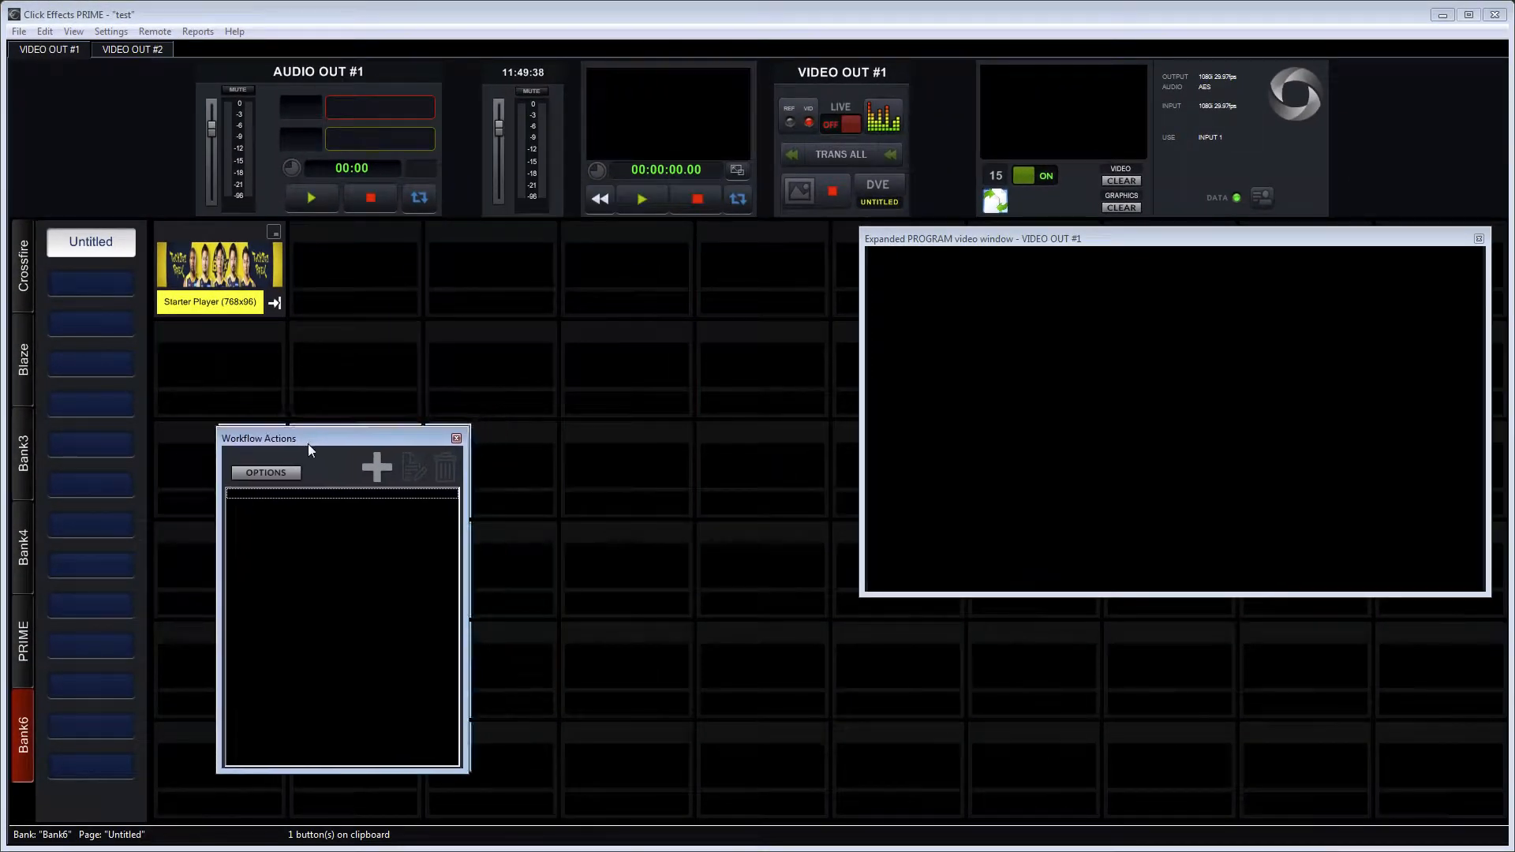
drag(290, 437, 240, 471)
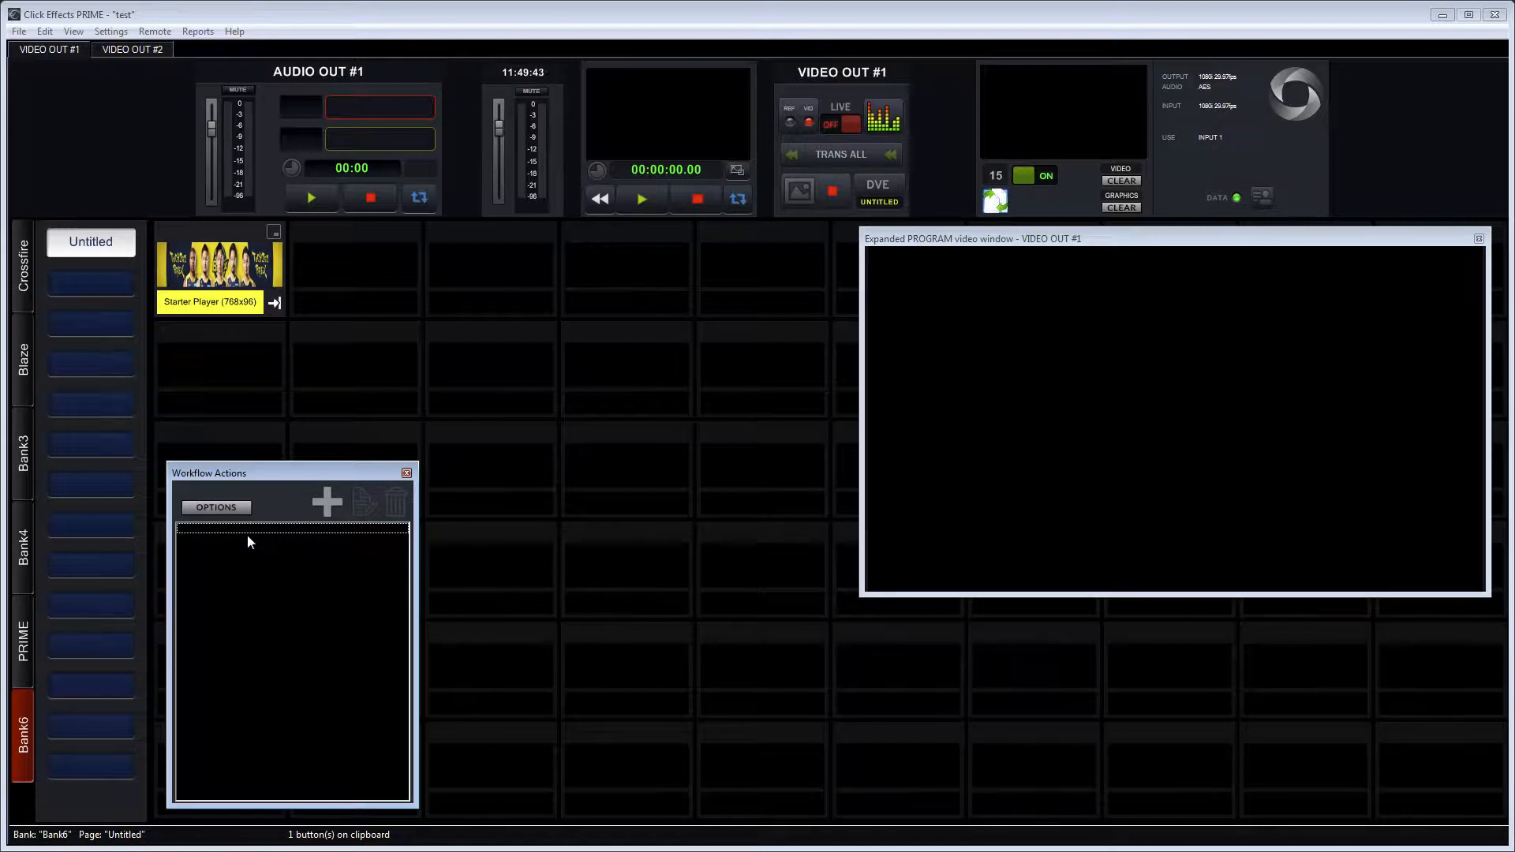
mouse_move(221, 265)
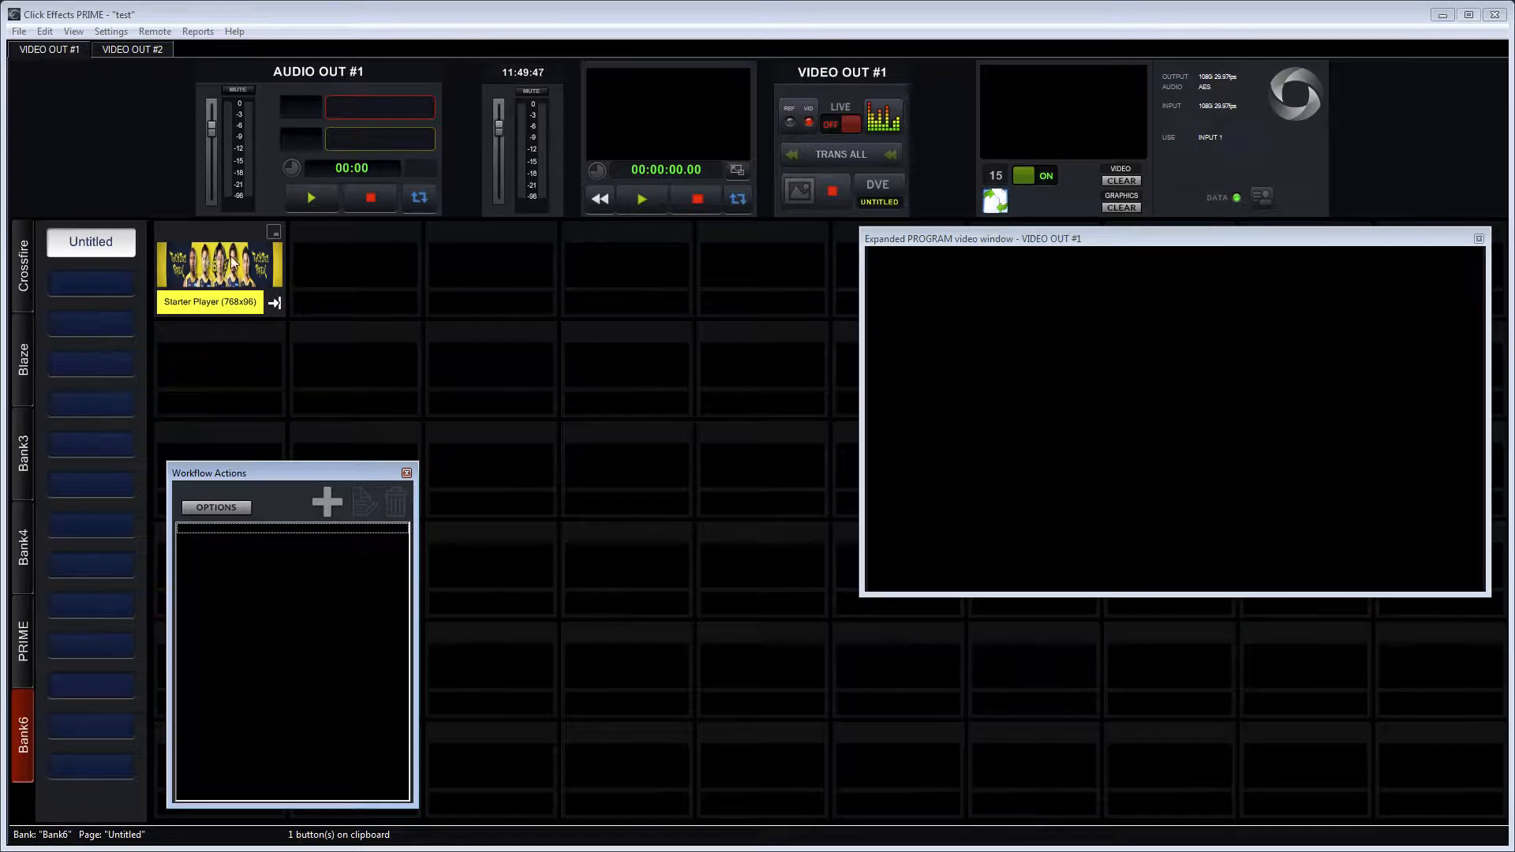
Edit the Starter Player scene and bring up its Scene Action Control window.
right_click(217, 265)
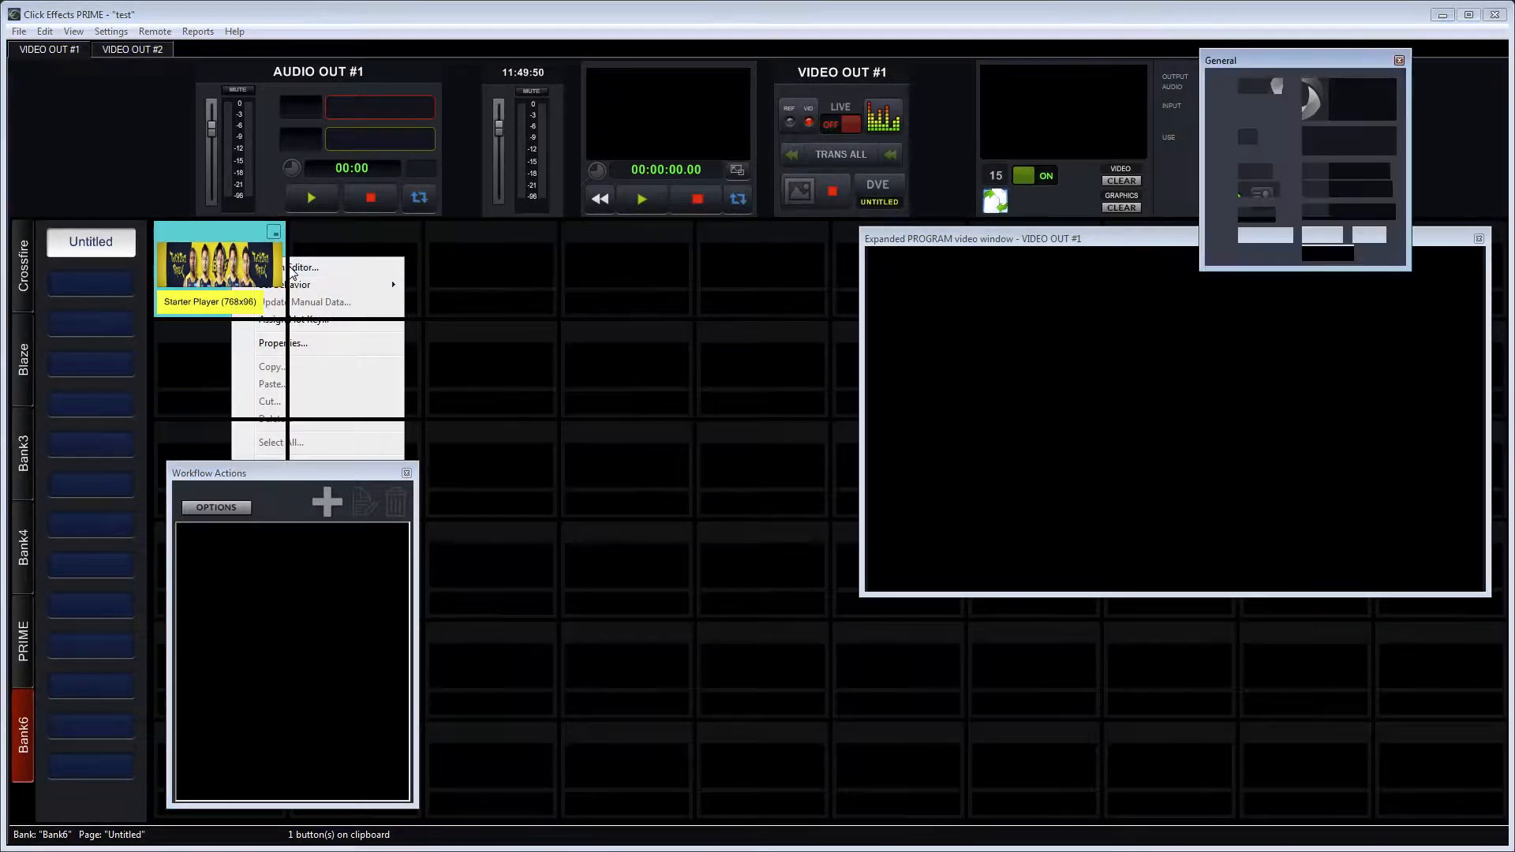
click(303, 268)
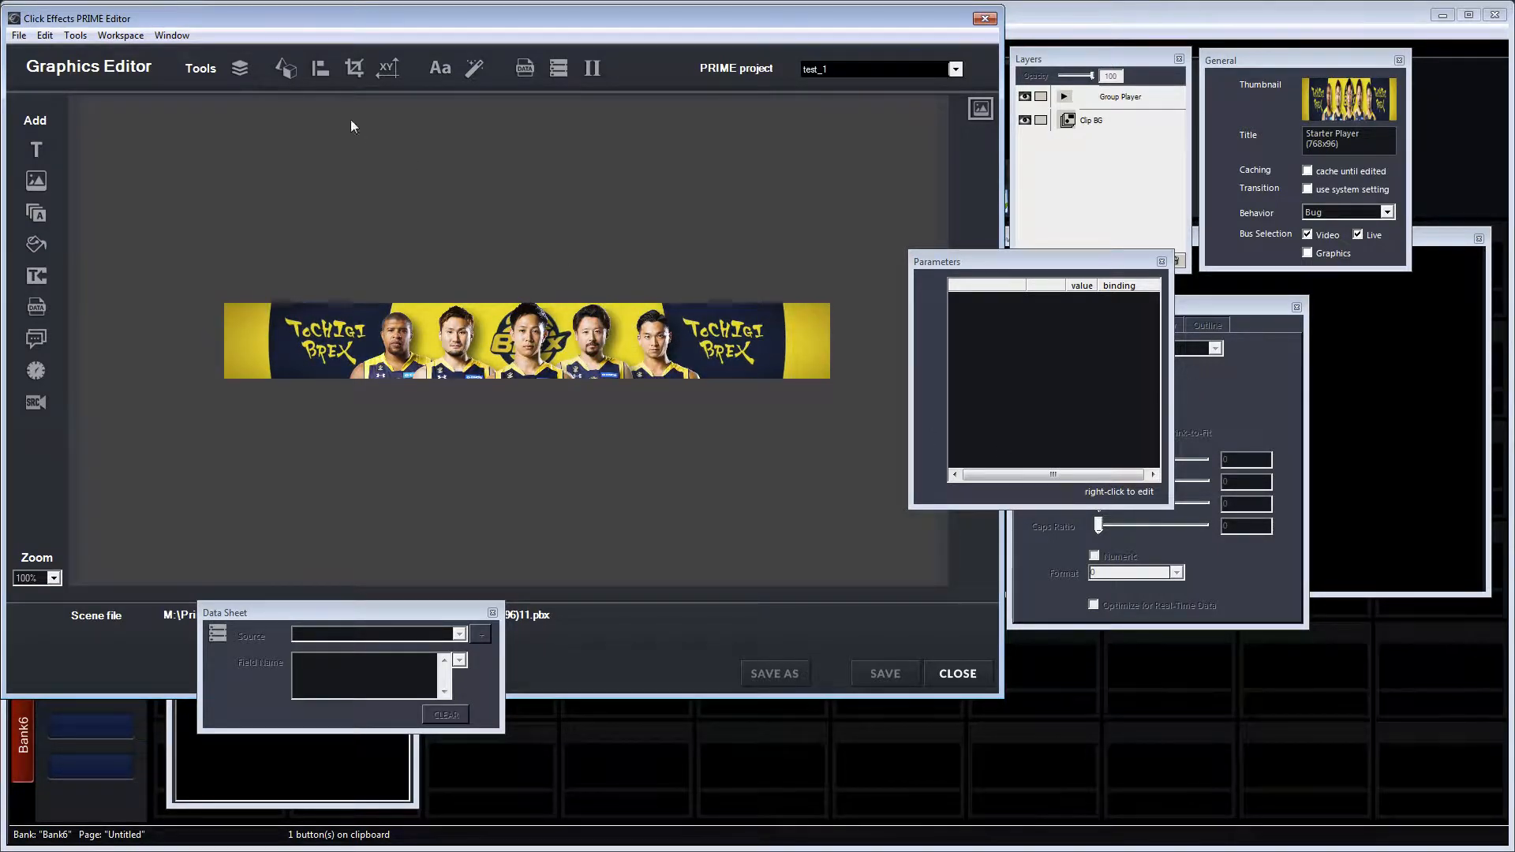
click(172, 34)
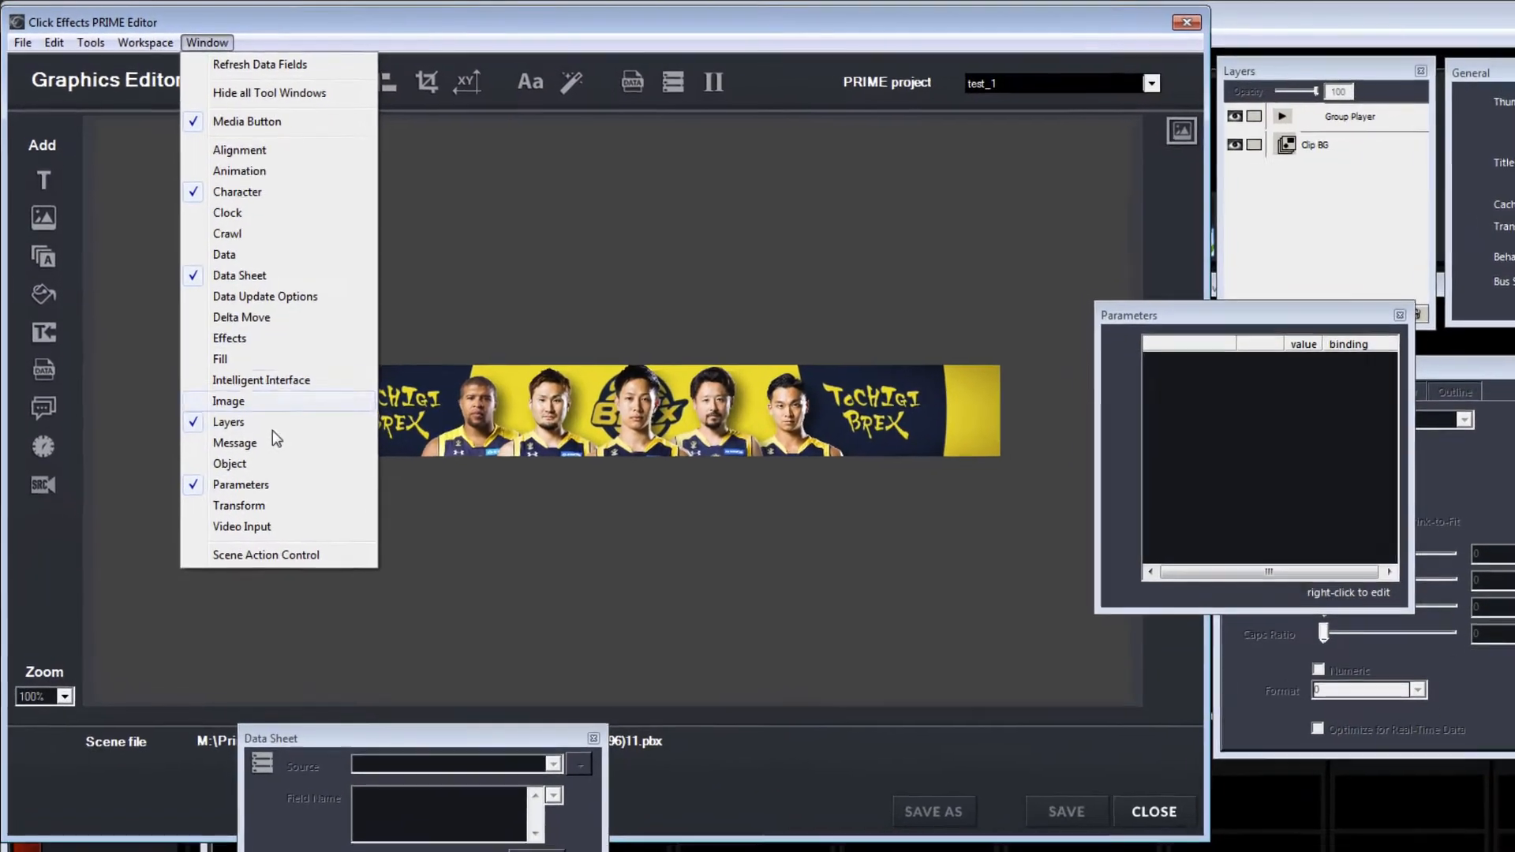
click(265, 554)
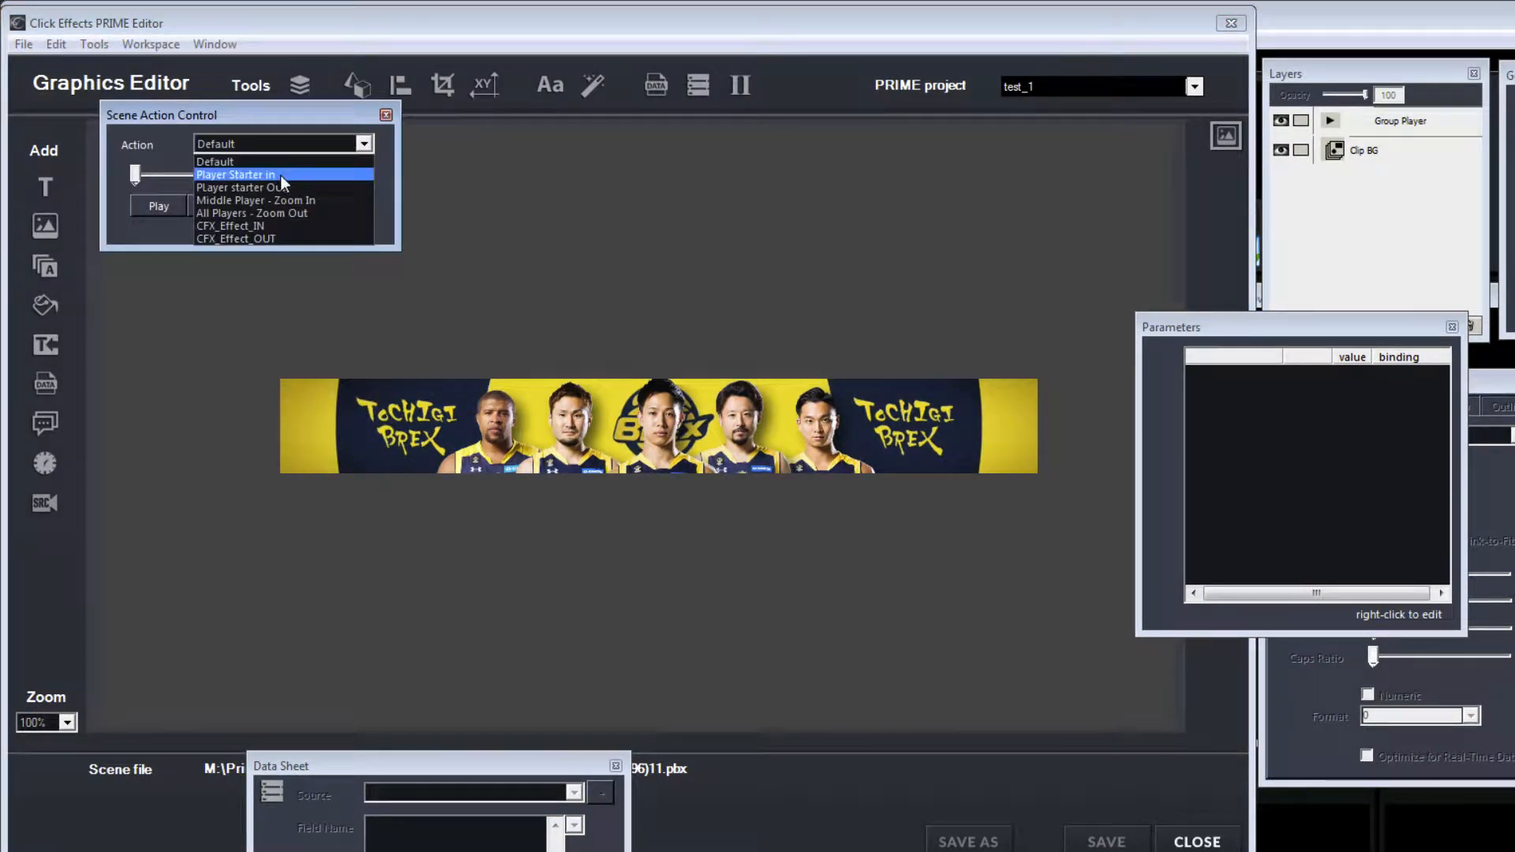
mouse_move(284, 188)
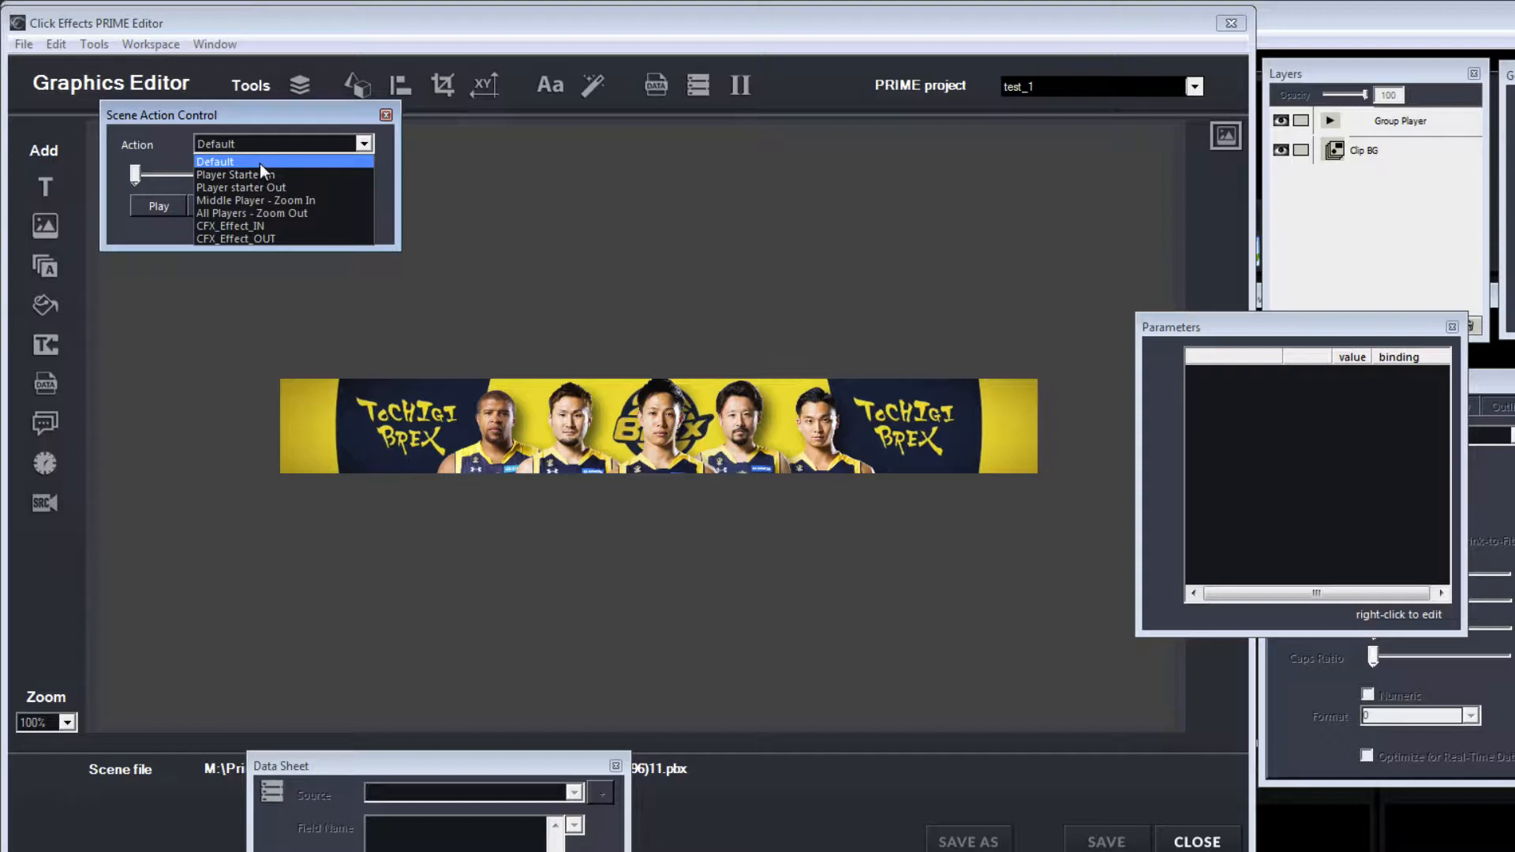
Preview the Middle Player - Zoom In and All Players - Zoom Out scene actions.
click(256, 201)
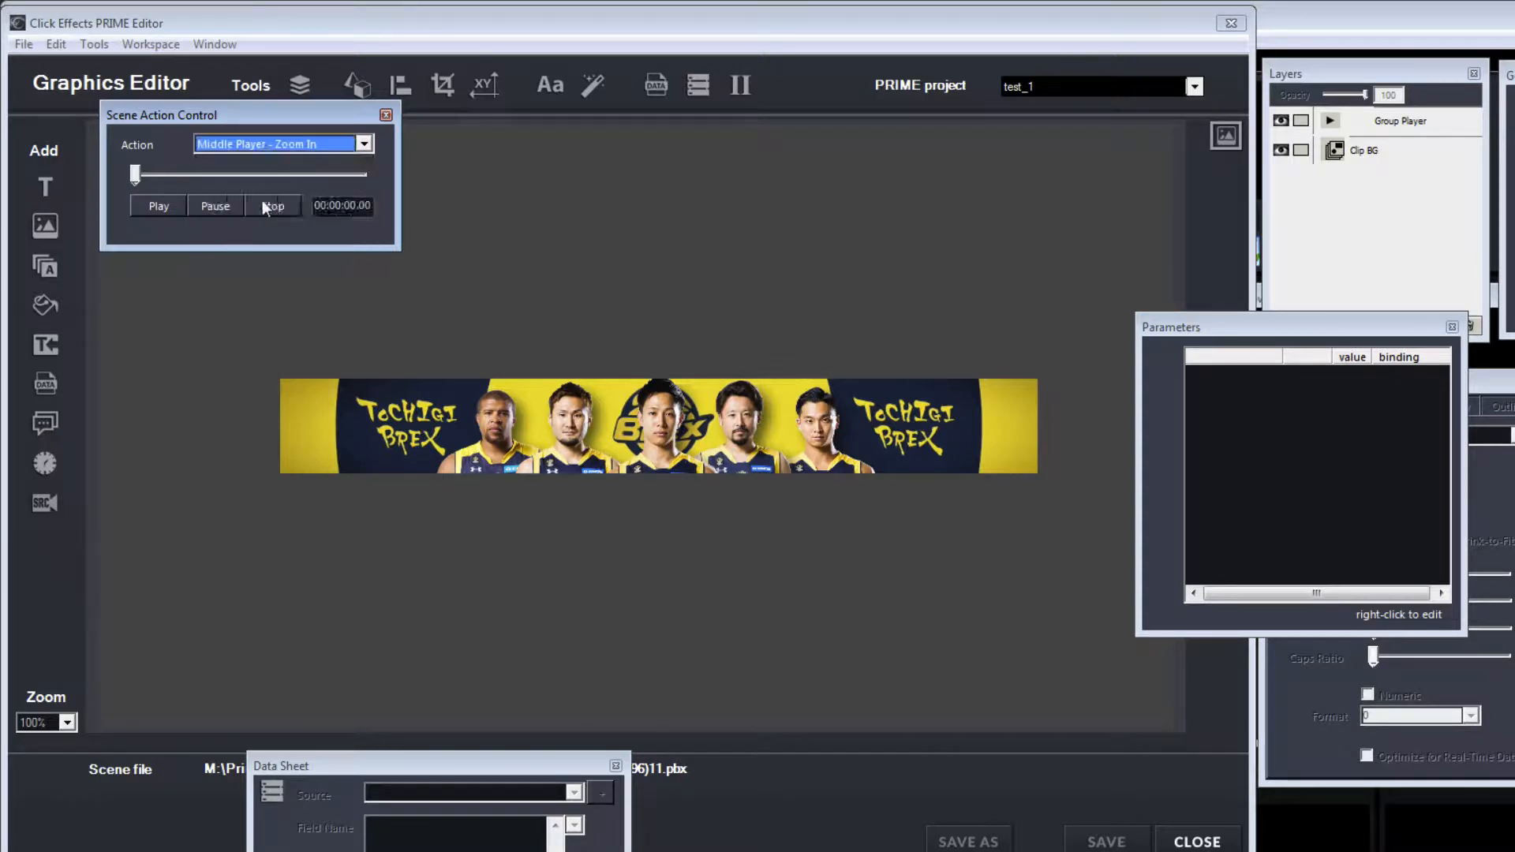
click(157, 205)
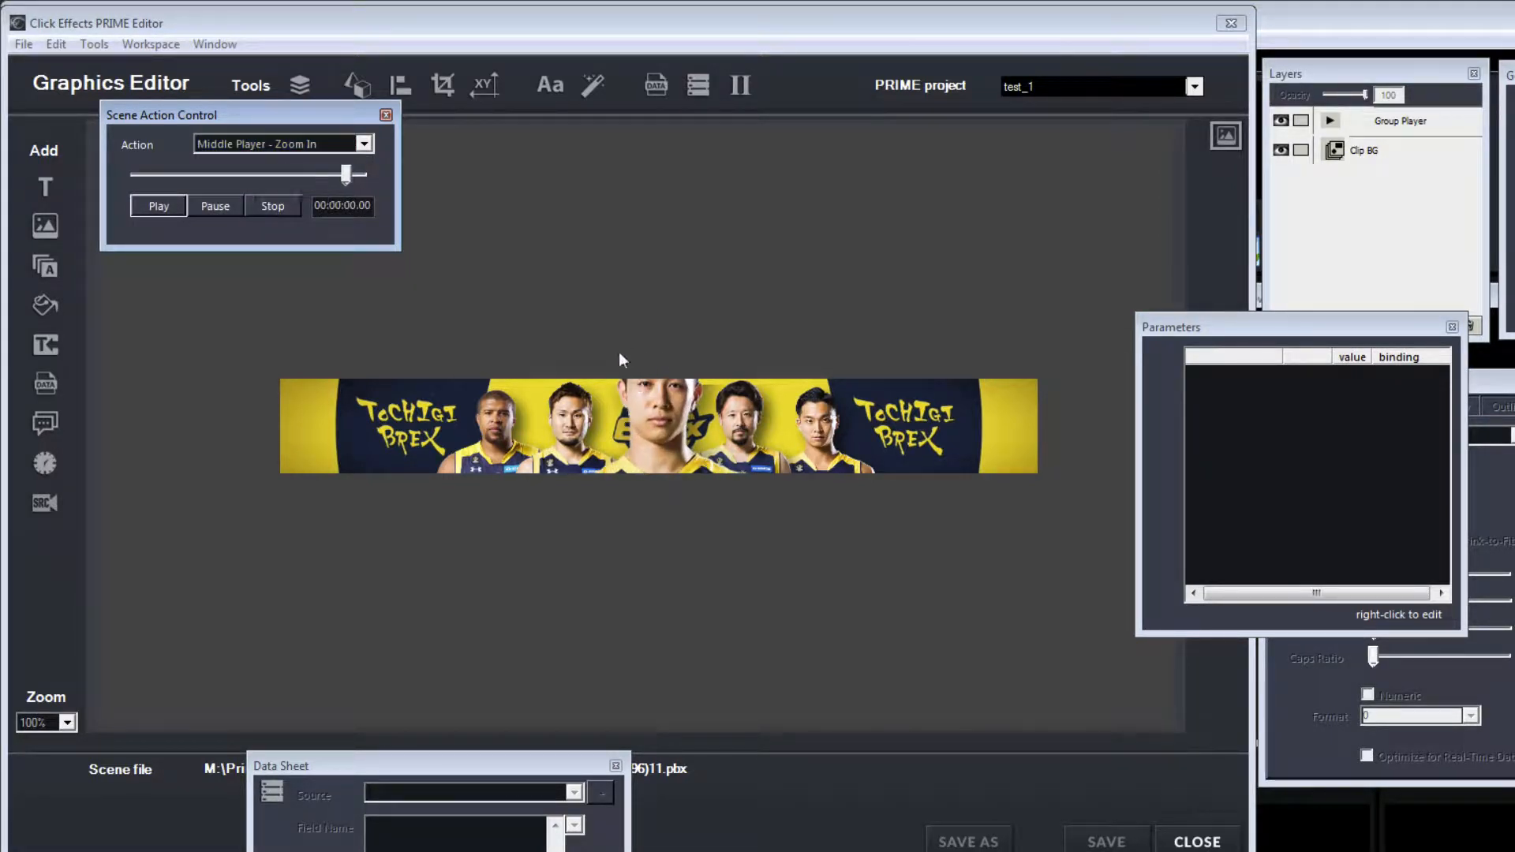
drag(347, 174, 360, 174)
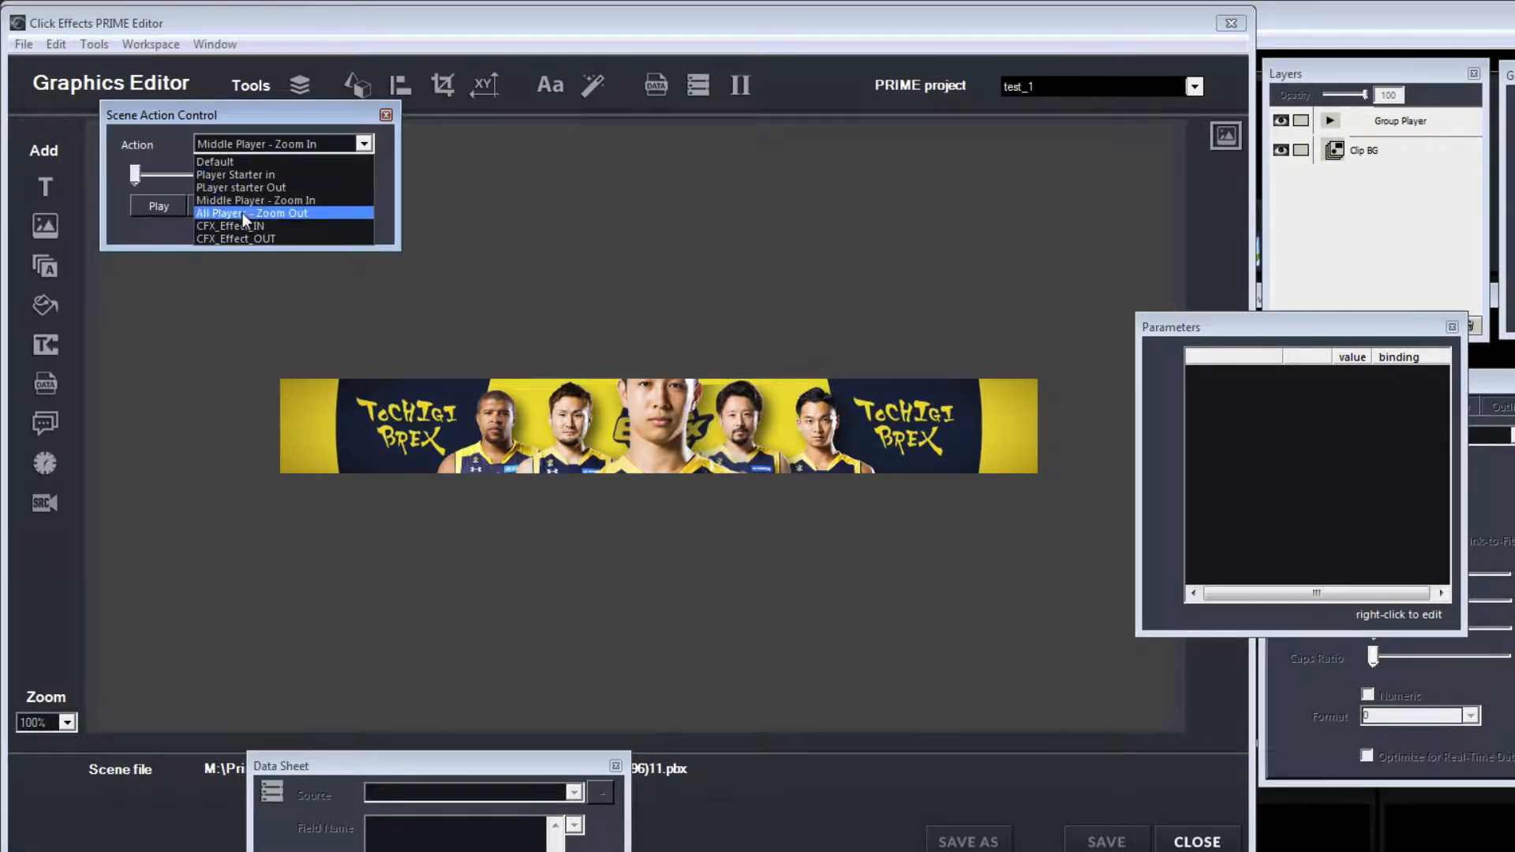
click(251, 213)
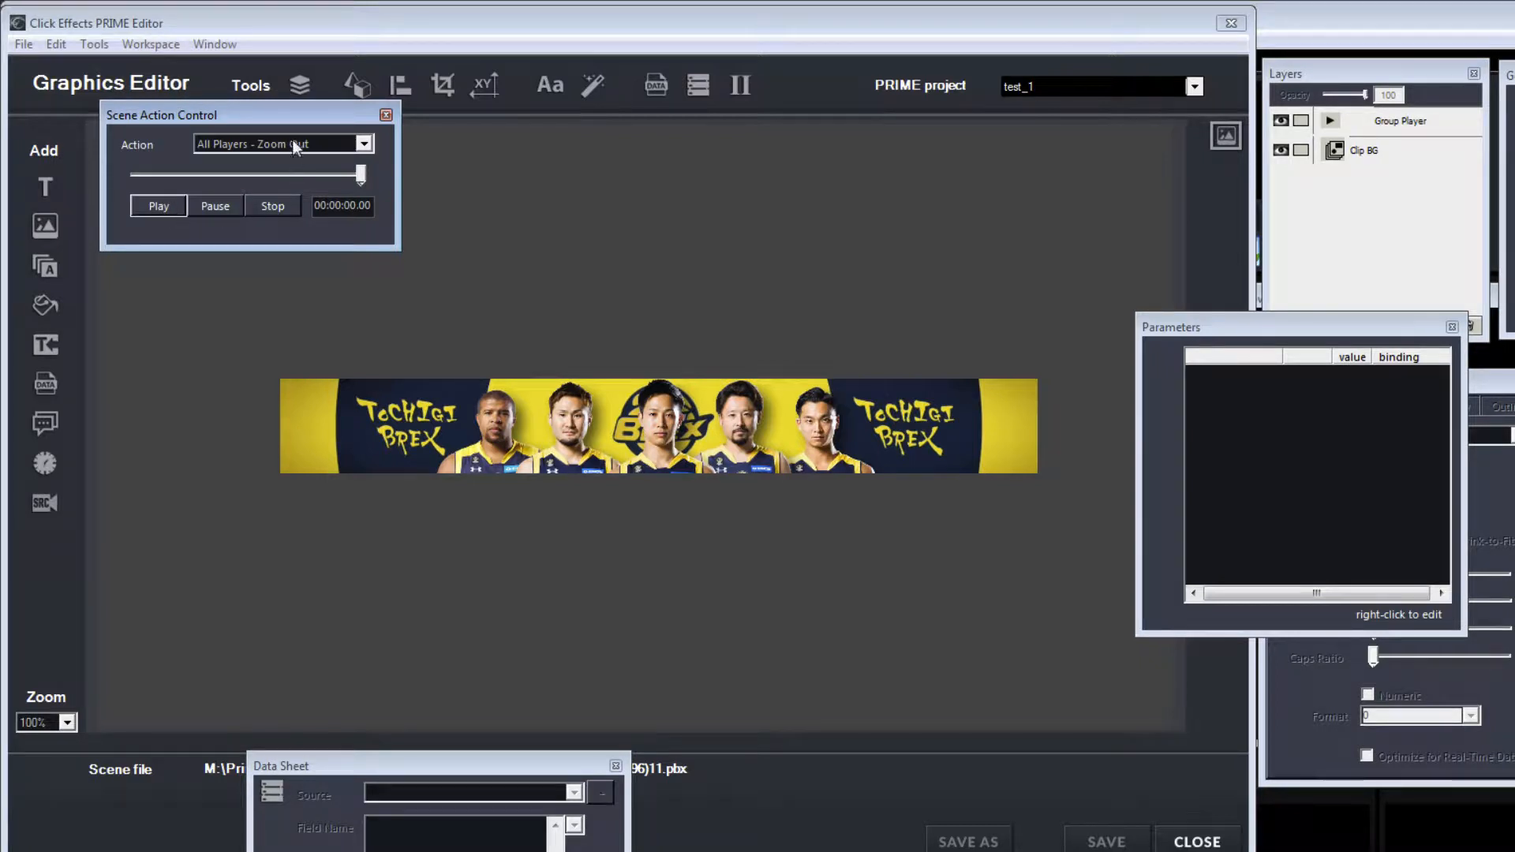
click(363, 144)
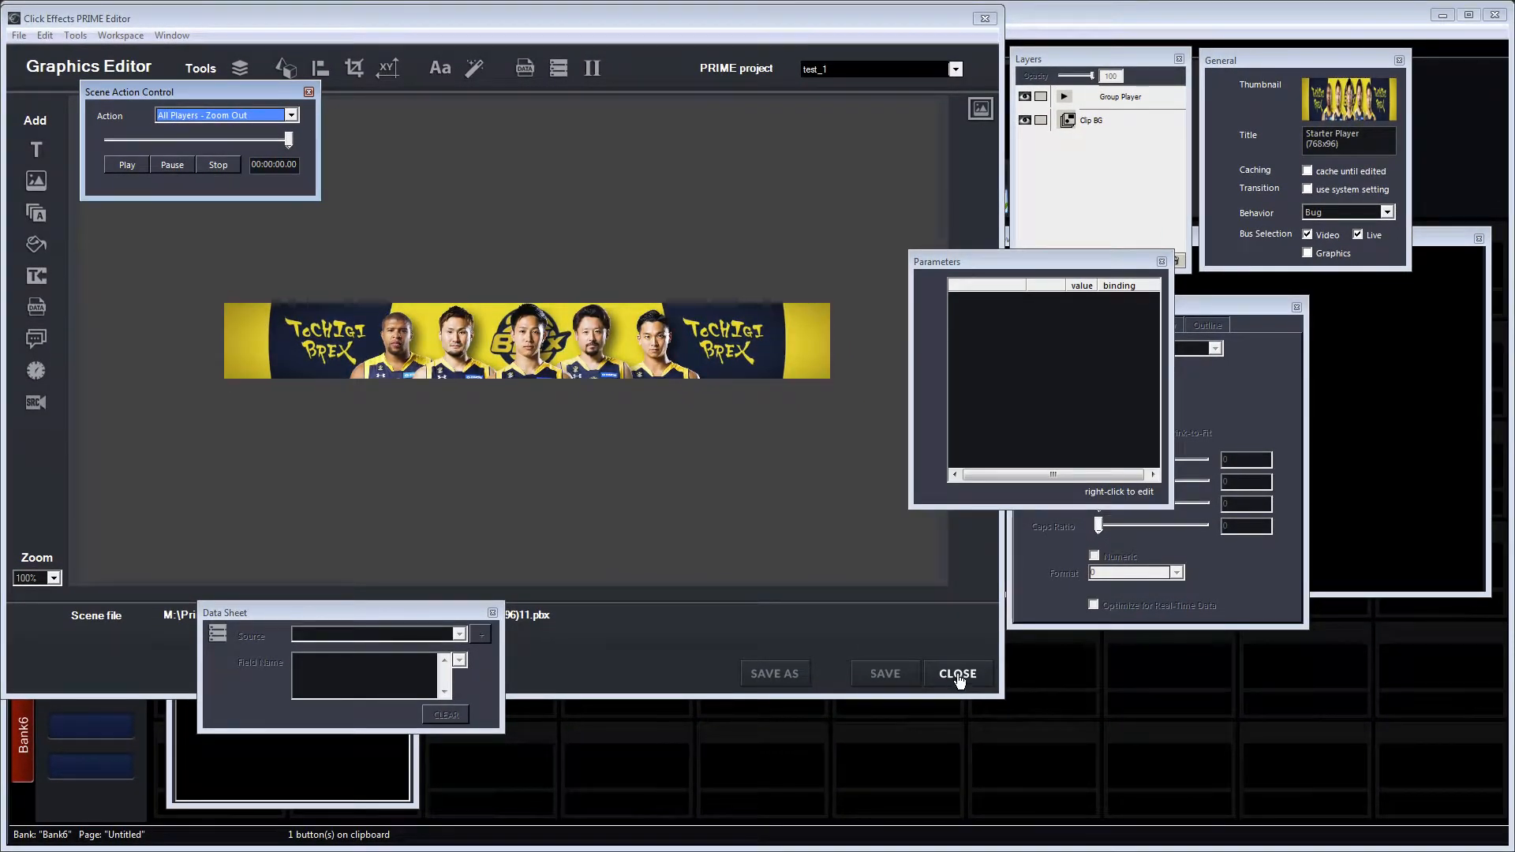
Close the graphics editor and return to the Starter Player button page.
click(957, 674)
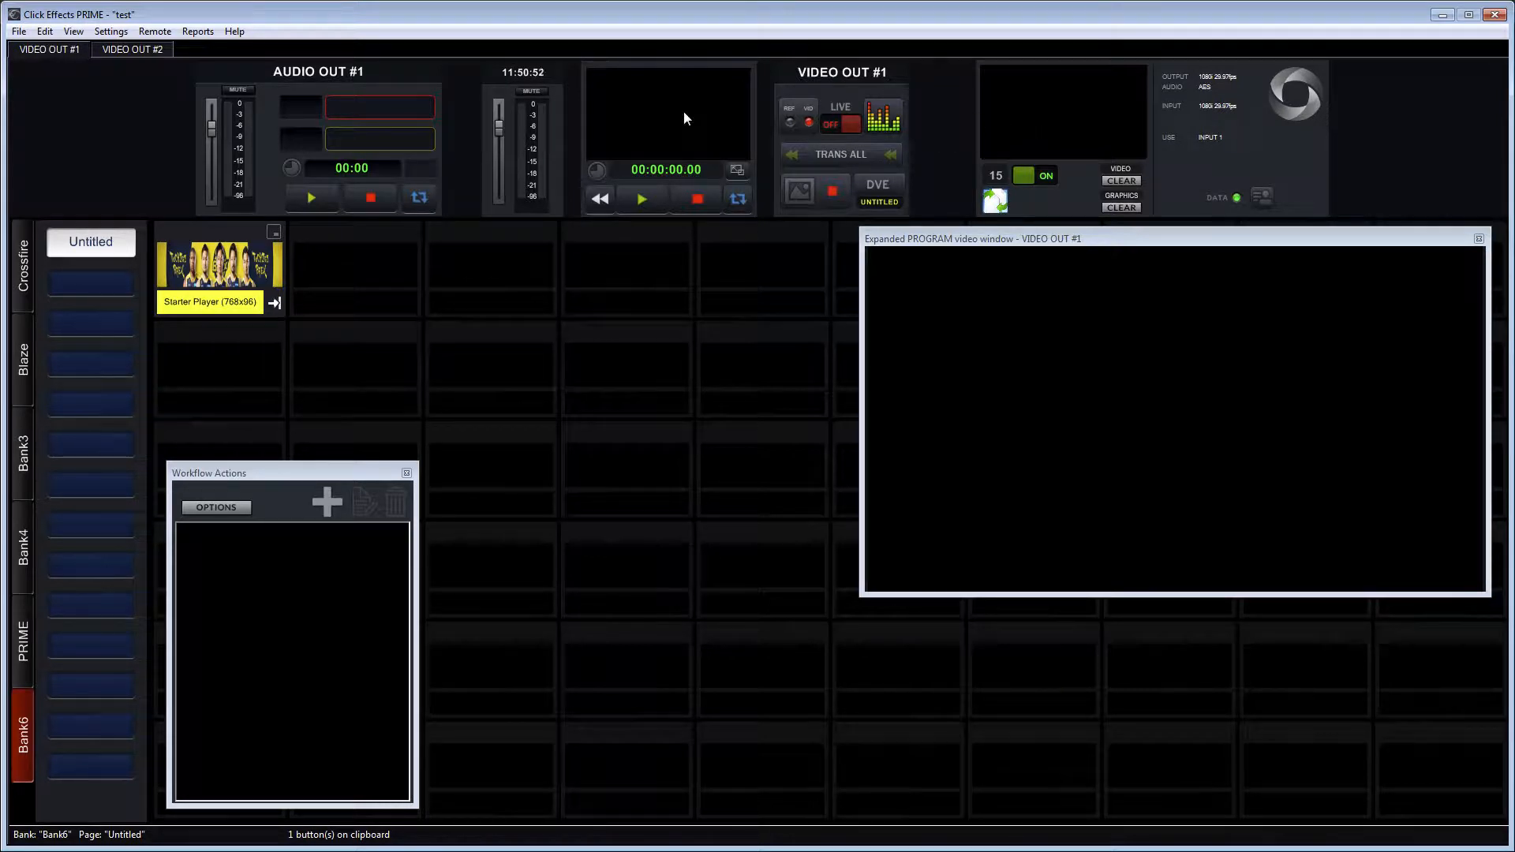
click(218, 268)
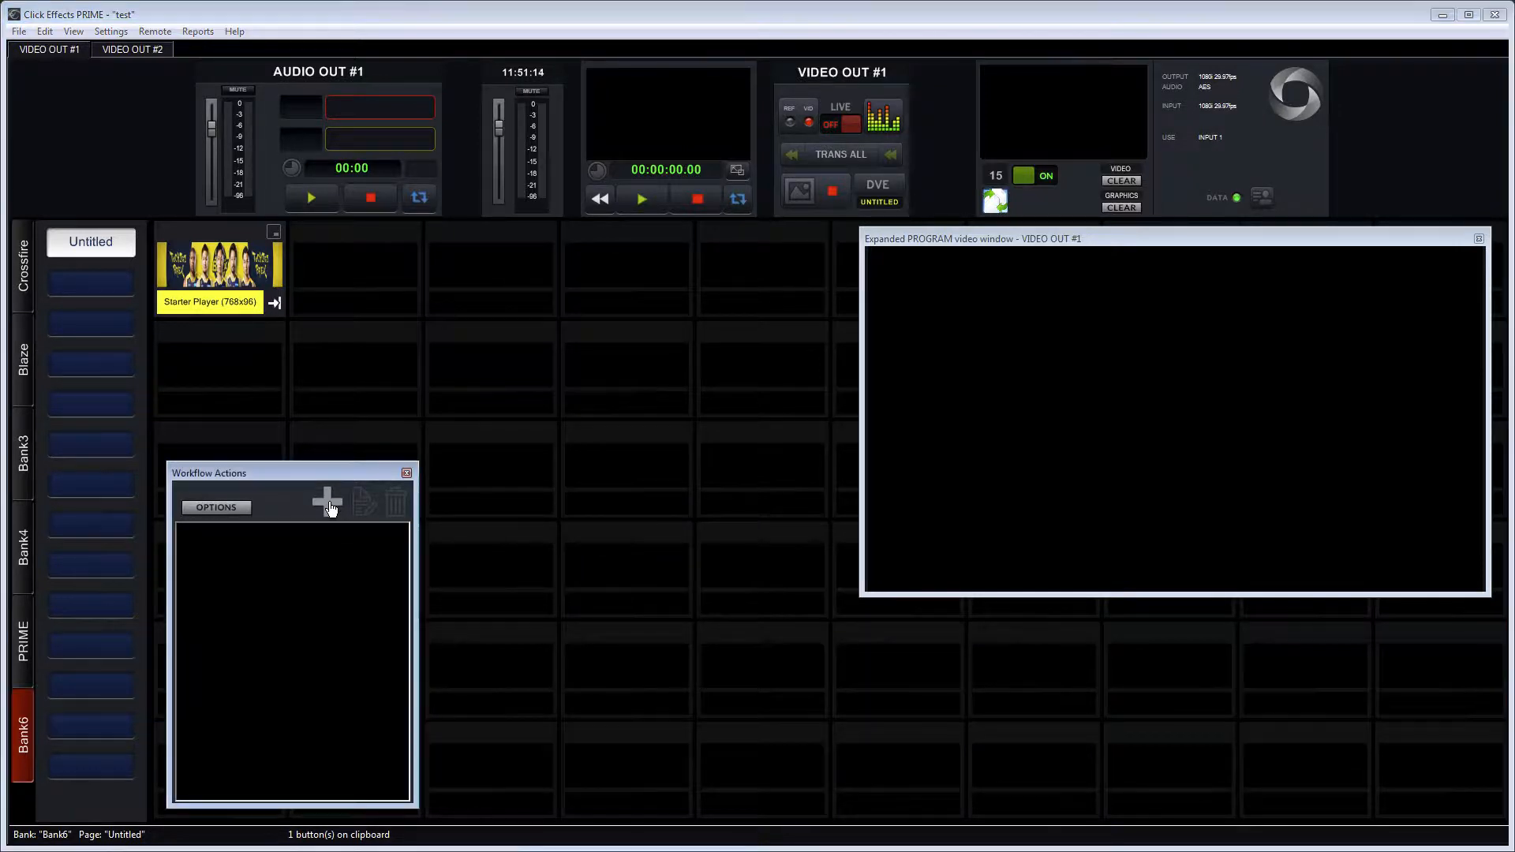
click(325, 497)
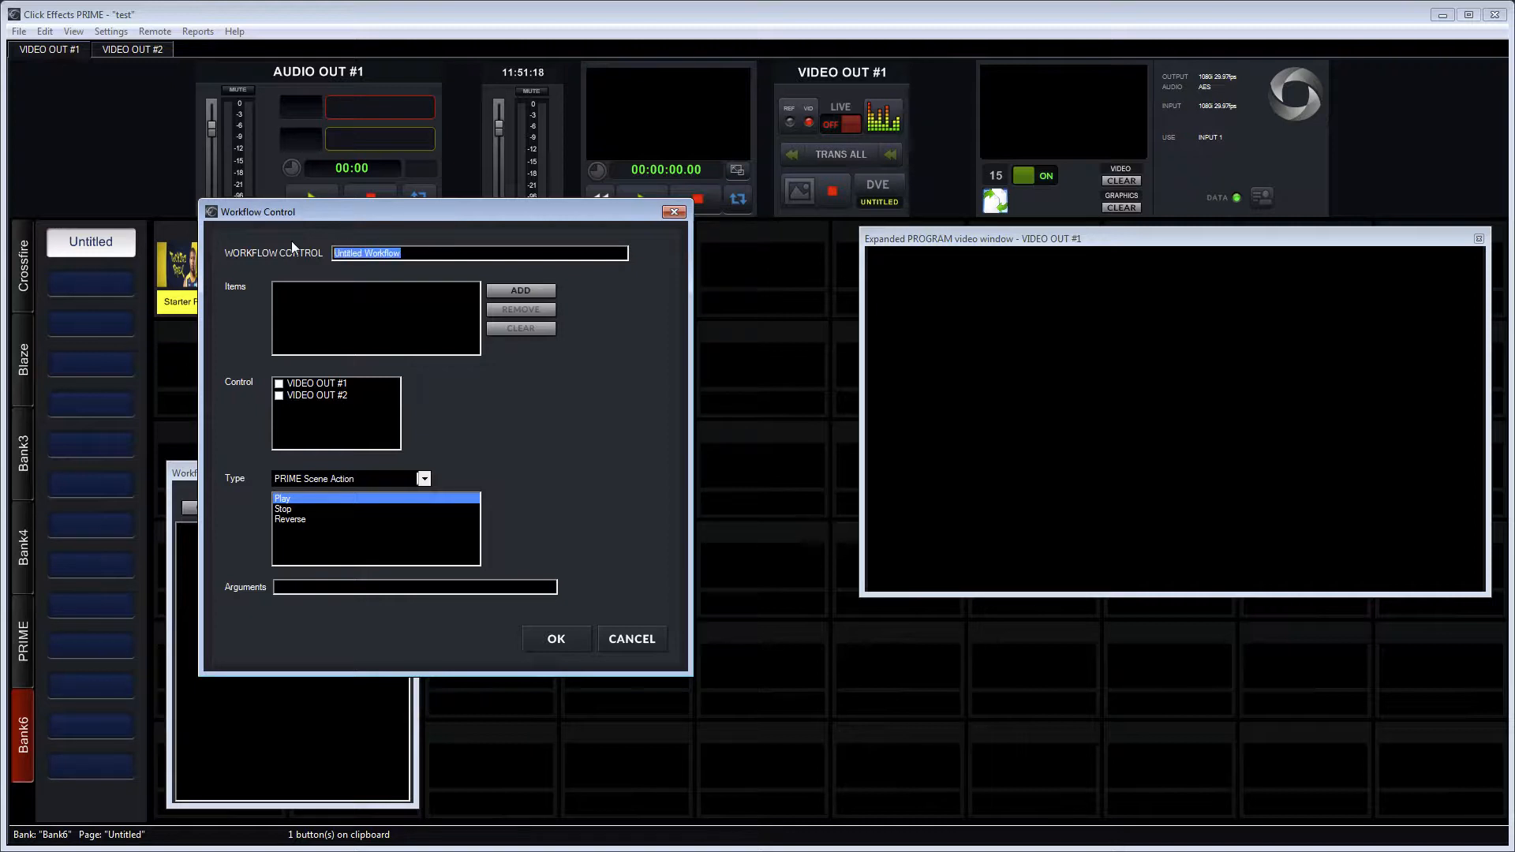
text(Add Scene)
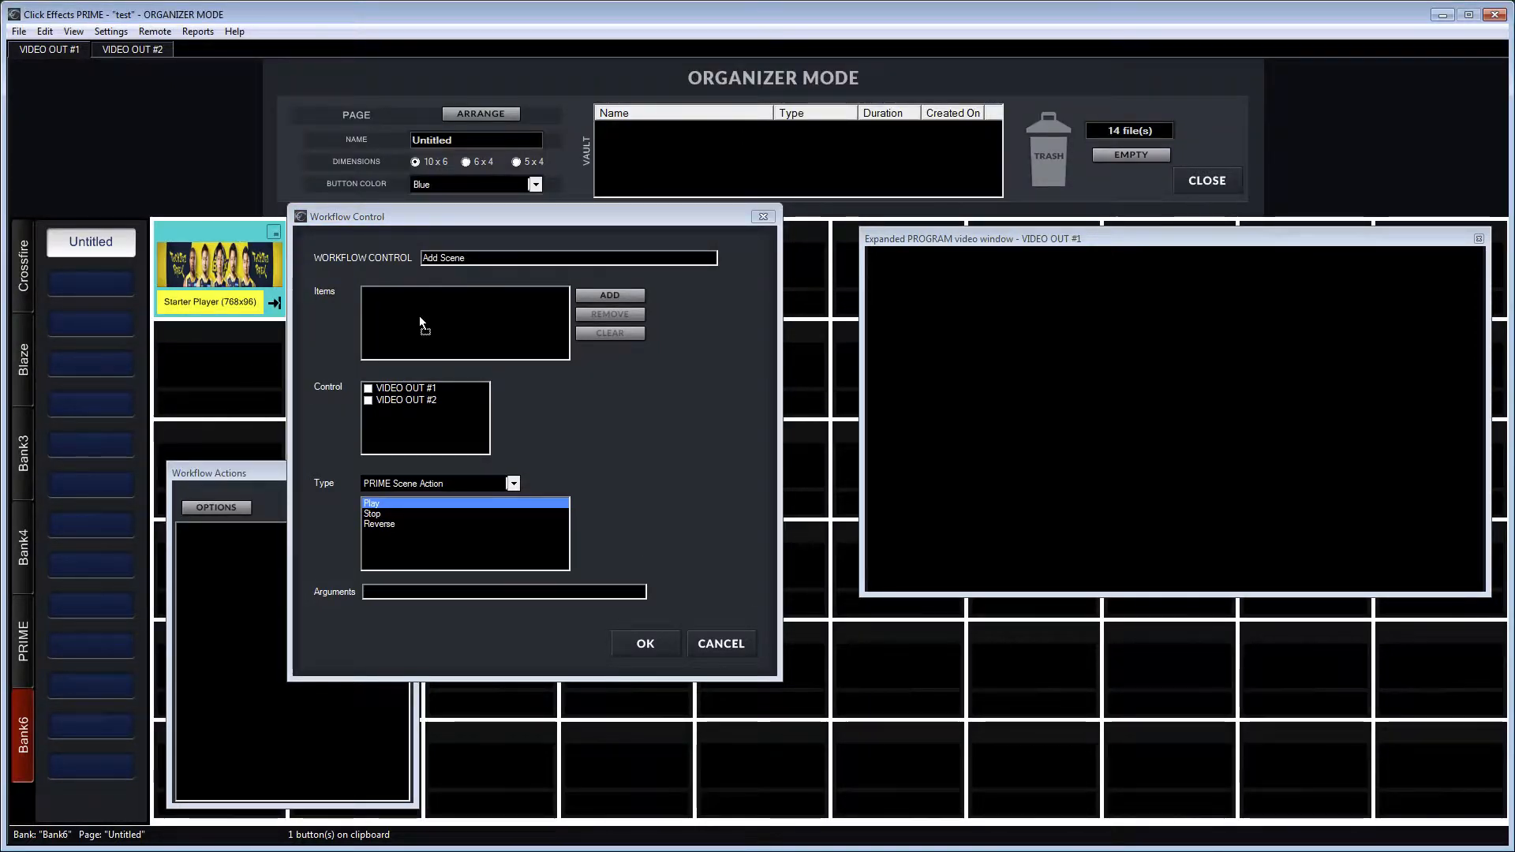
click(609, 295)
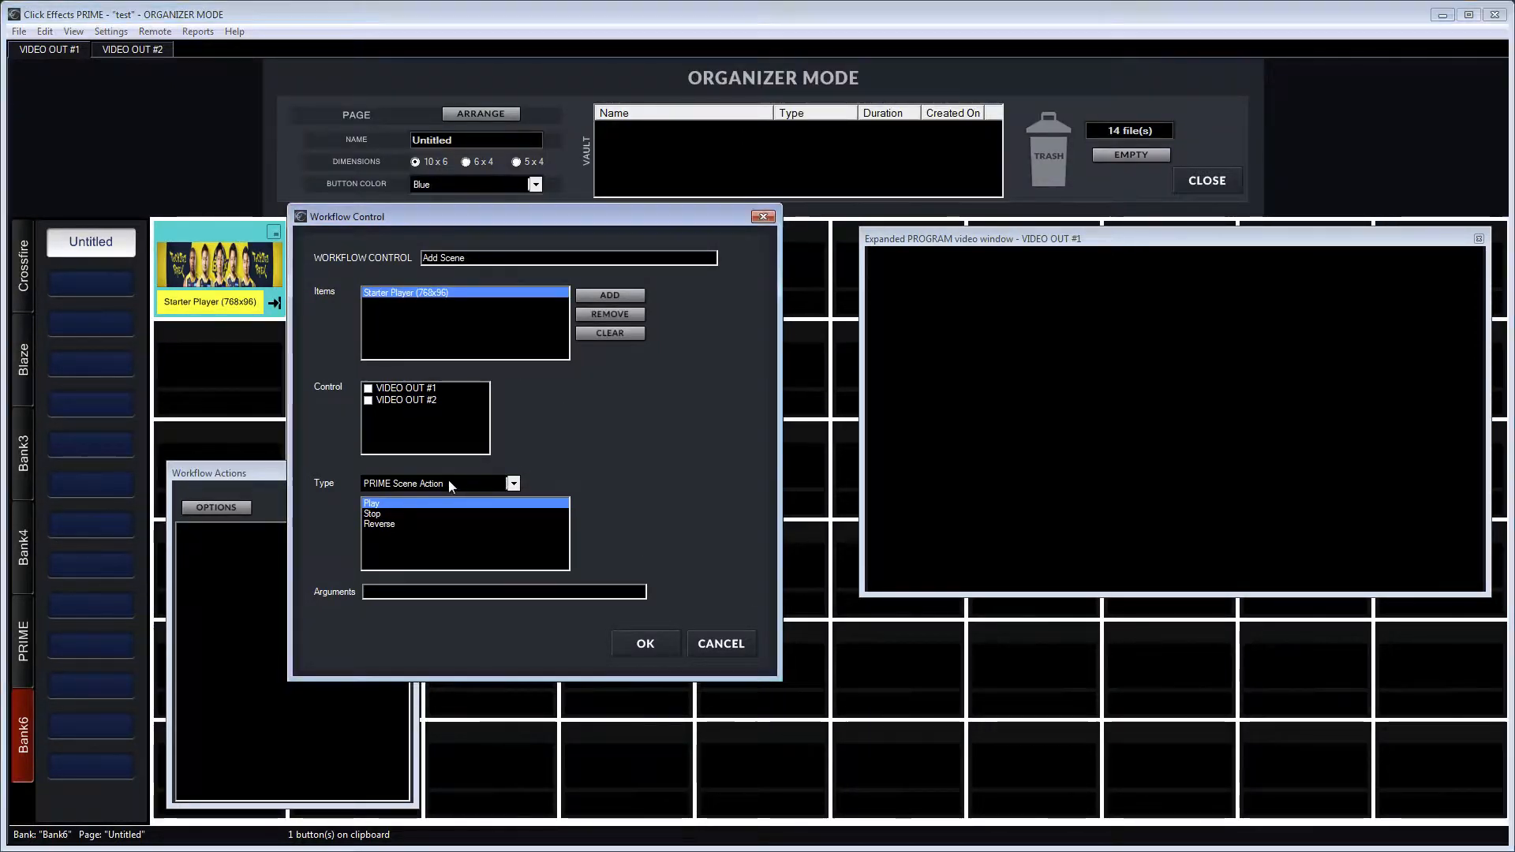
click(511, 483)
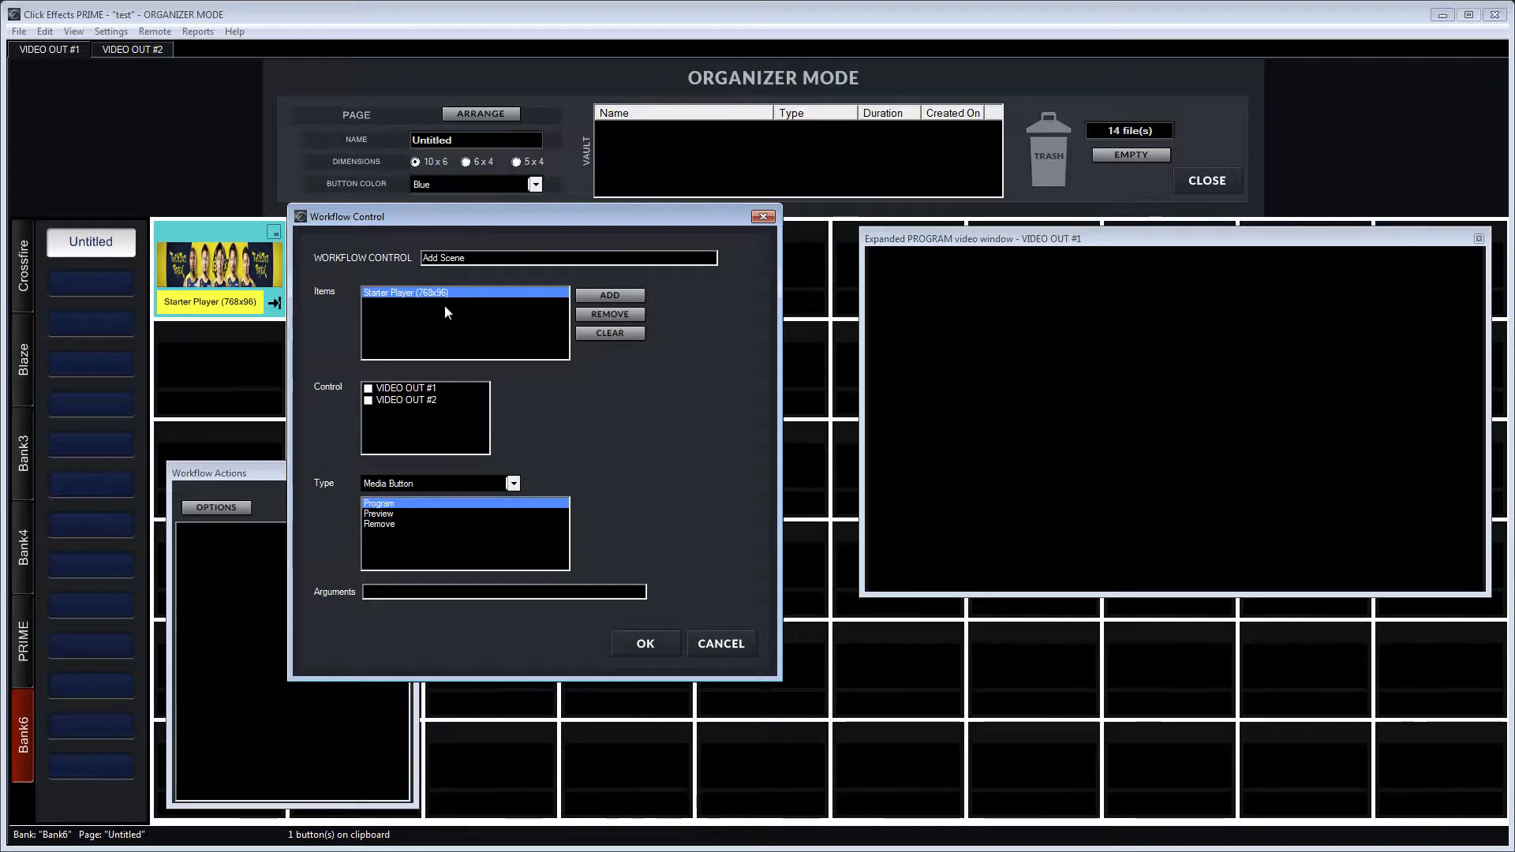
click(644, 644)
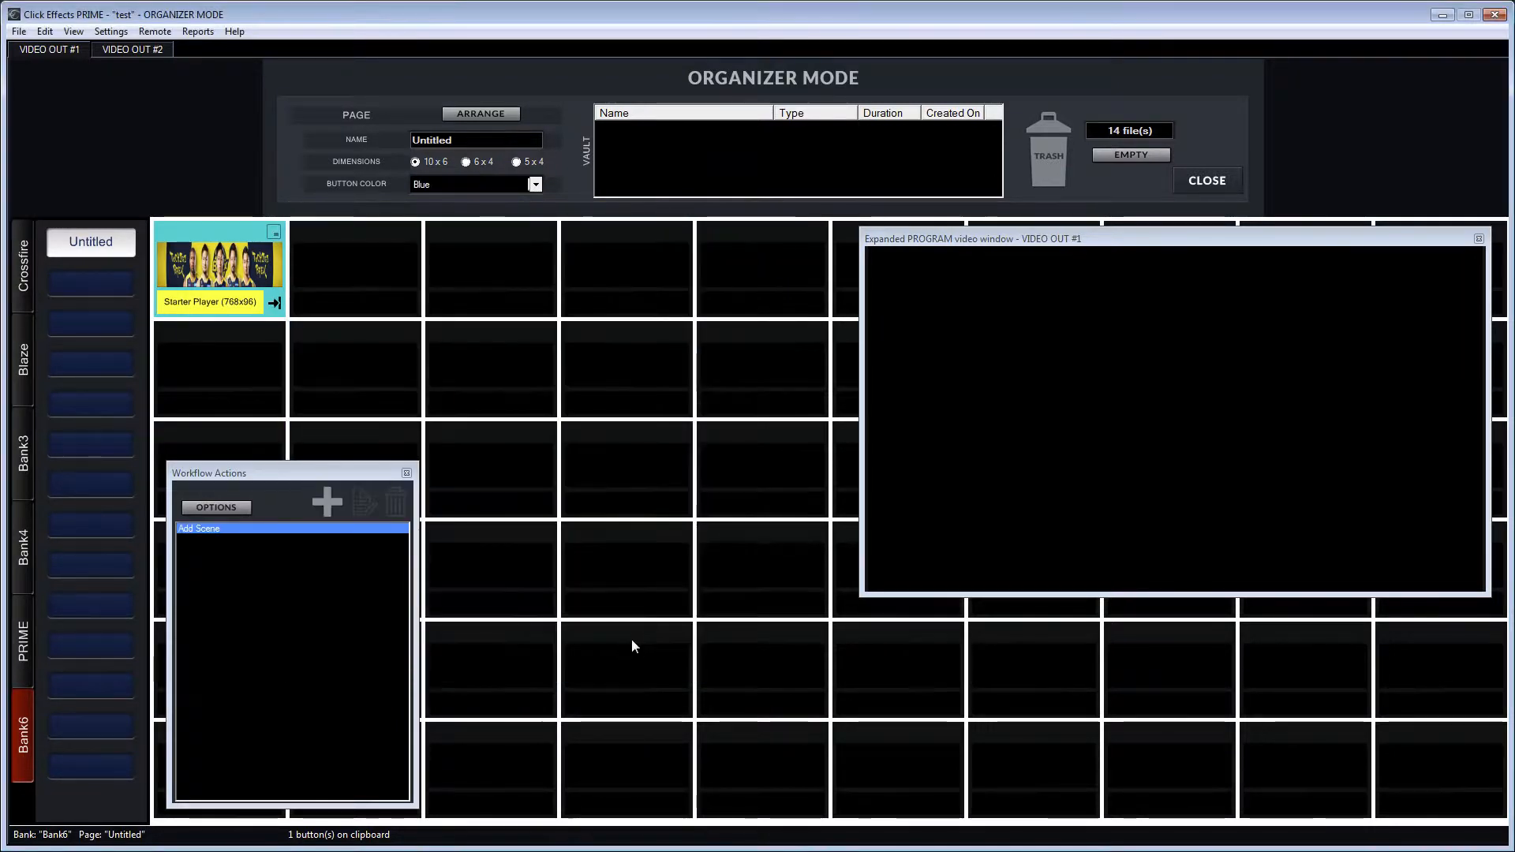
mouse_move(303, 567)
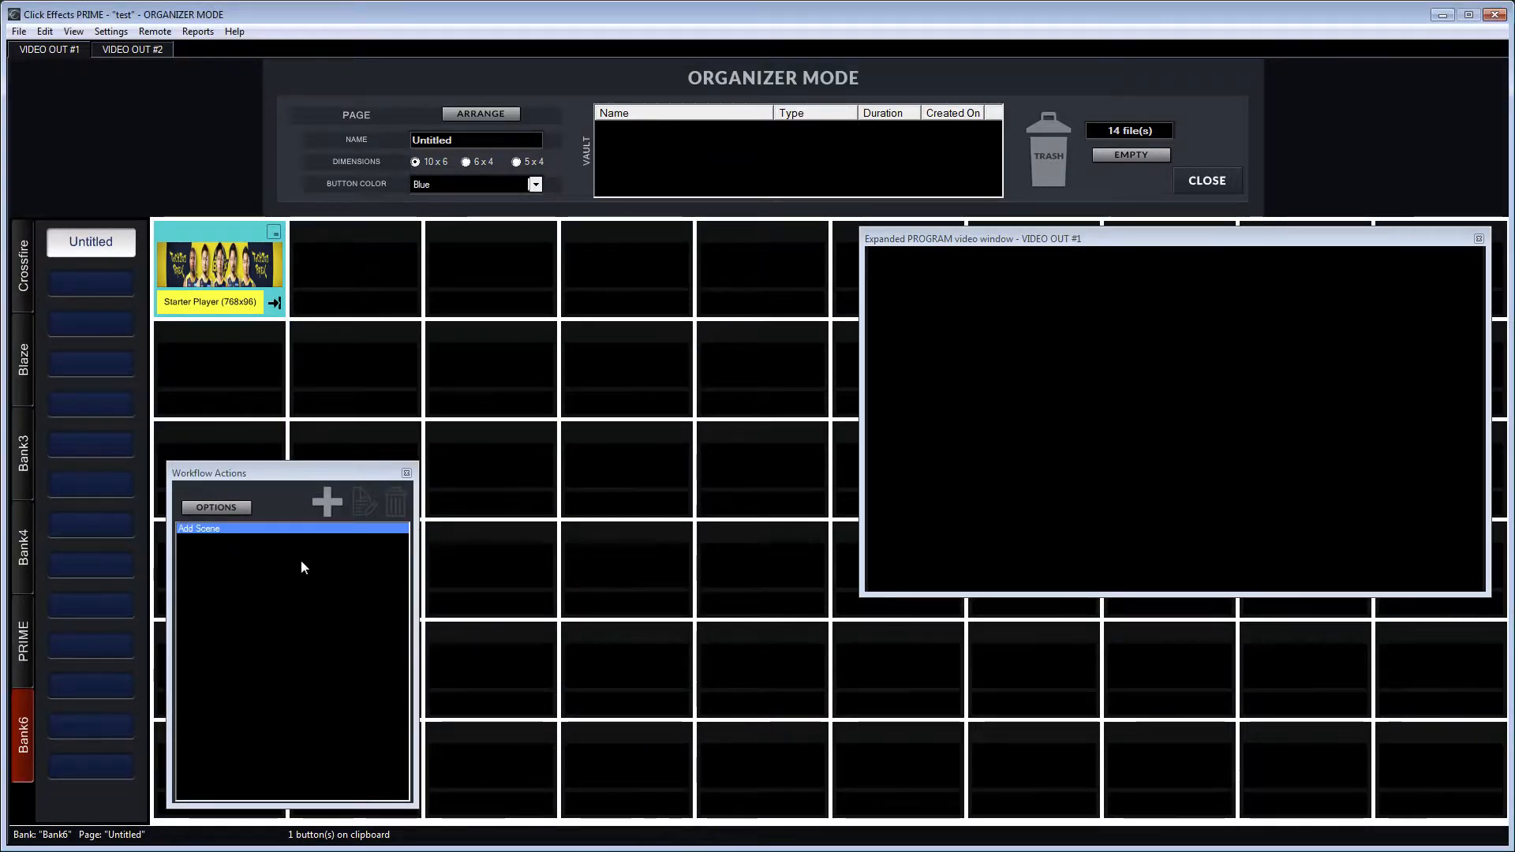
mouse_move(328, 504)
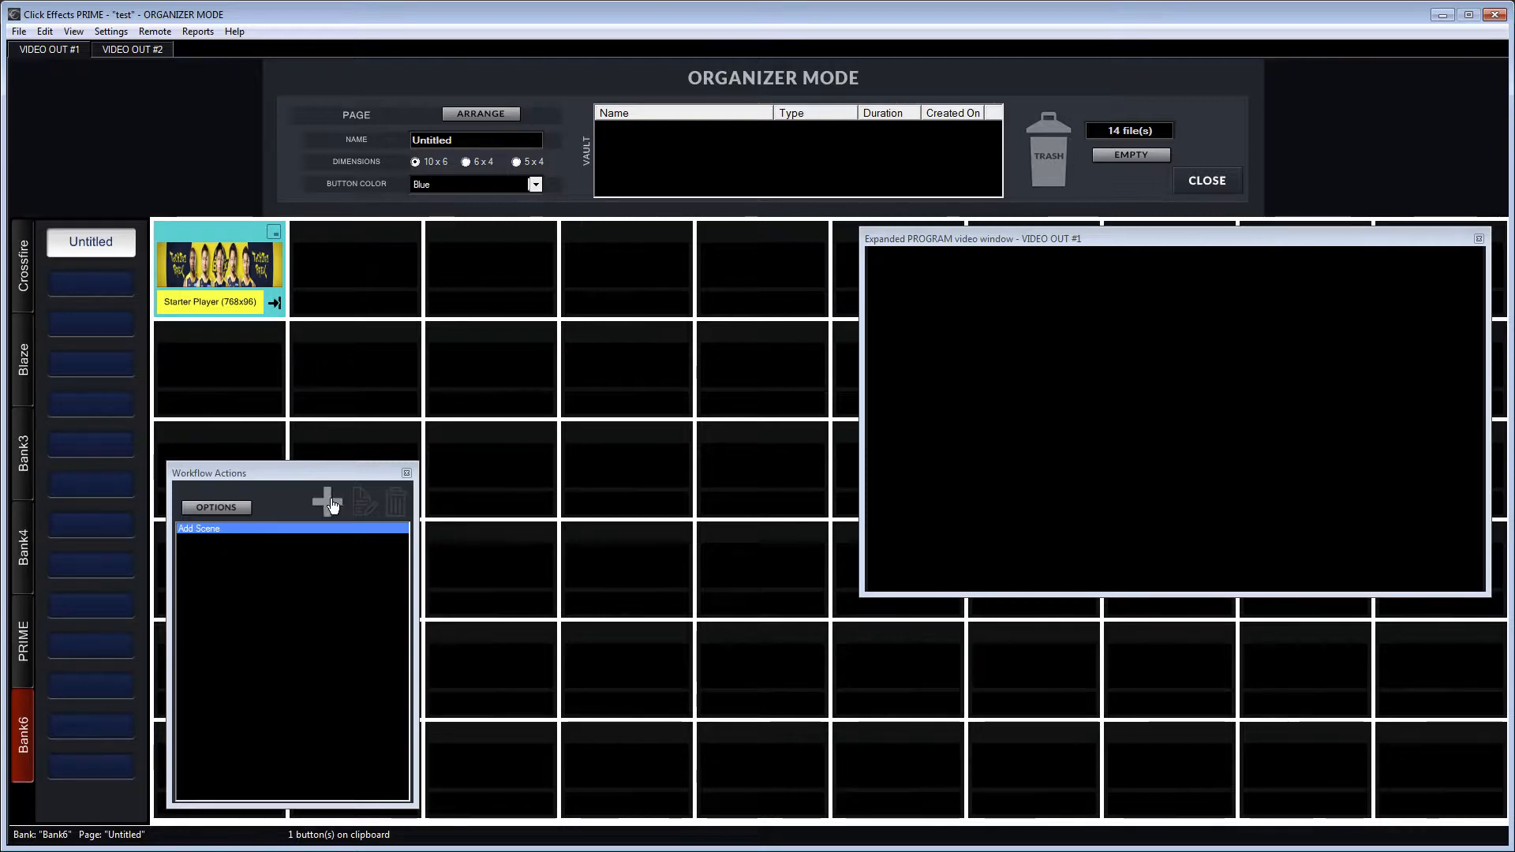
Create a 'Remove Scene' workflow action of Media Button > Remove type on Starter Player.
click(326, 502)
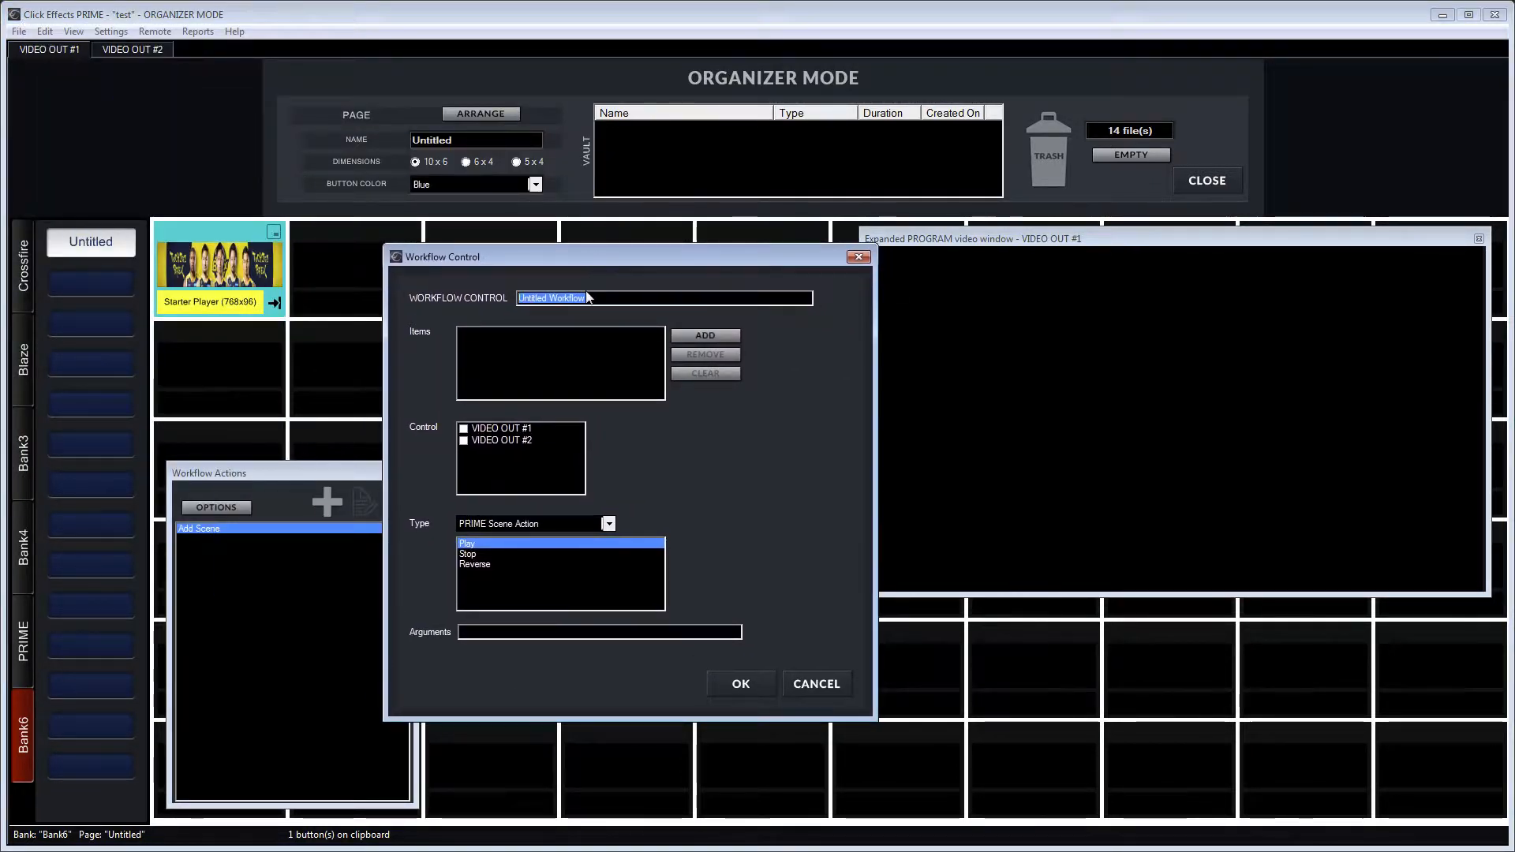
text(Remove Scene)
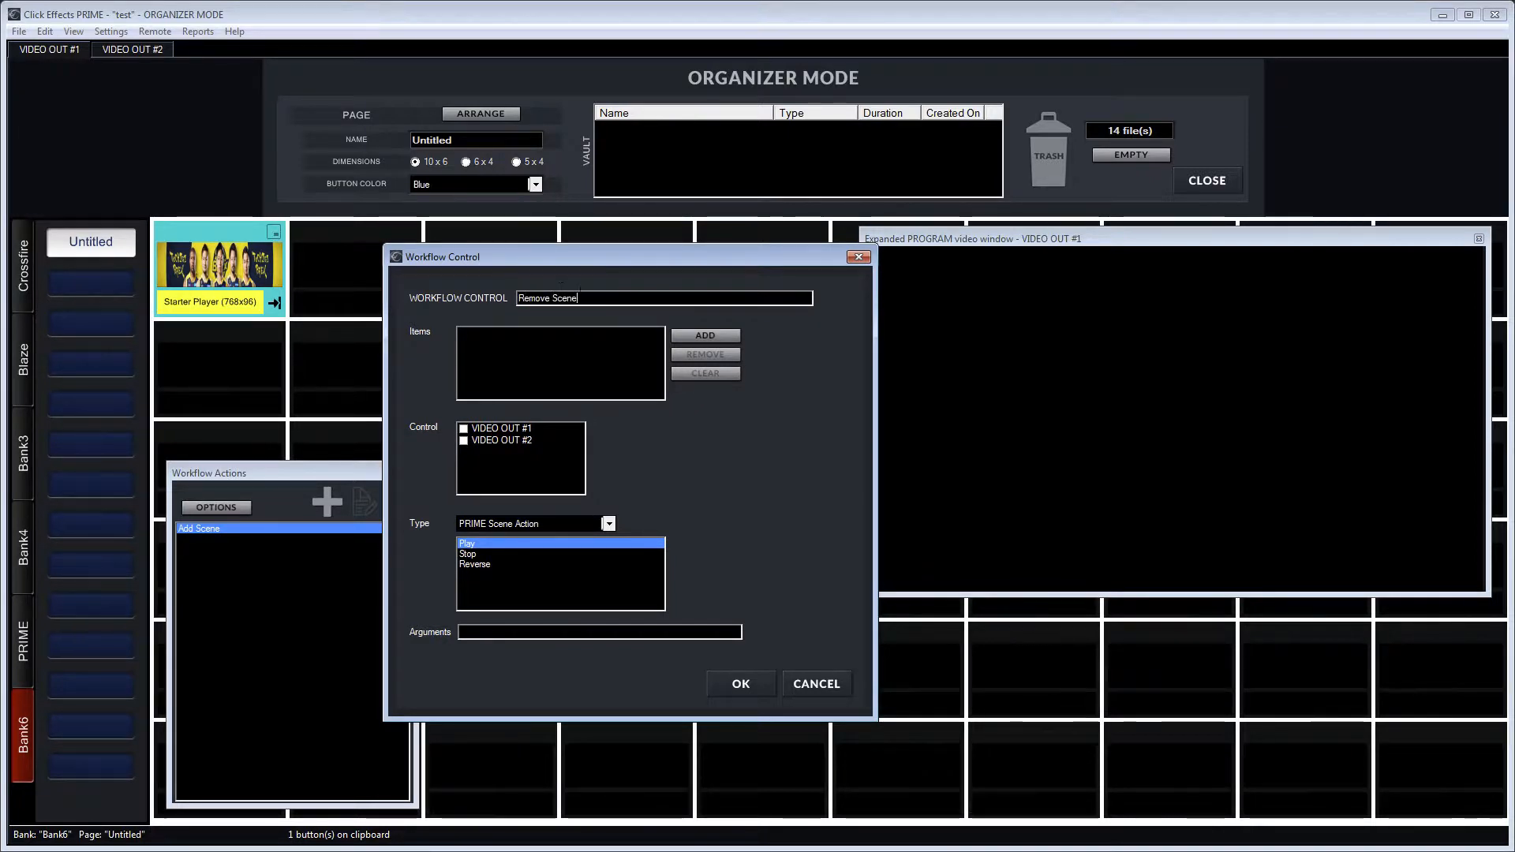
click(703, 335)
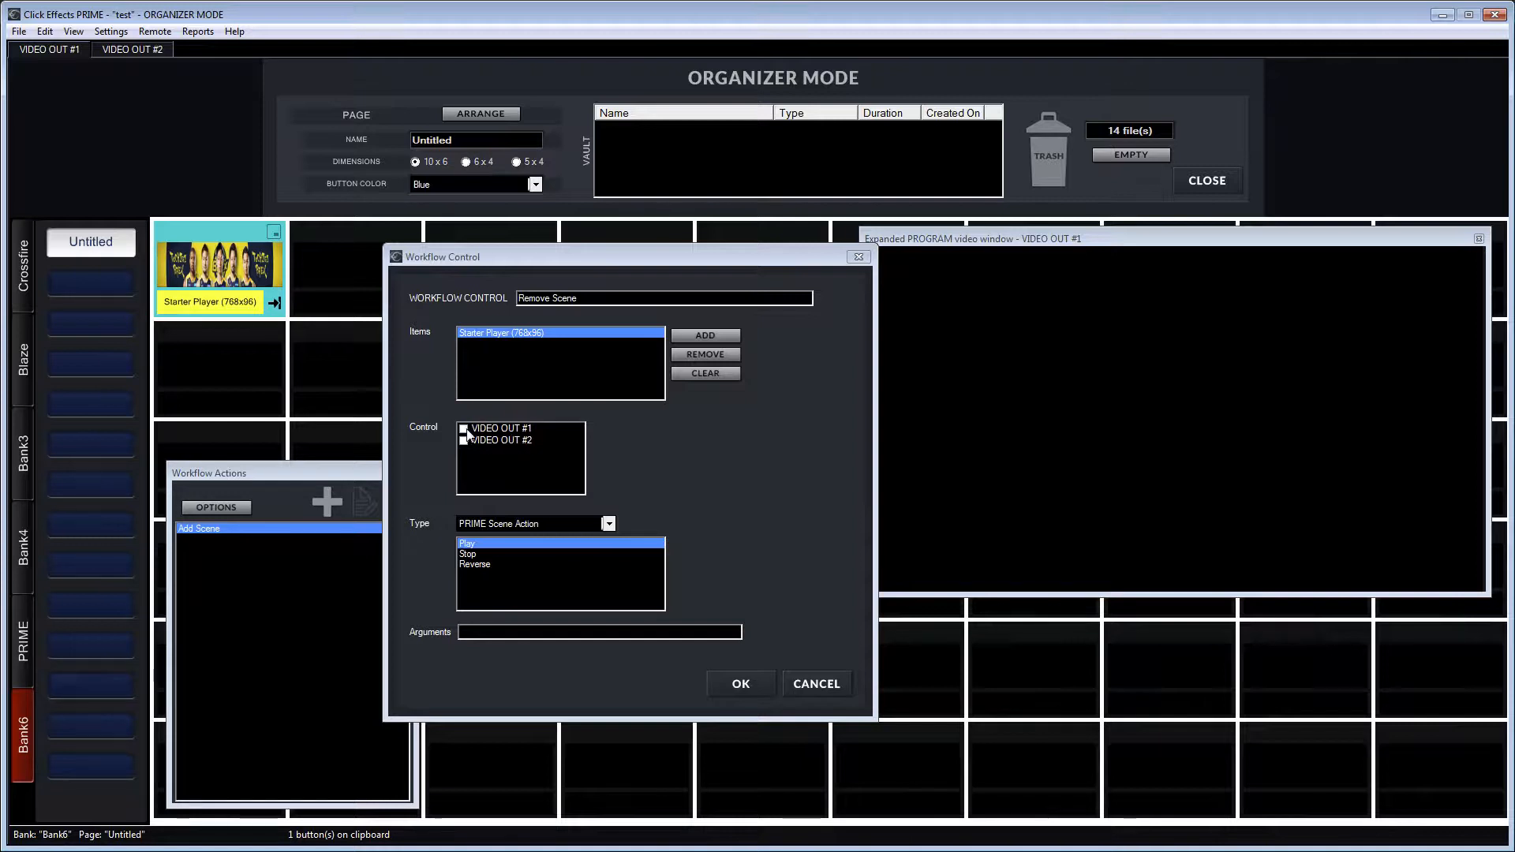
click(608, 523)
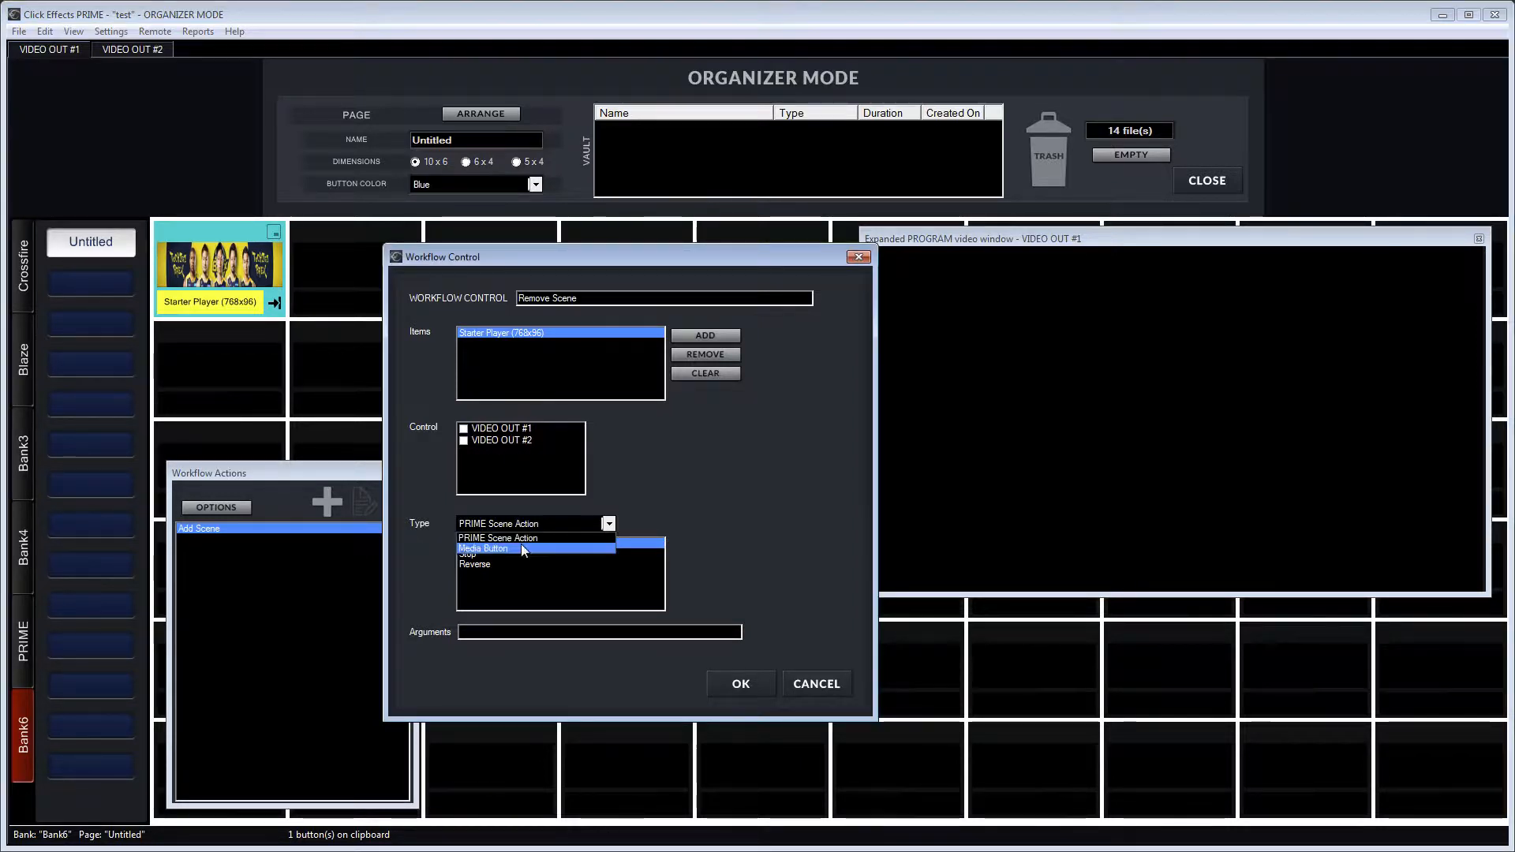
click(483, 548)
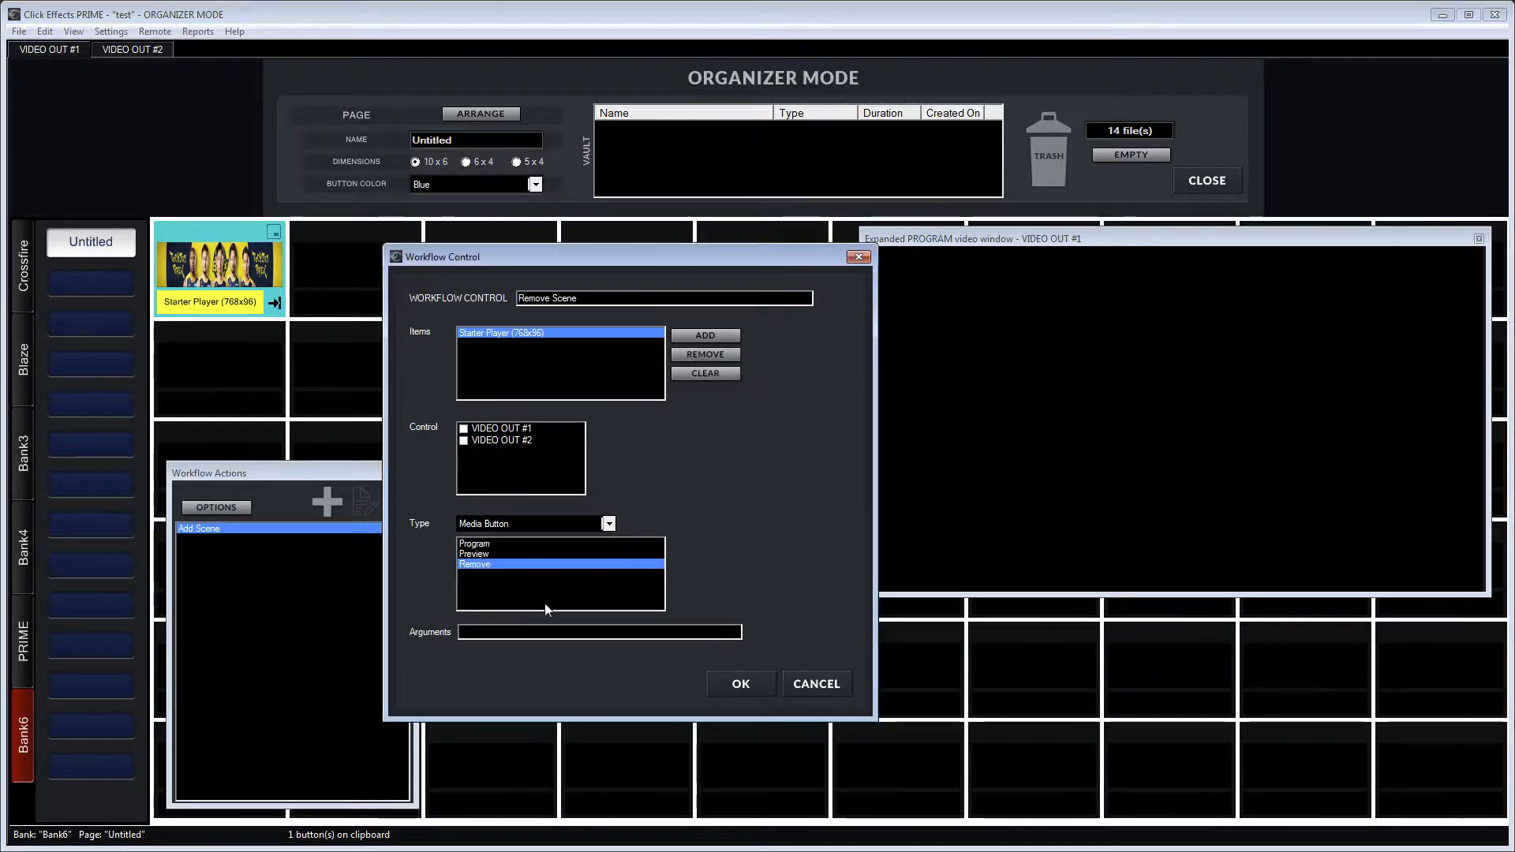
mouse_move(549, 431)
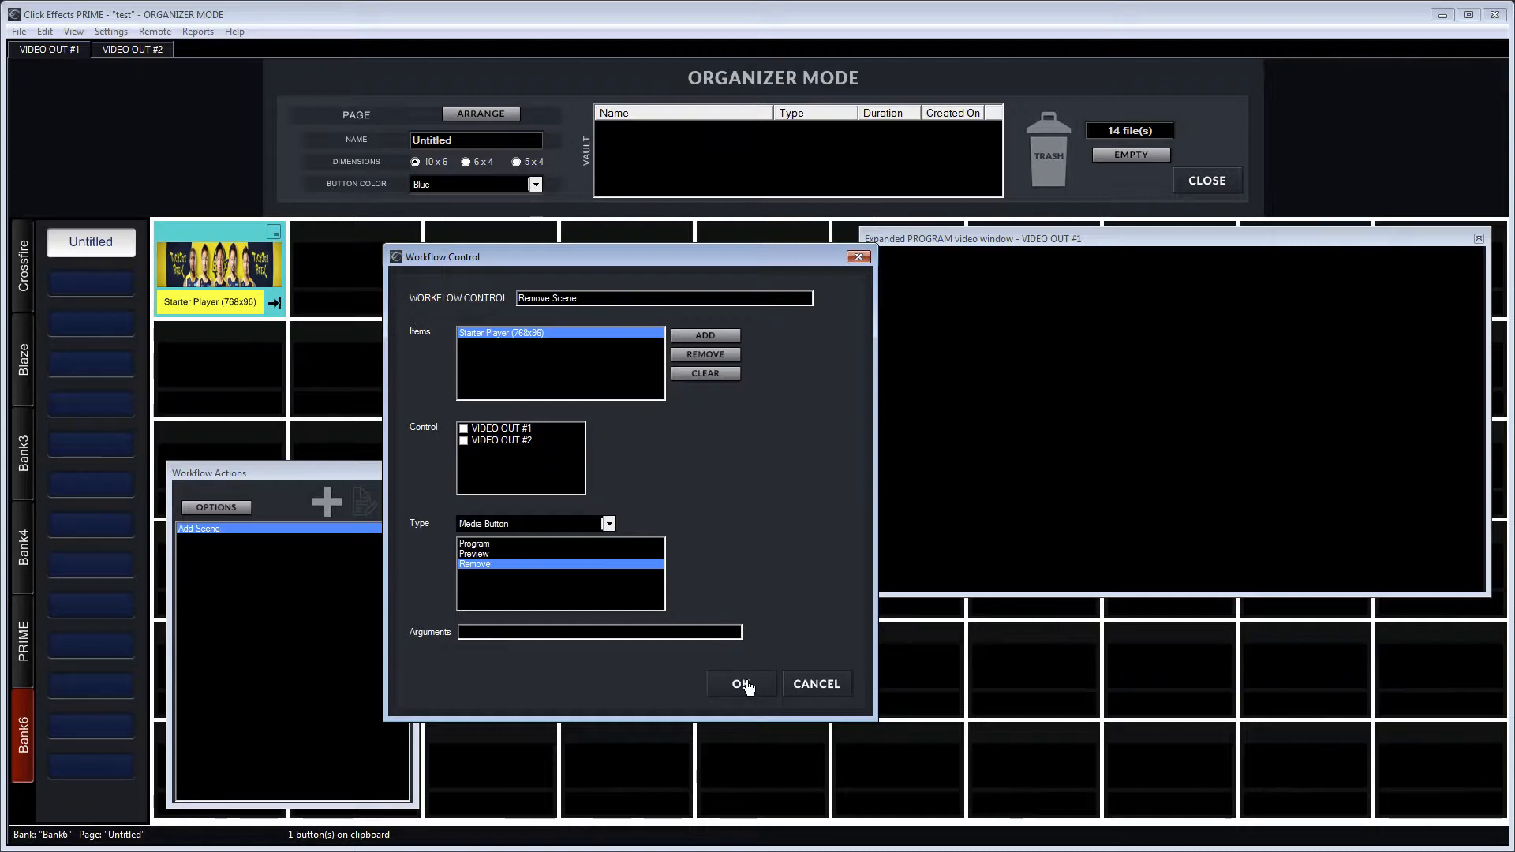
click(742, 683)
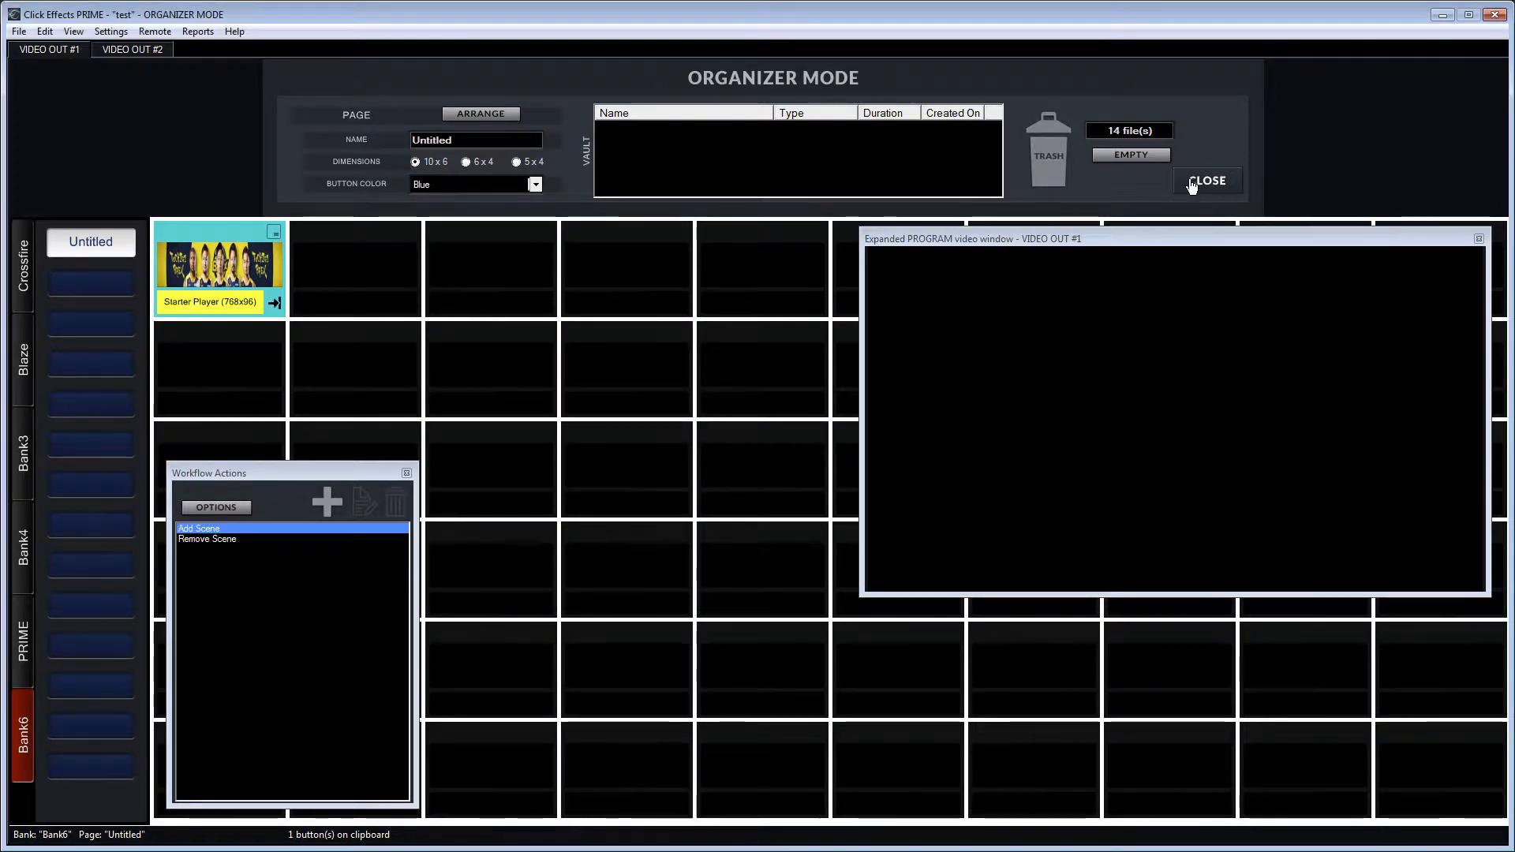
Leave organizer mode and bring up options on the Add Scene action.
click(1207, 179)
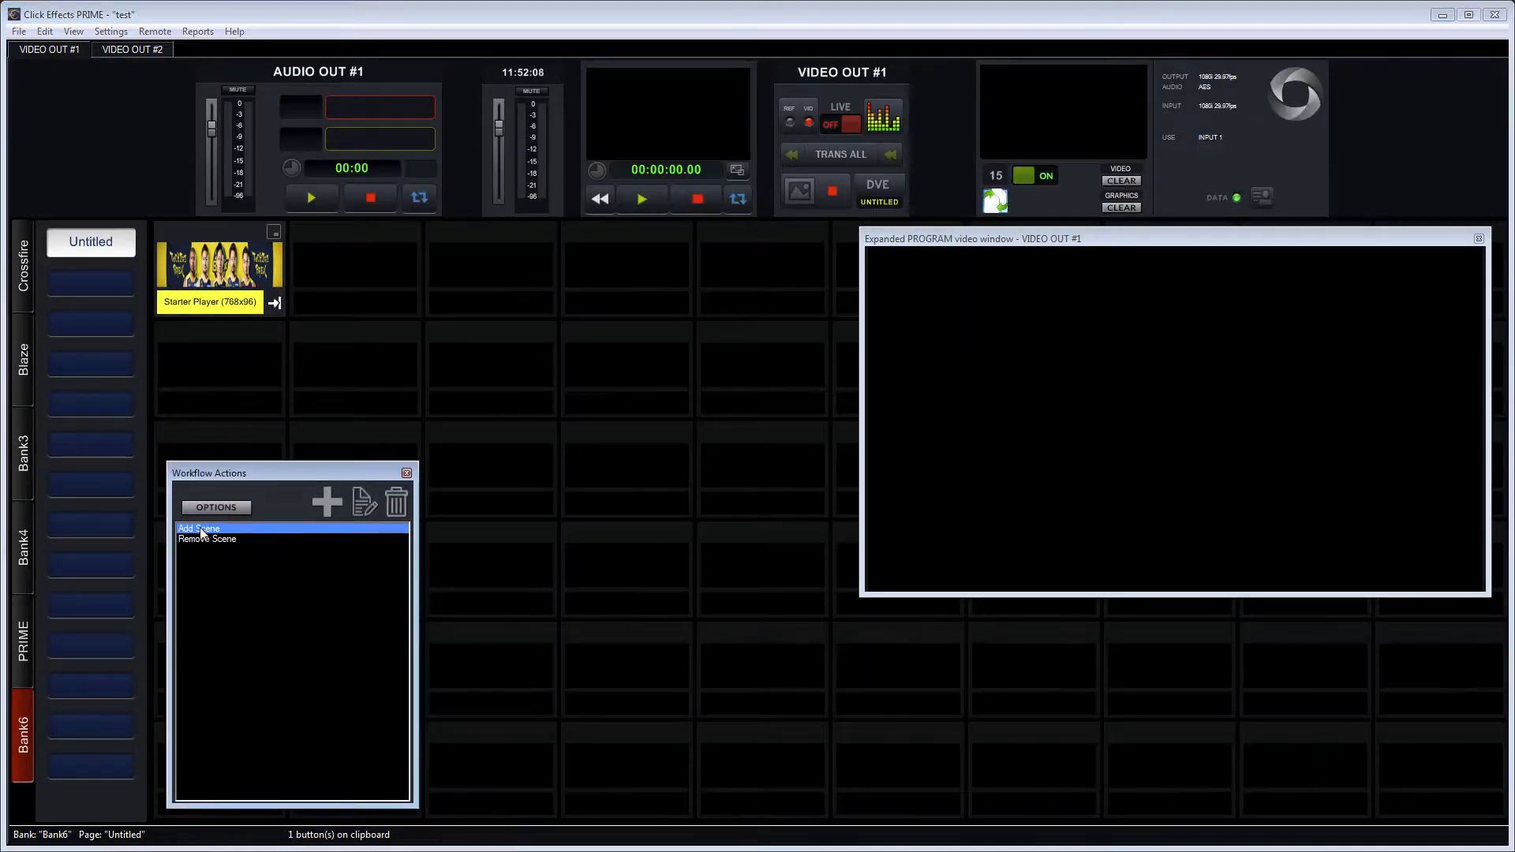
right_click(198, 528)
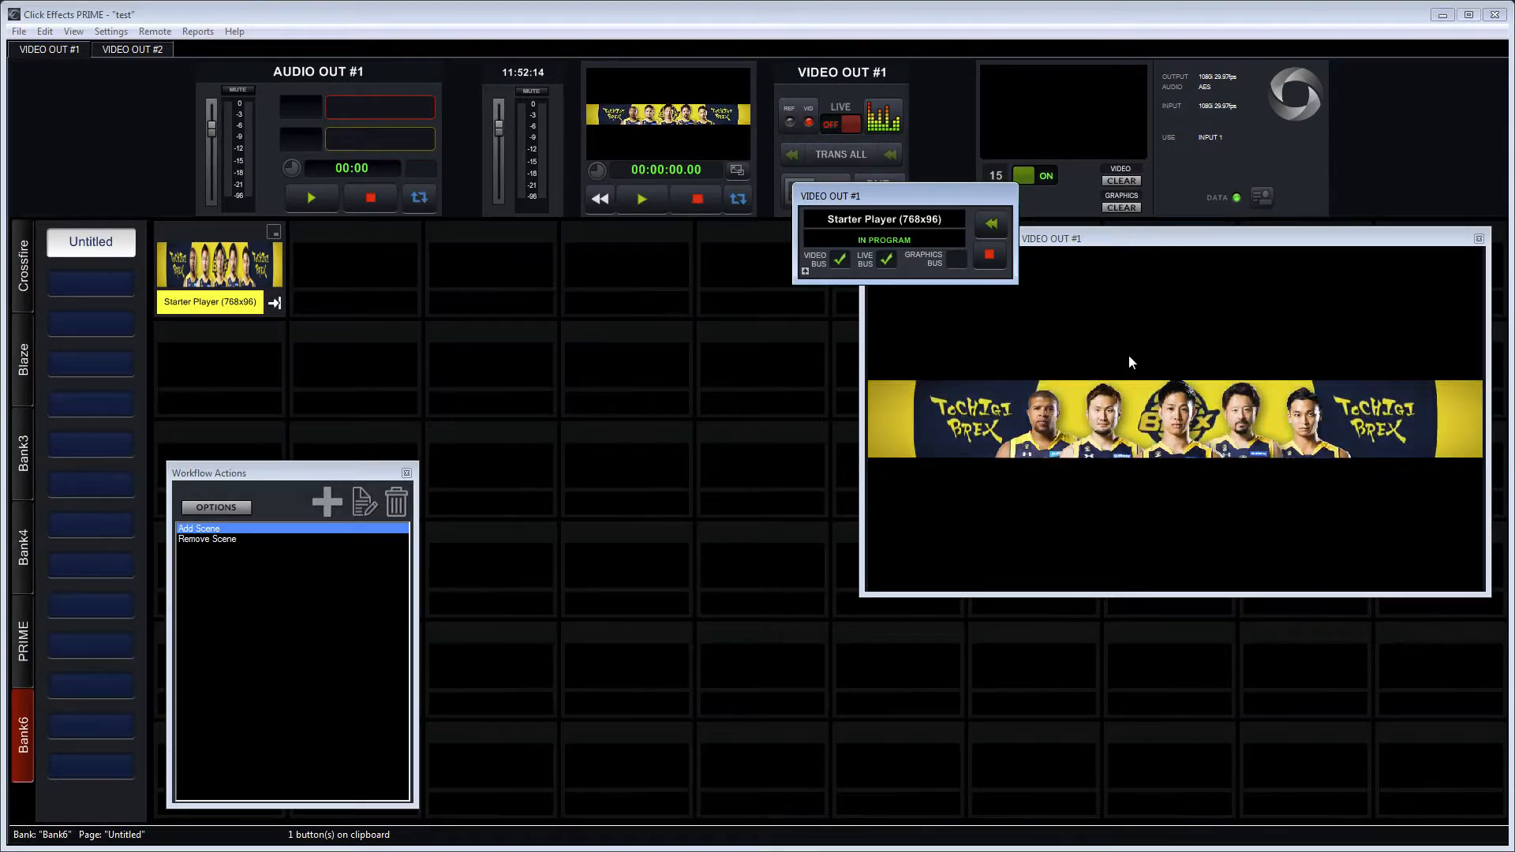
Test the Remove Scene action to take Starter Player off program output.
click(205, 540)
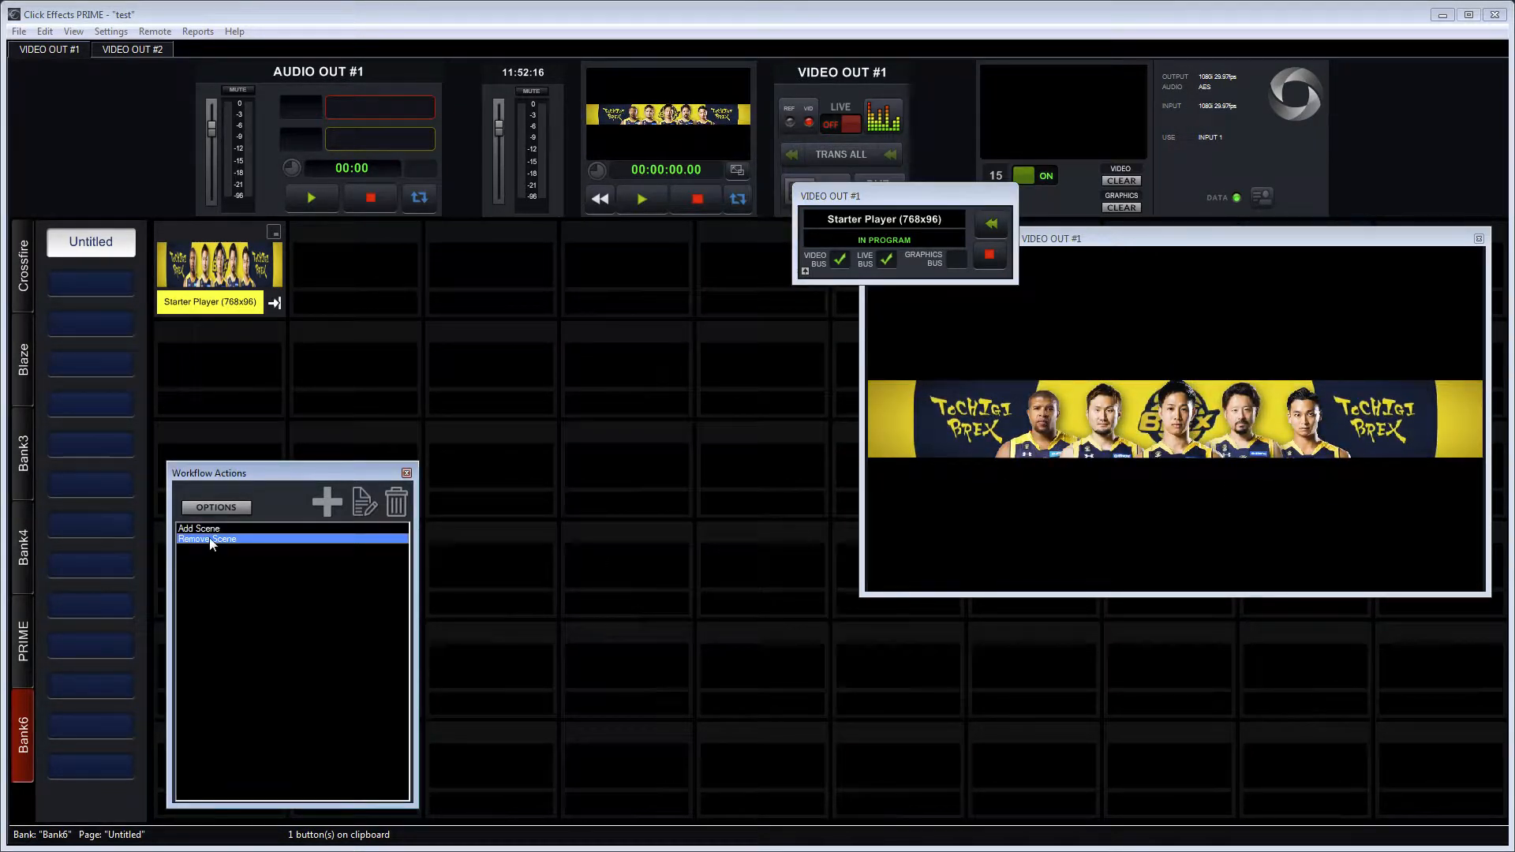
right_click(205, 539)
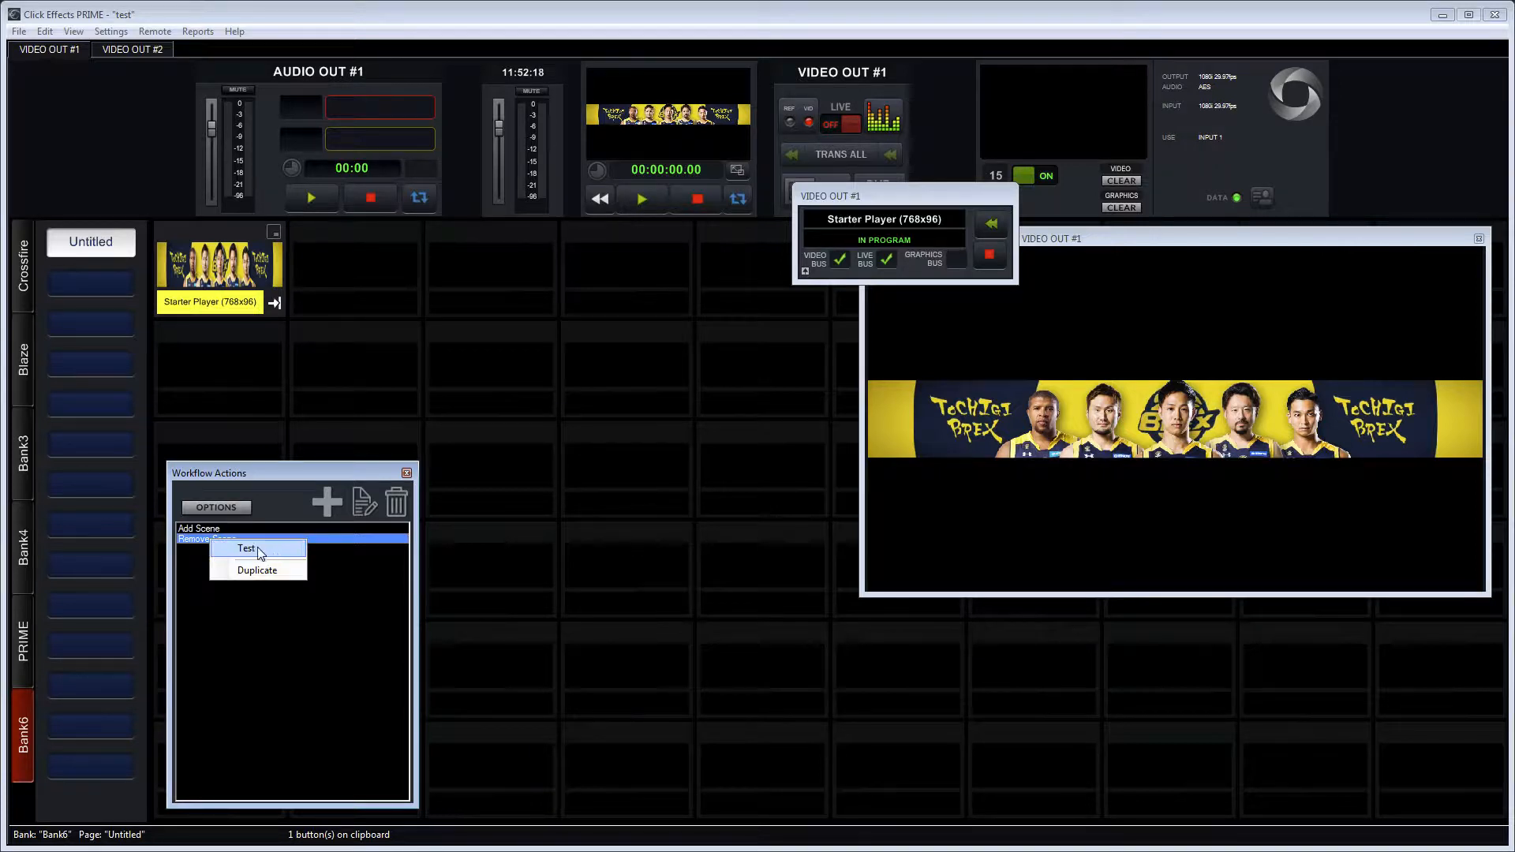
click(245, 548)
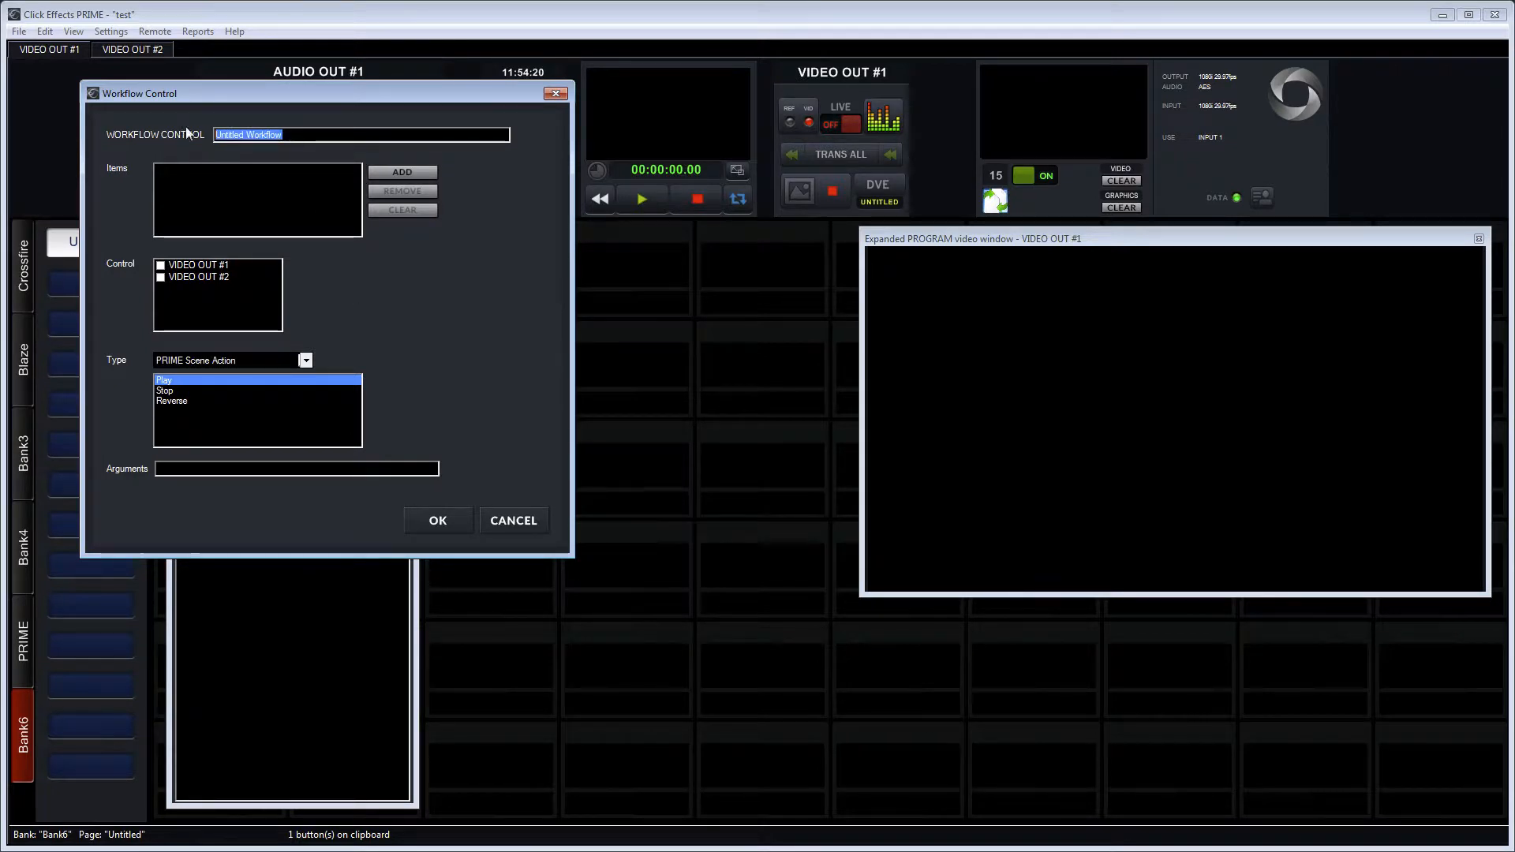
Create a 'Middle Player Zoom' action playing 'Middle Player - Zoom In' on Starter Player.
text(Middle Player Zoom)
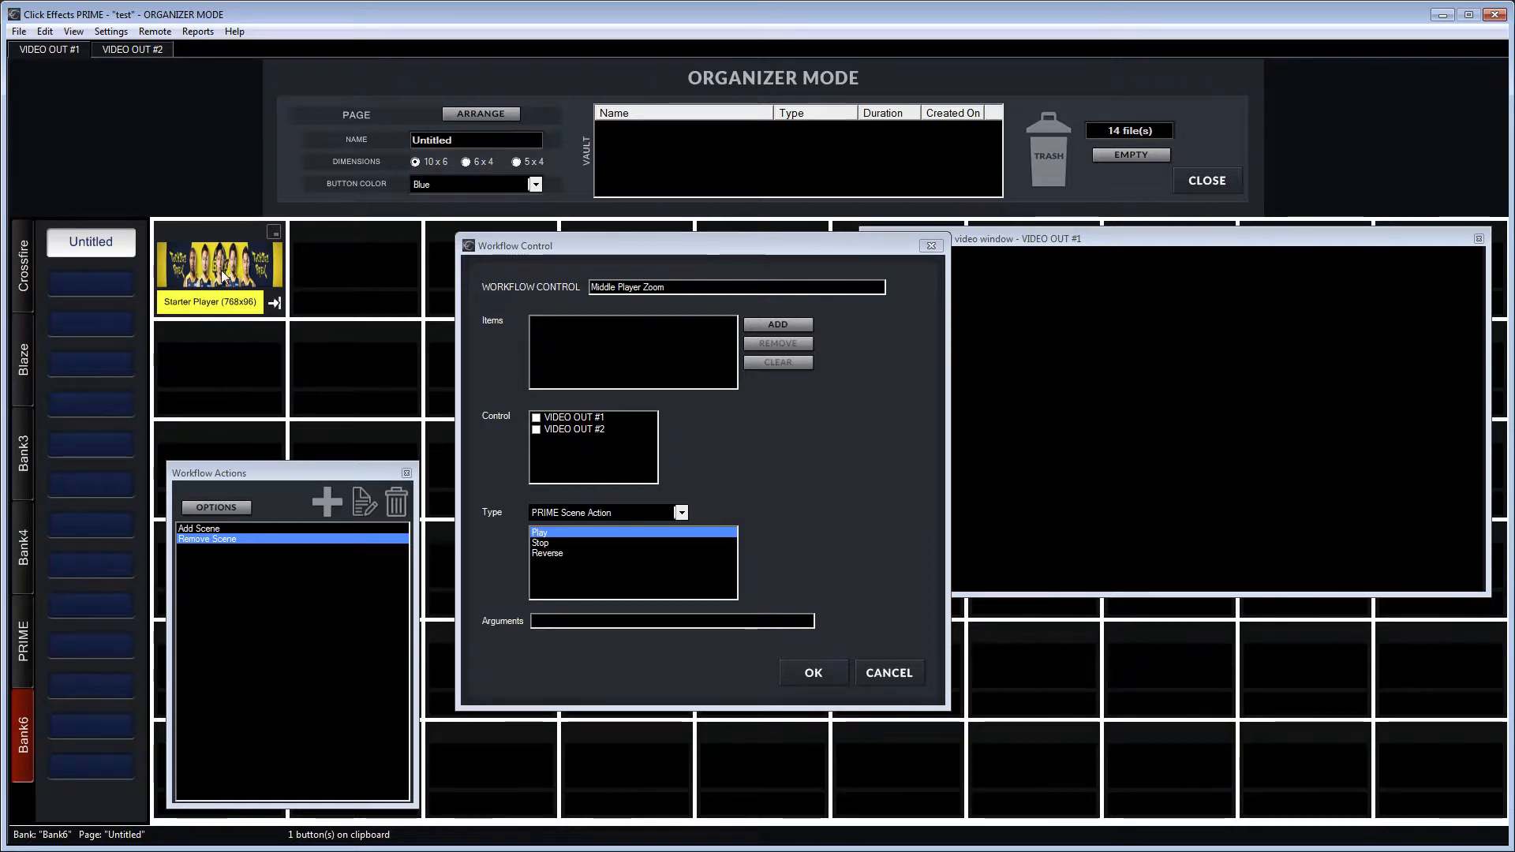
click(778, 323)
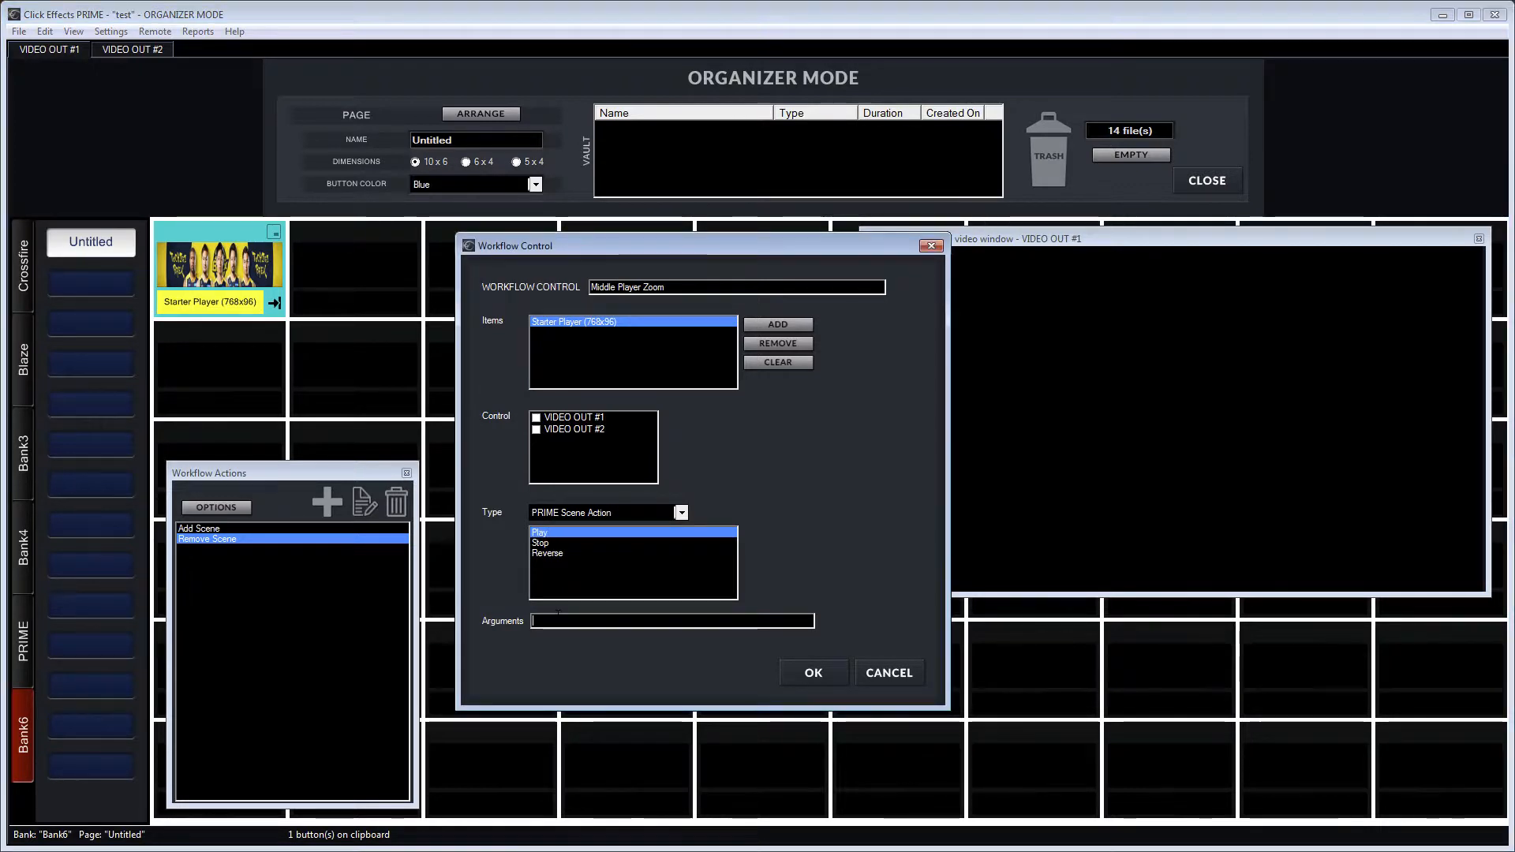
text(Middle Player)
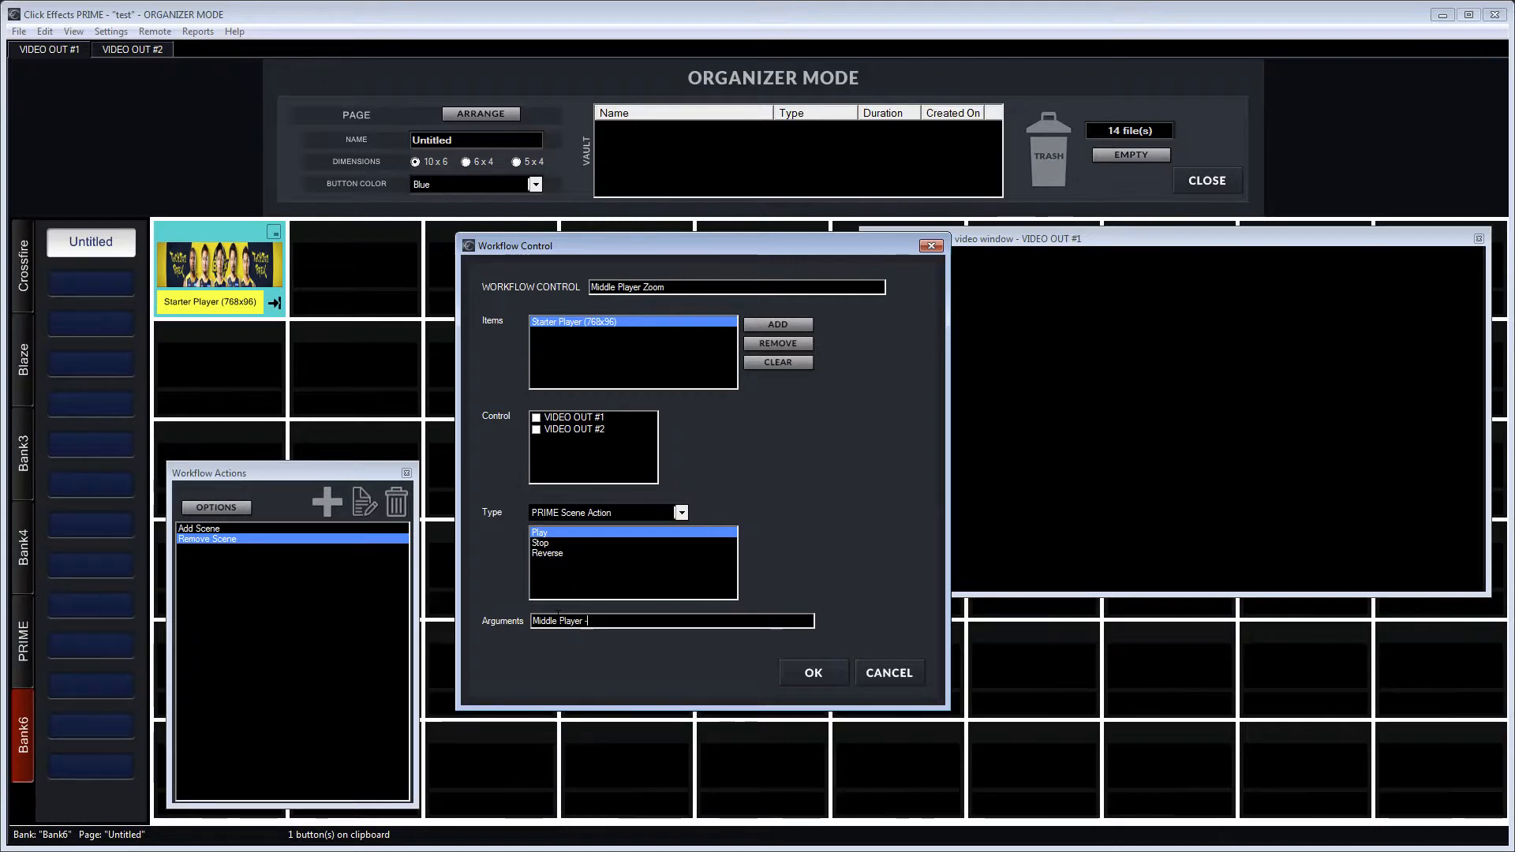
text(Zoom In)
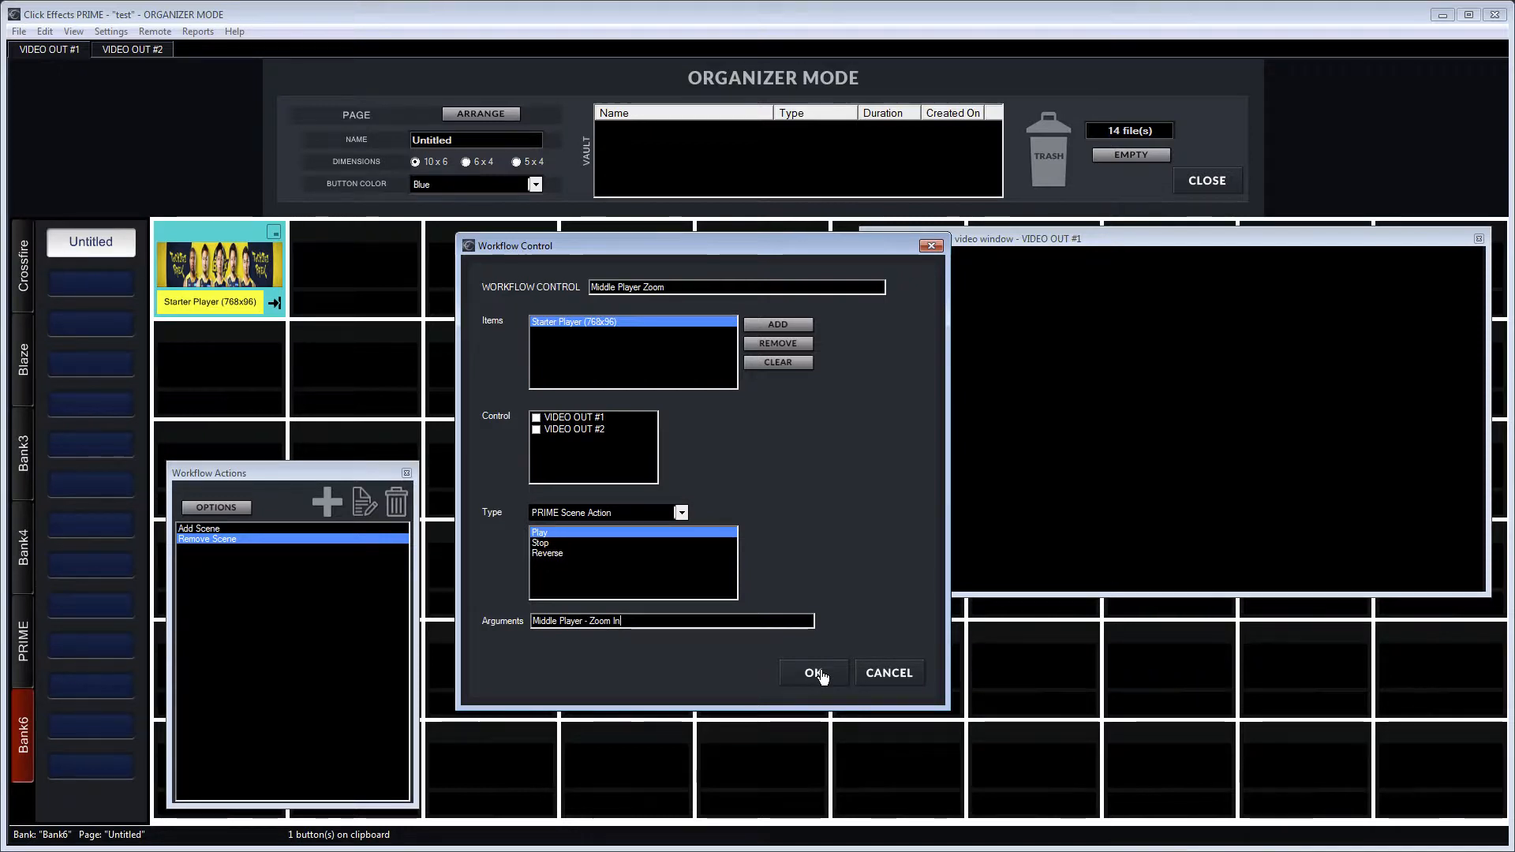
click(813, 672)
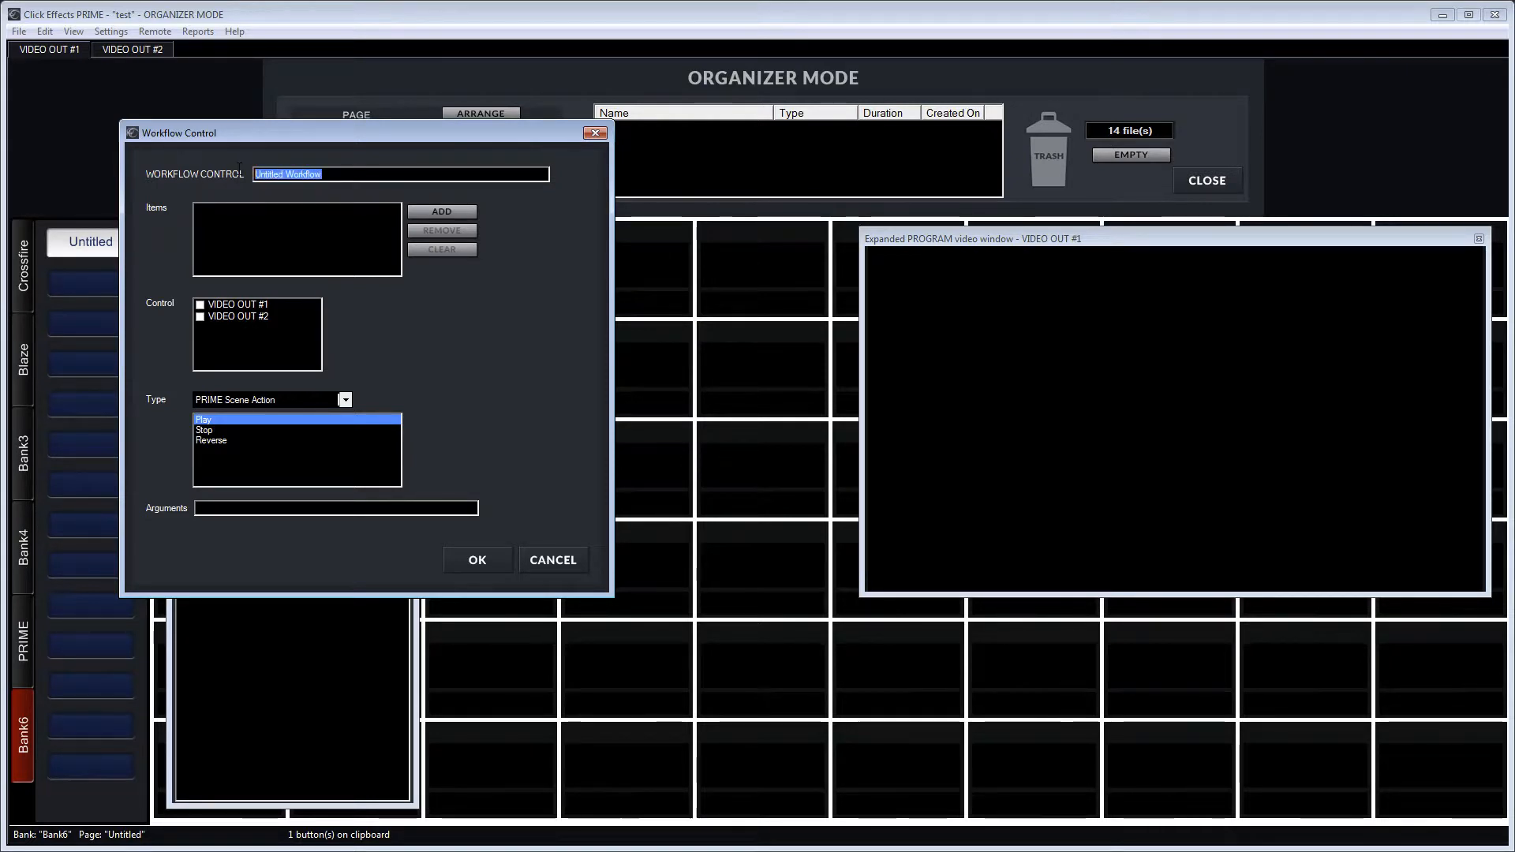
Create a 'Zoom Out' action playing 'All Players - Zoom Out' on Starter Player.
text(Zoom Out)
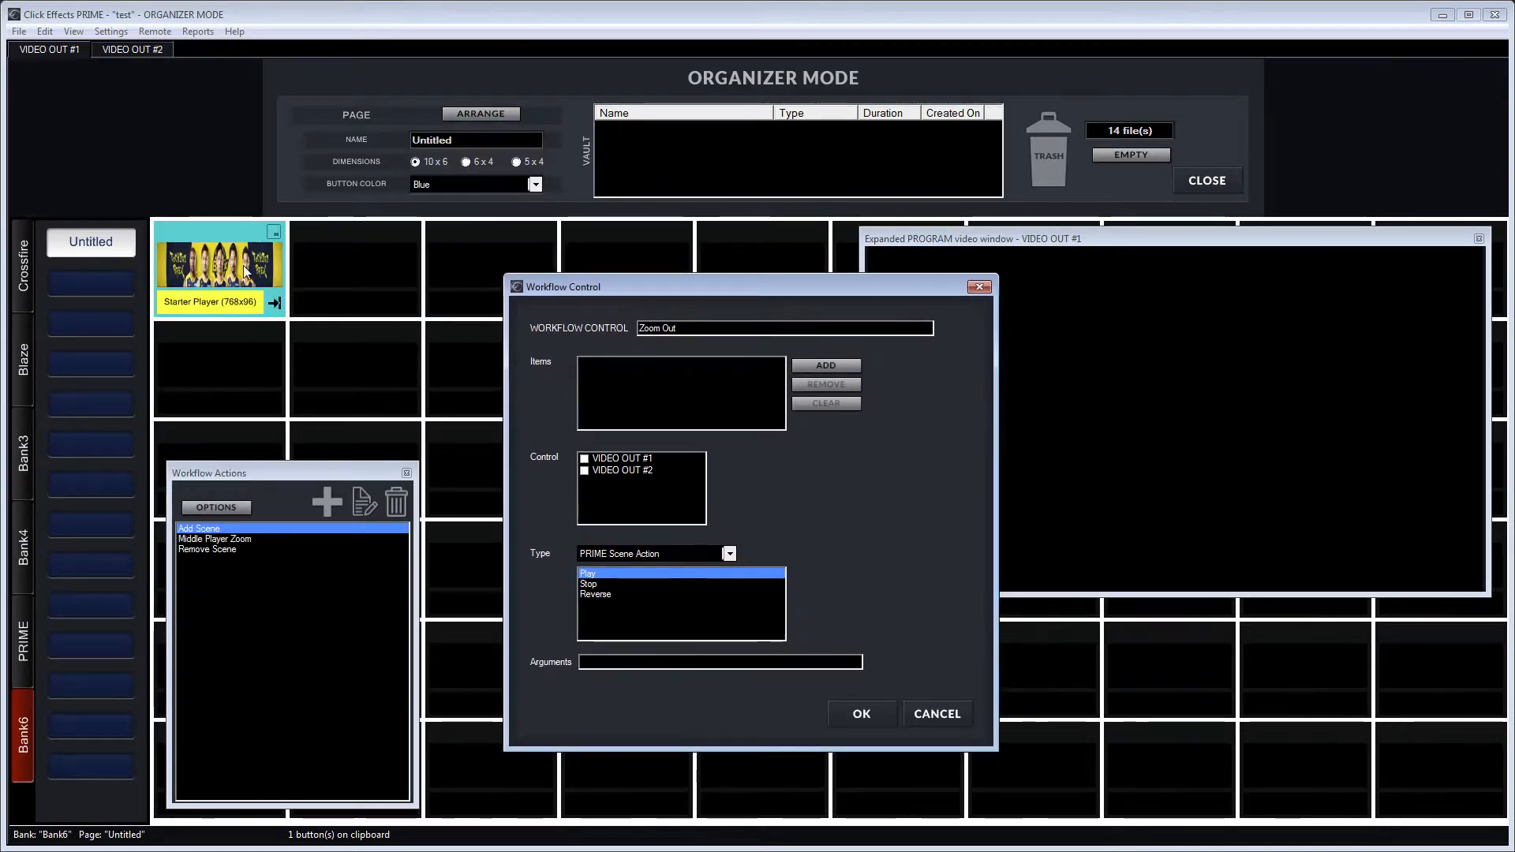
click(823, 365)
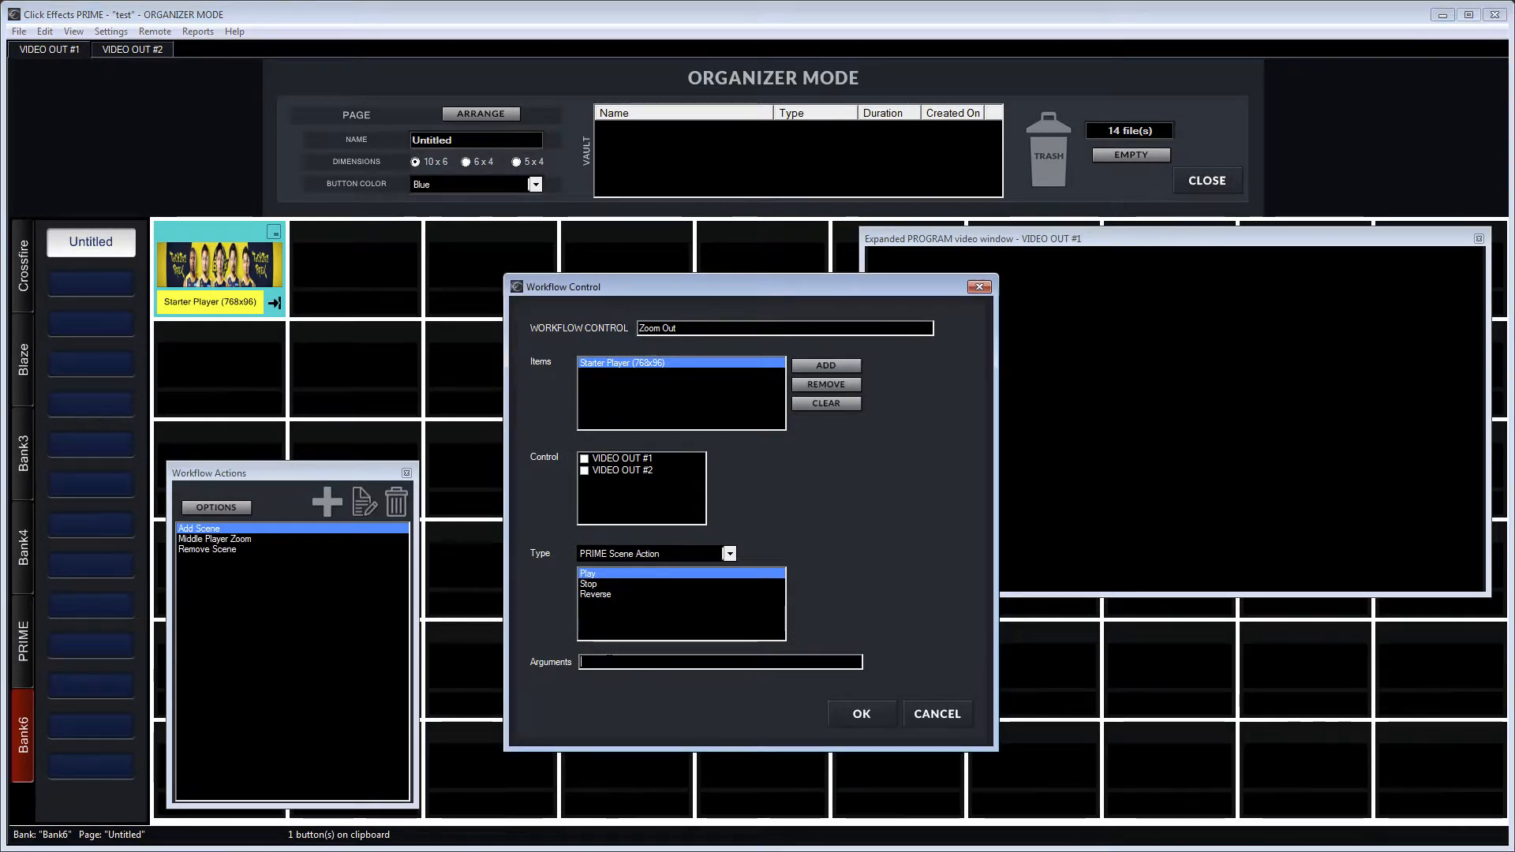
text(All Players - Zoom Out)
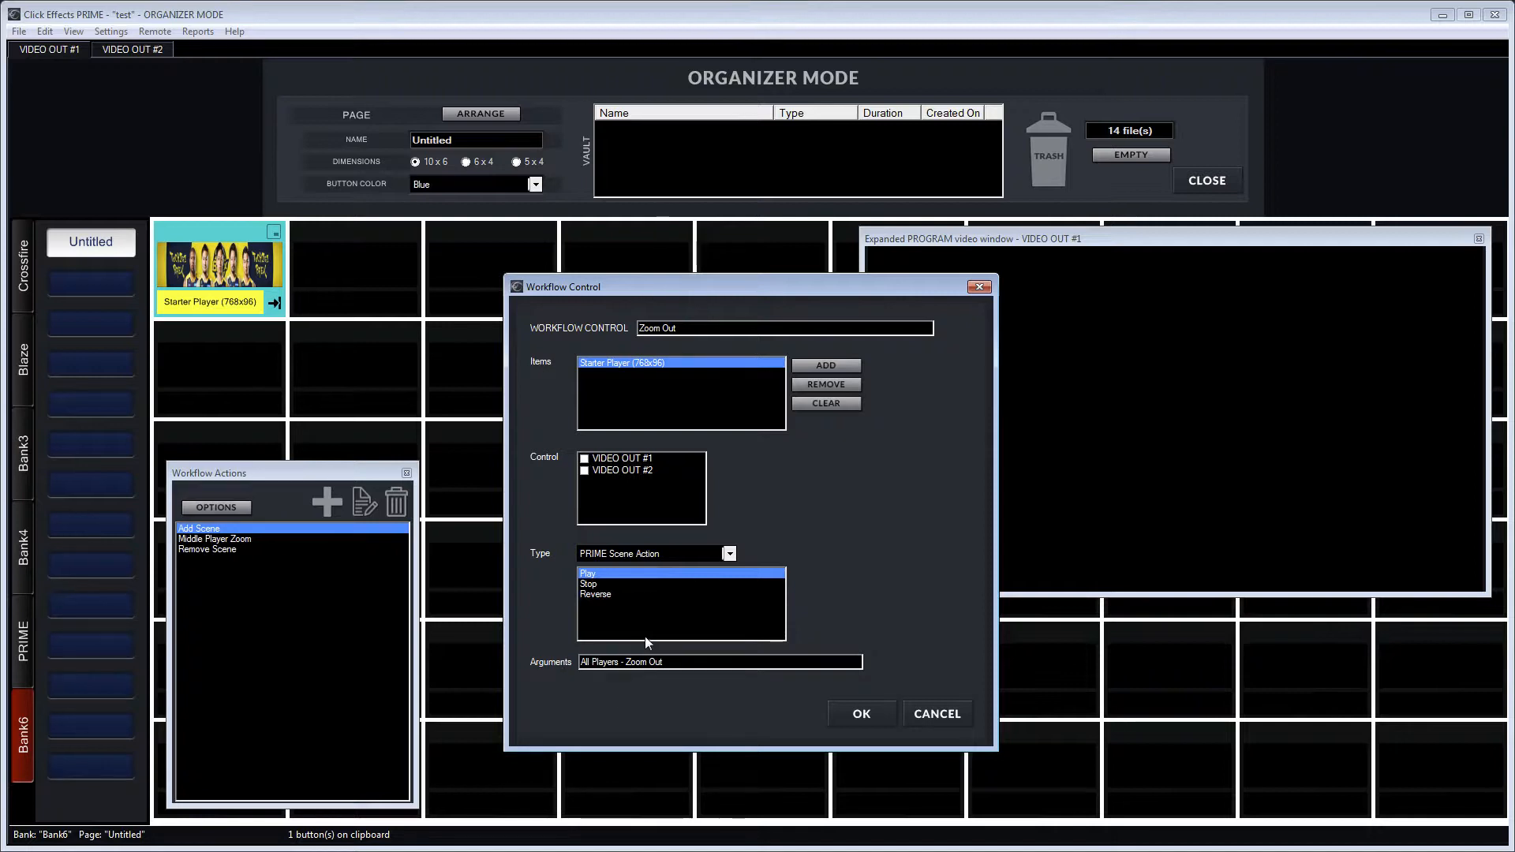
click(858, 713)
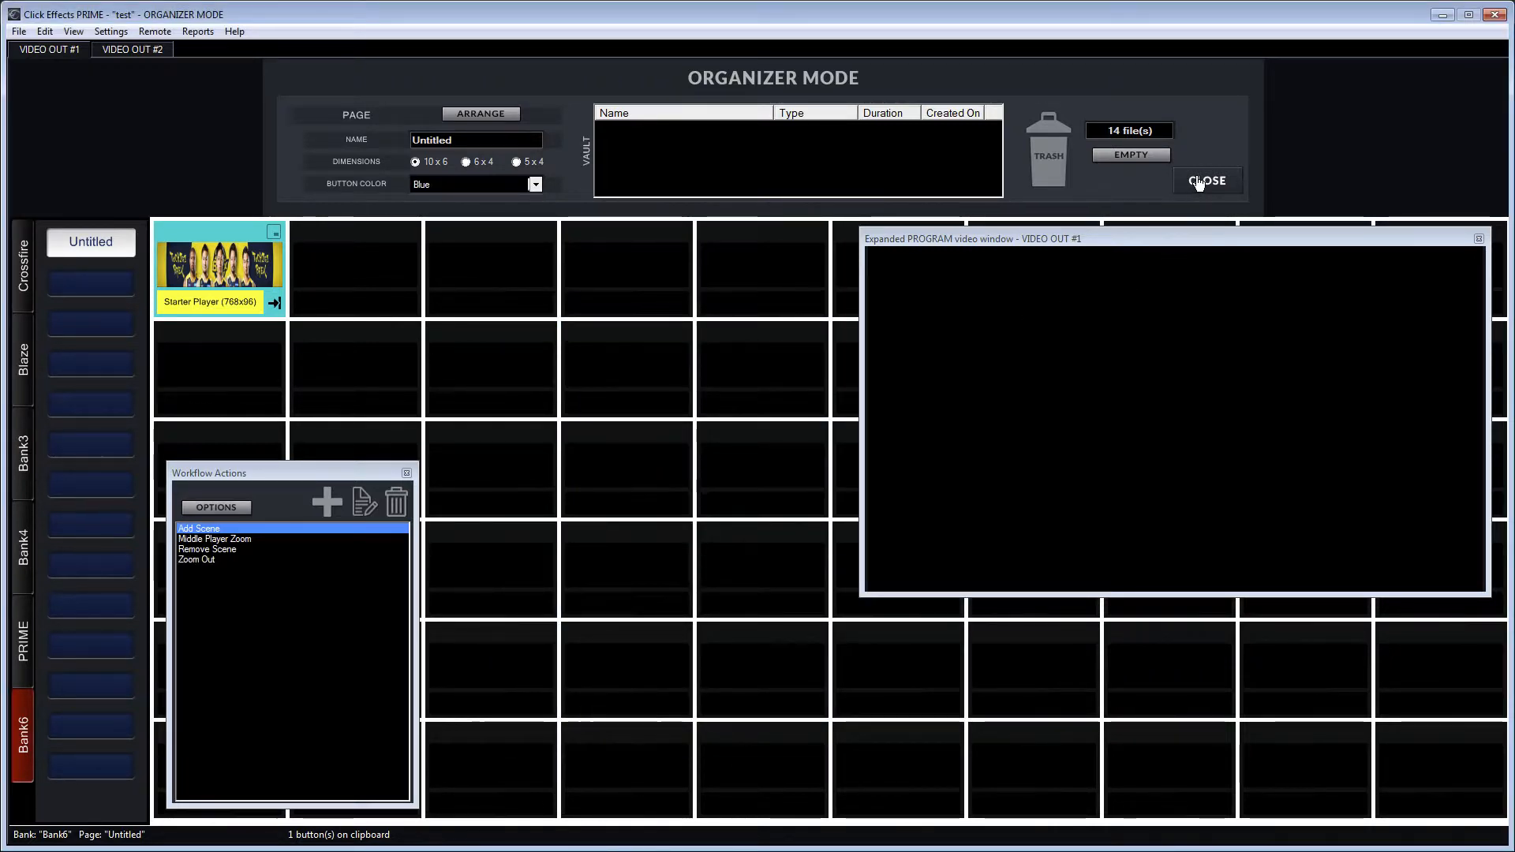
Leave organizer mode and run Middle Player Zoom, Zoom Out, then Remove Scene live.
click(1206, 180)
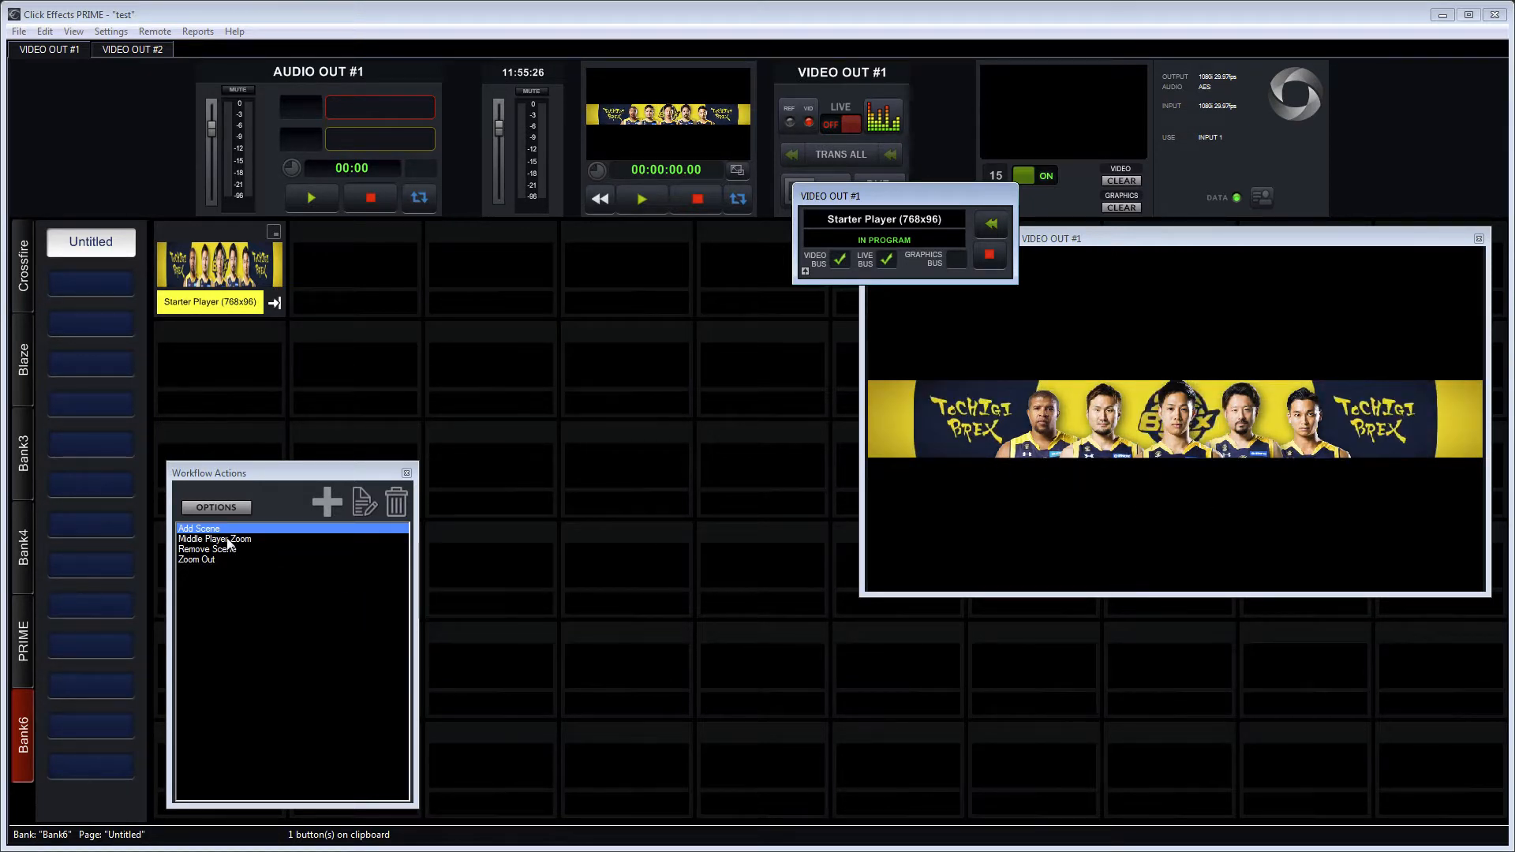
right_click(228, 546)
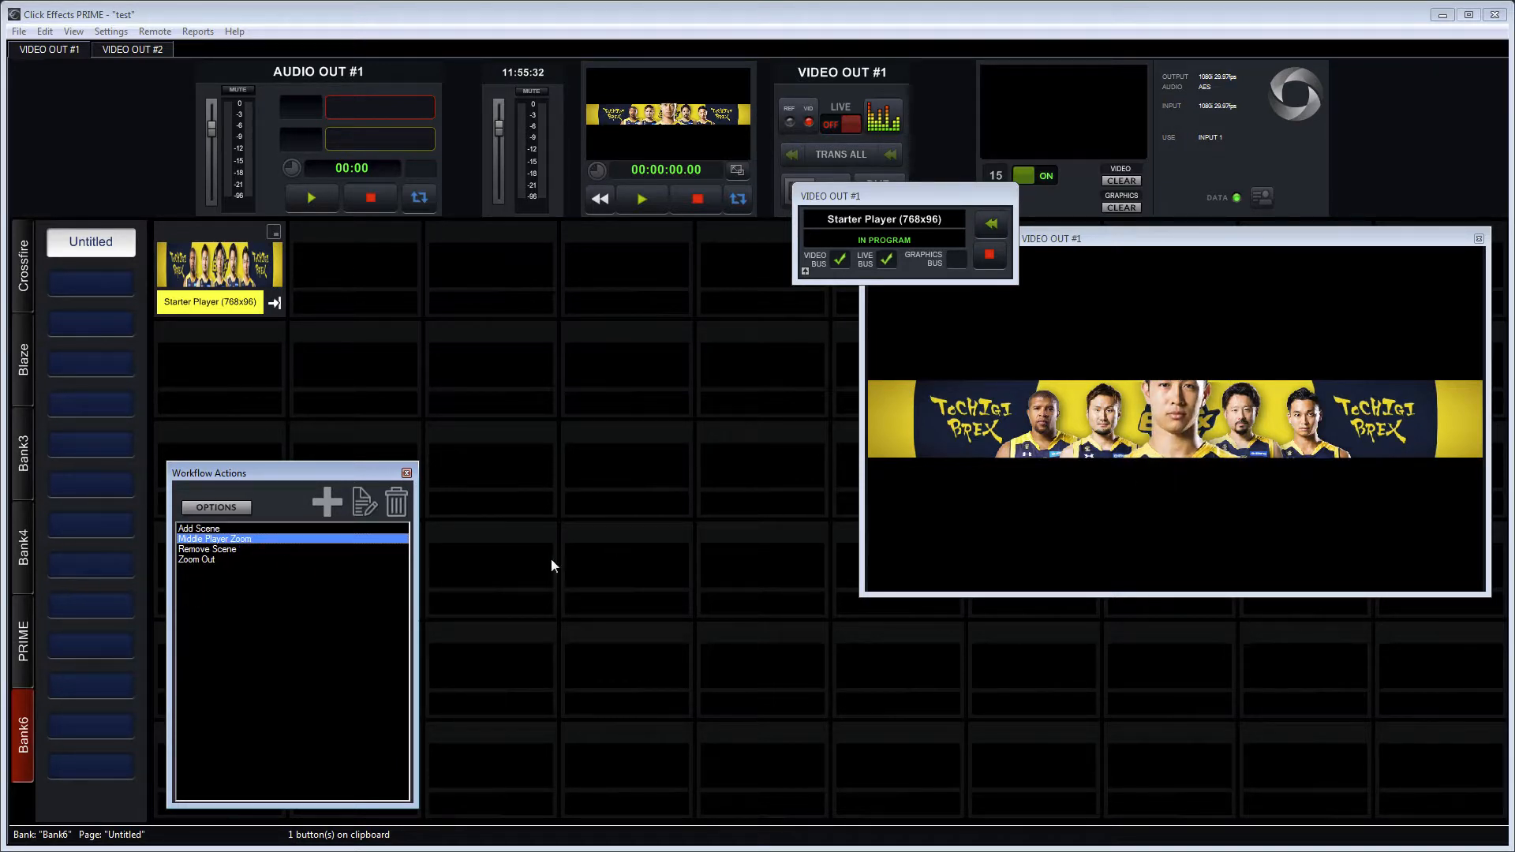
right_click(194, 560)
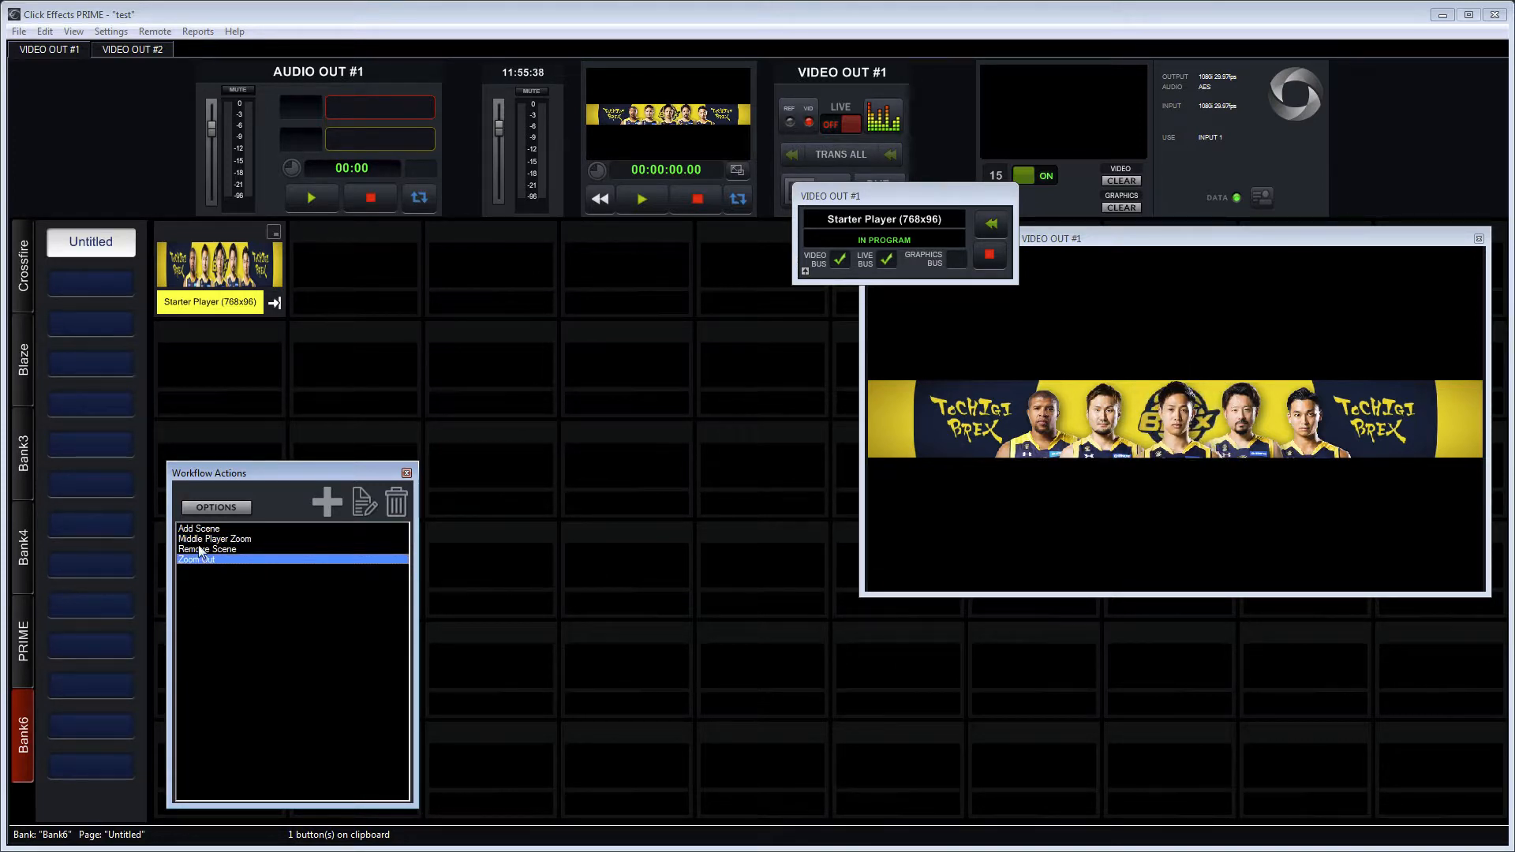
click(207, 549)
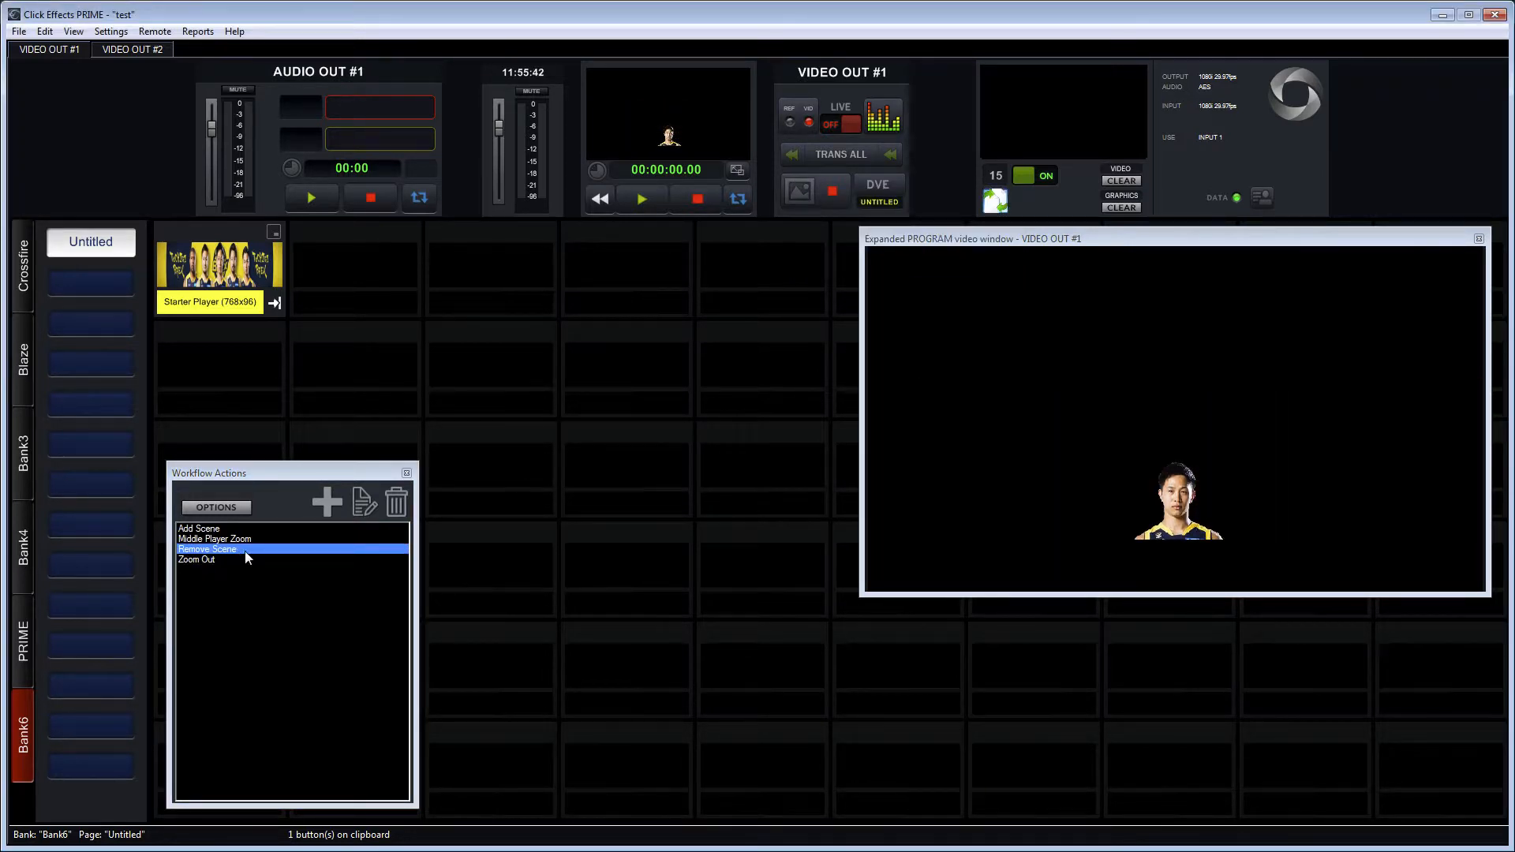
mouse_move(590, 623)
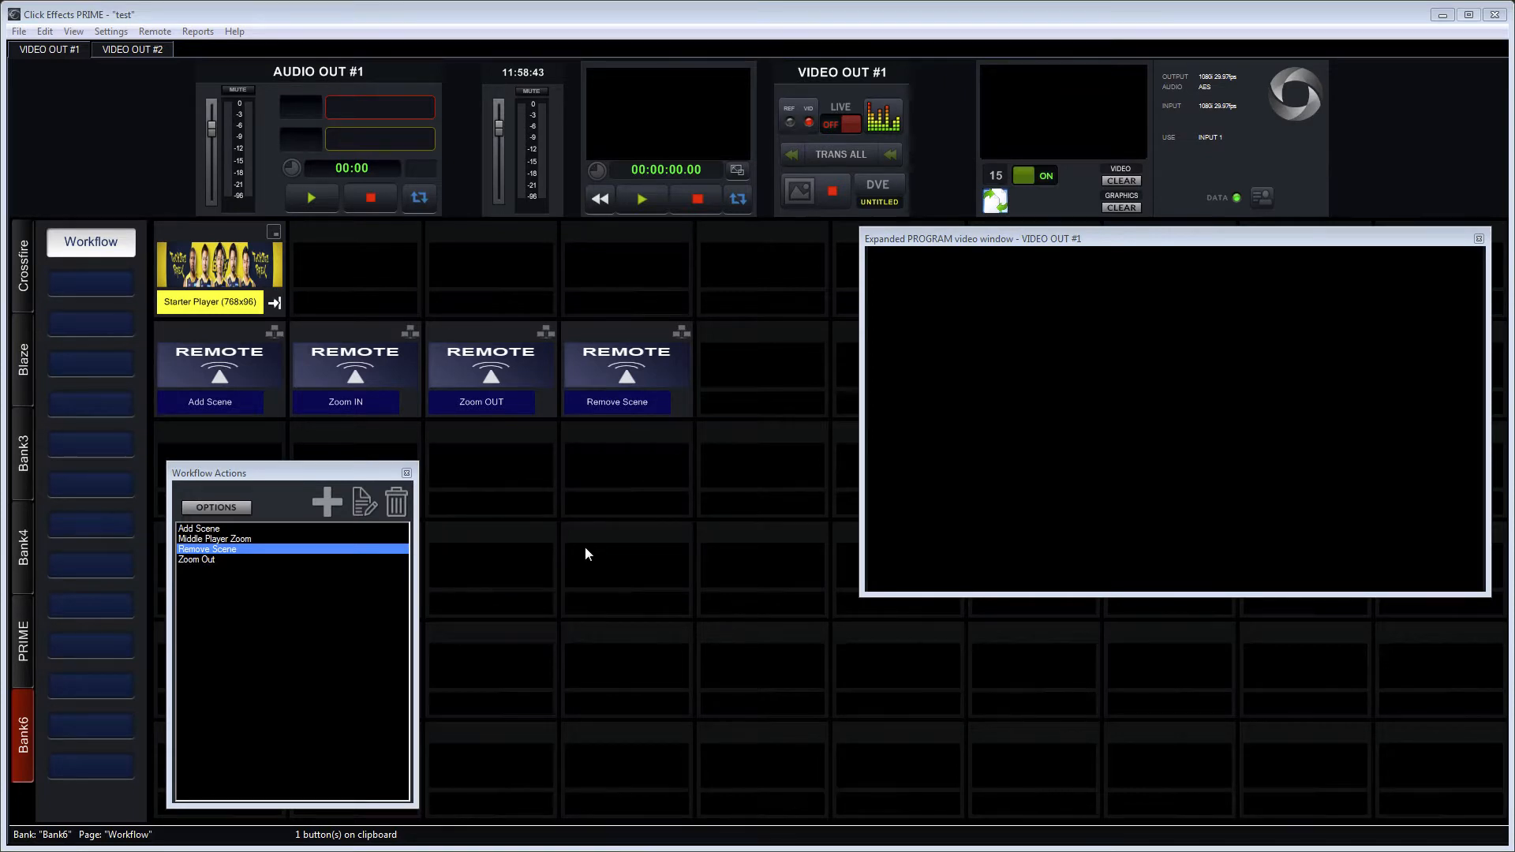
mouse_move(251, 330)
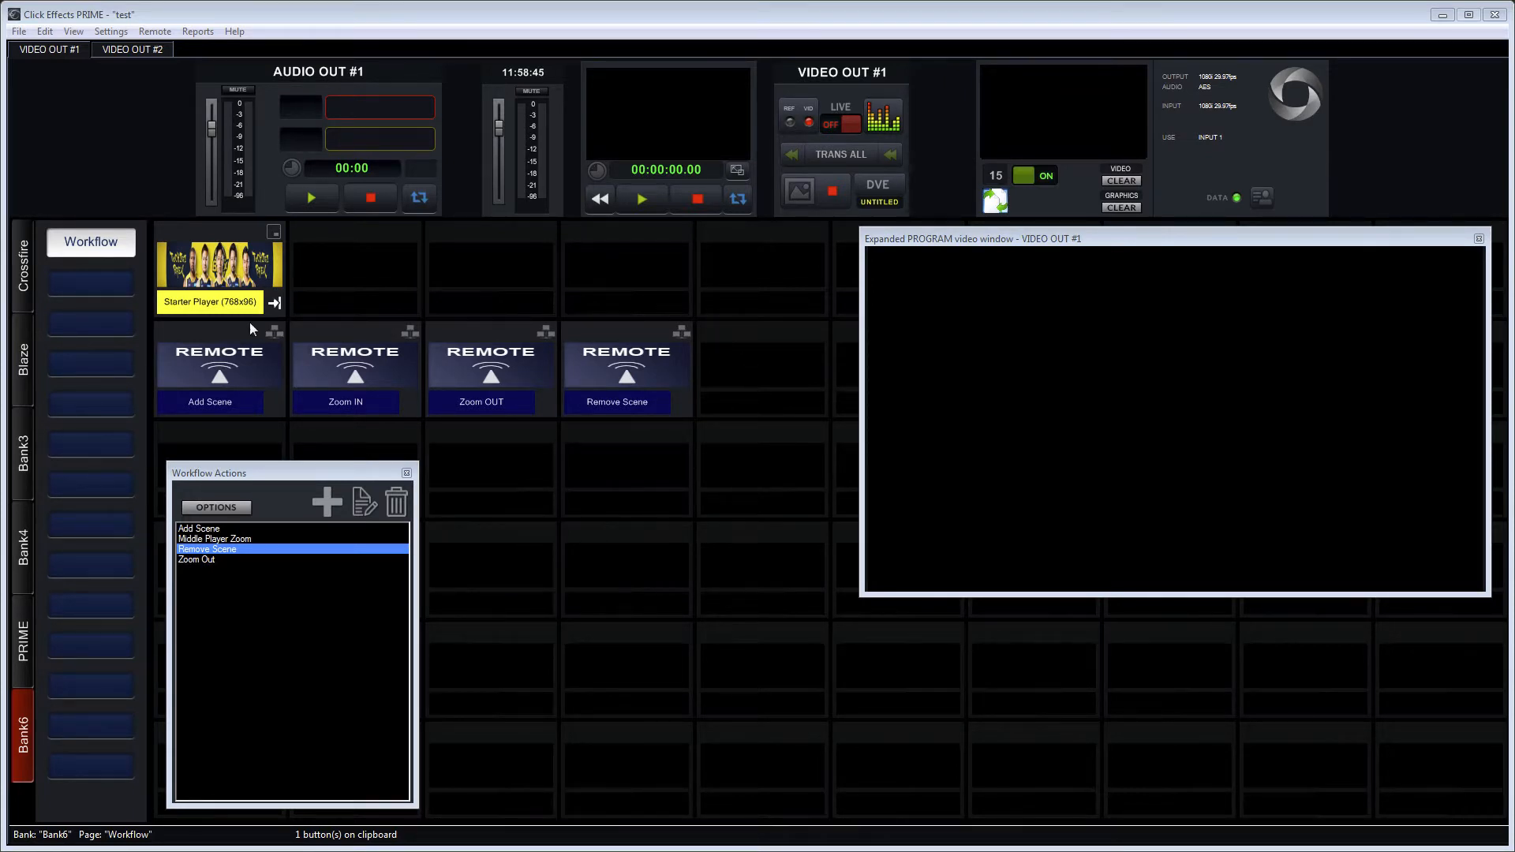
mouse_move(359, 322)
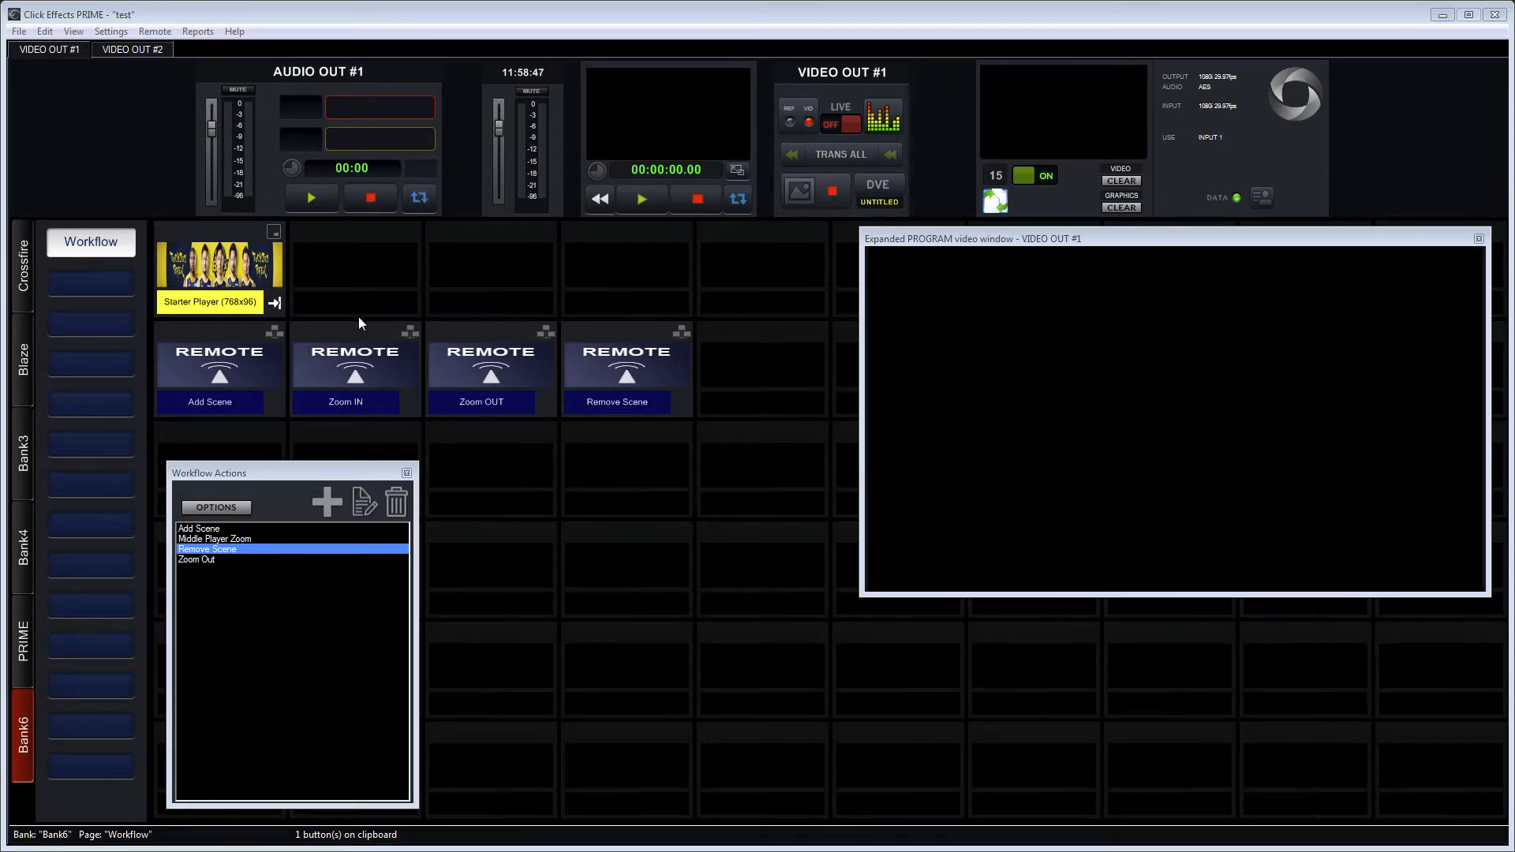
mouse_move(523, 476)
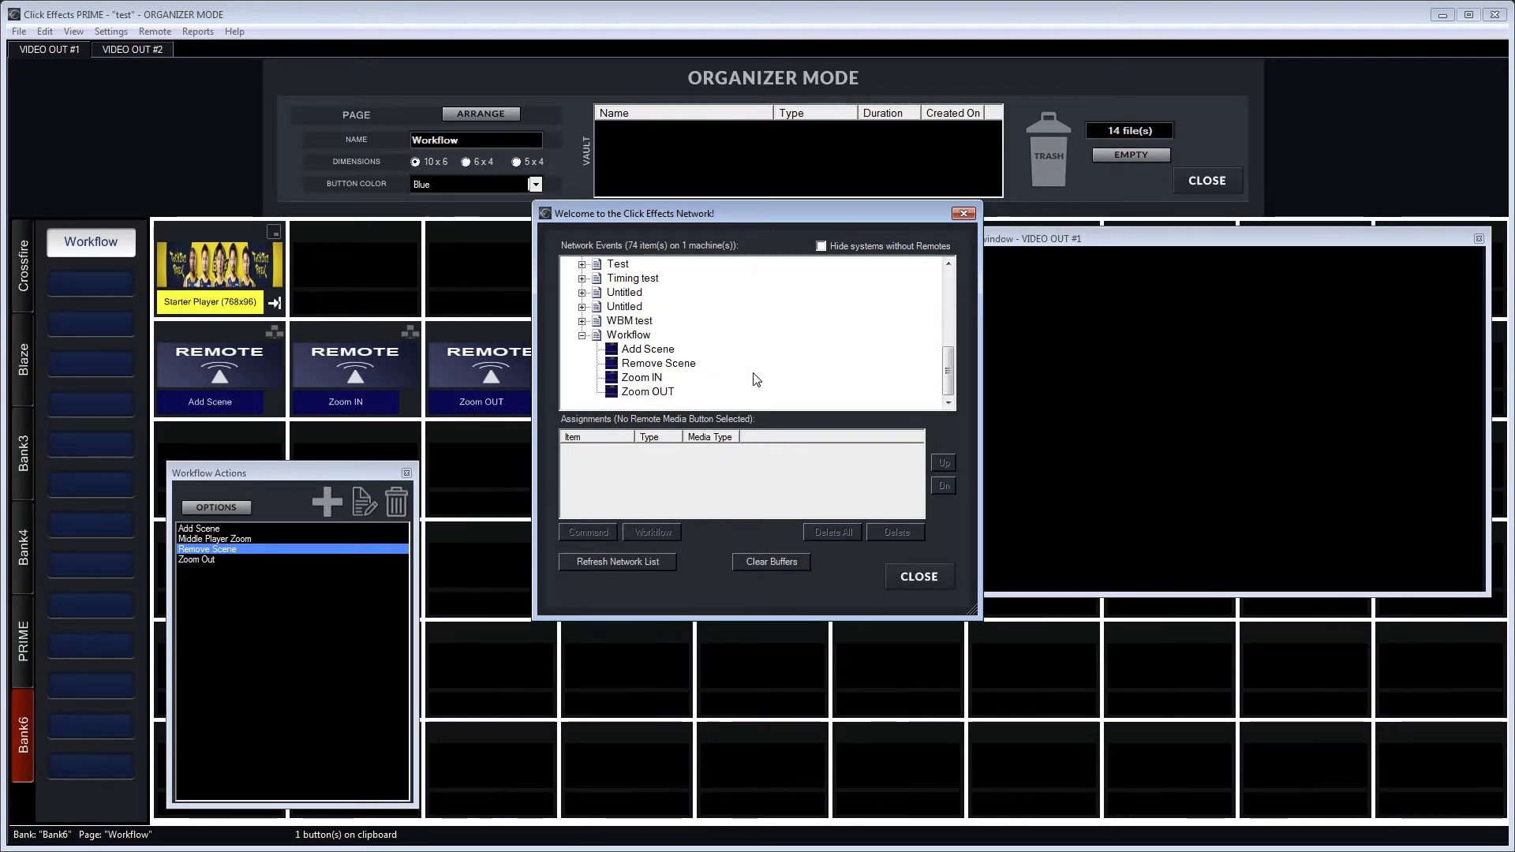
Assign the Add Scene and Remove Scene workflow actions to their matching remote events.
click(647, 349)
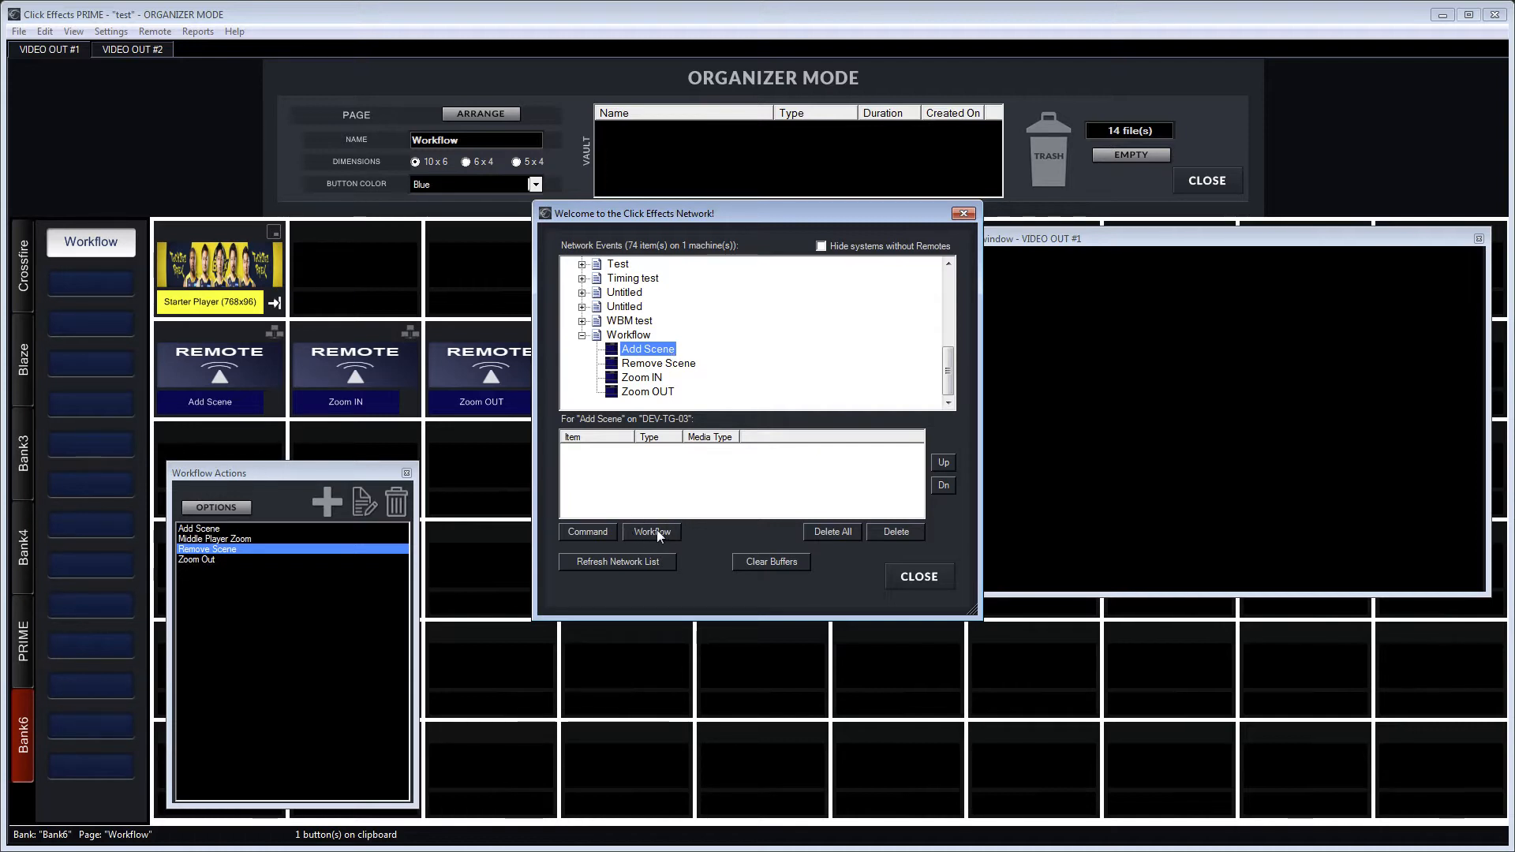
click(652, 531)
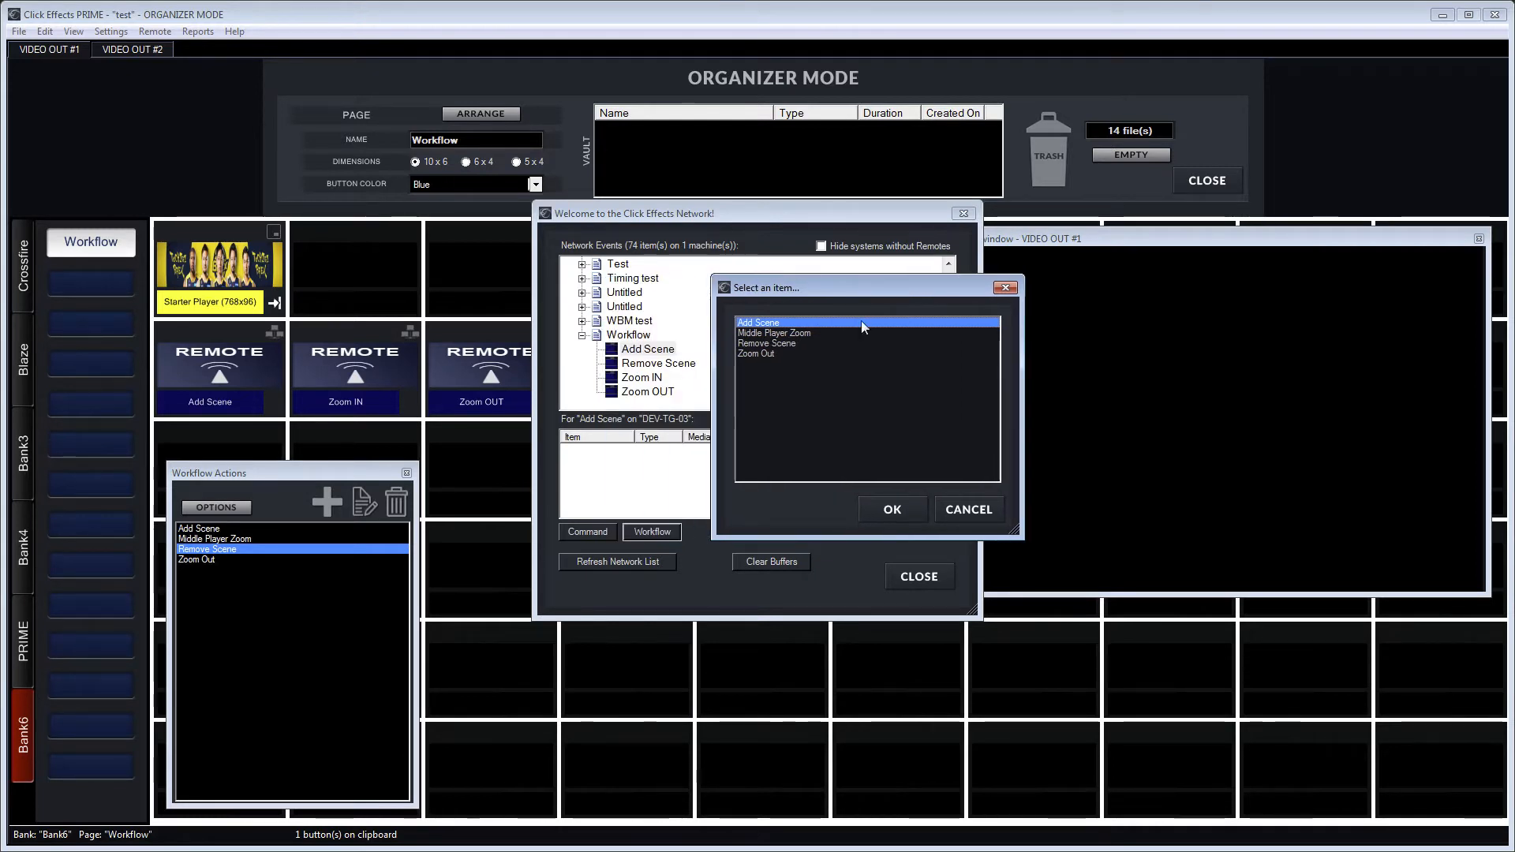
click(890, 510)
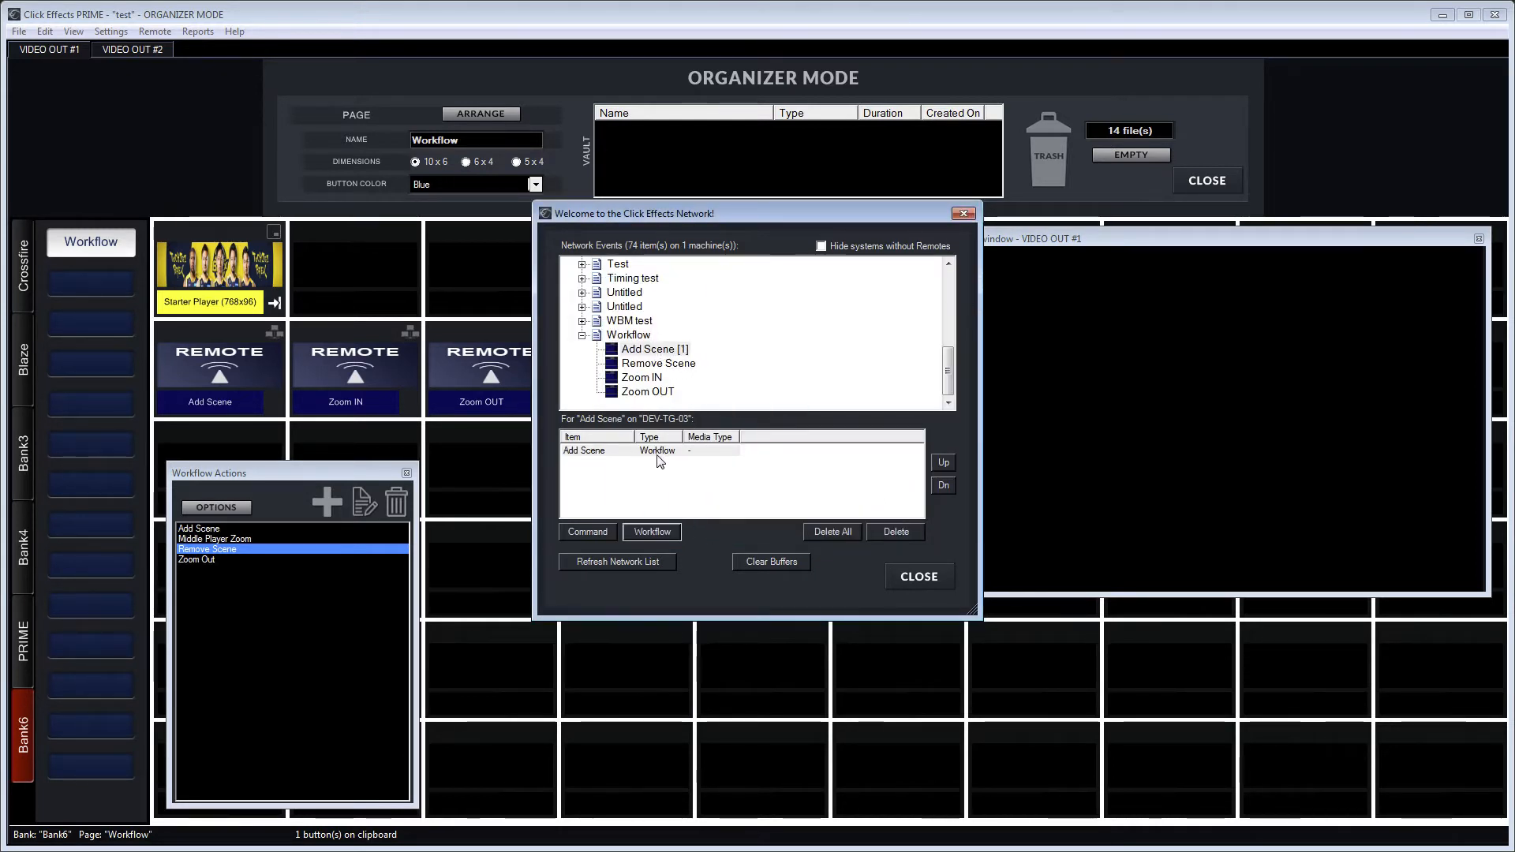
click(657, 363)
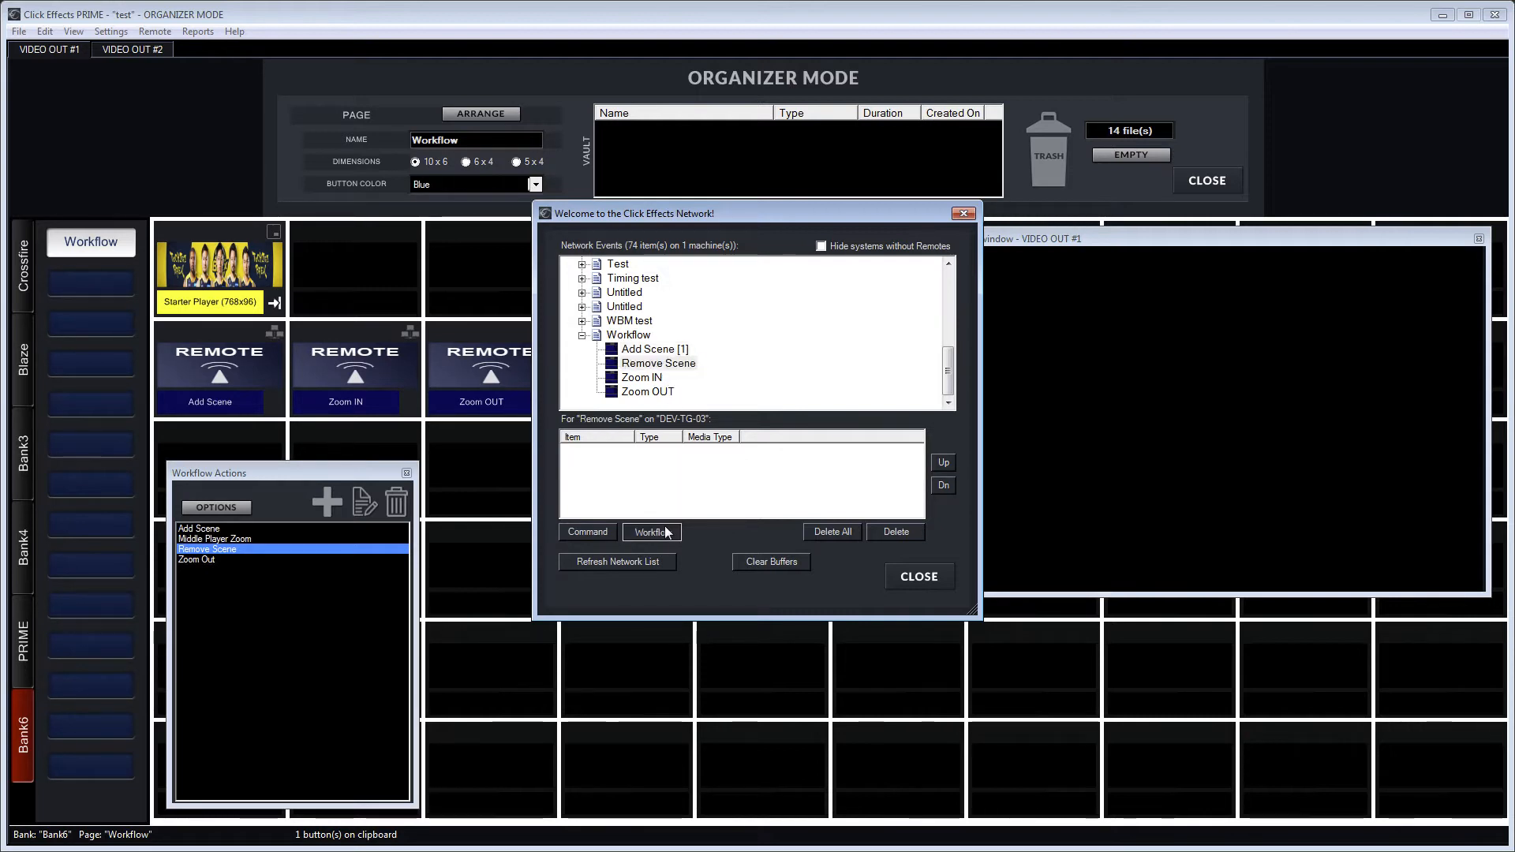
click(652, 532)
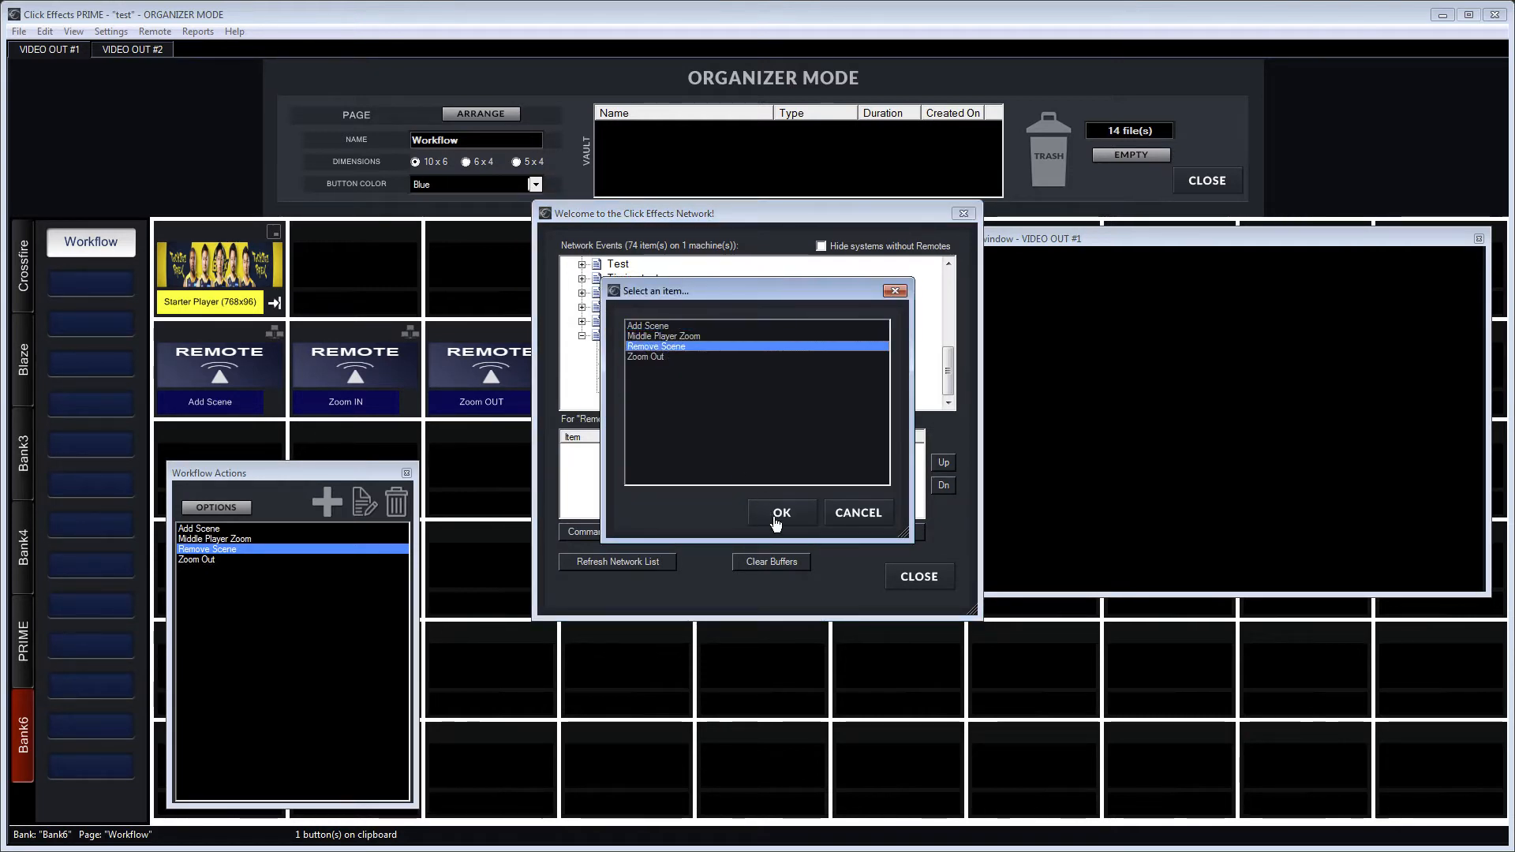
click(781, 511)
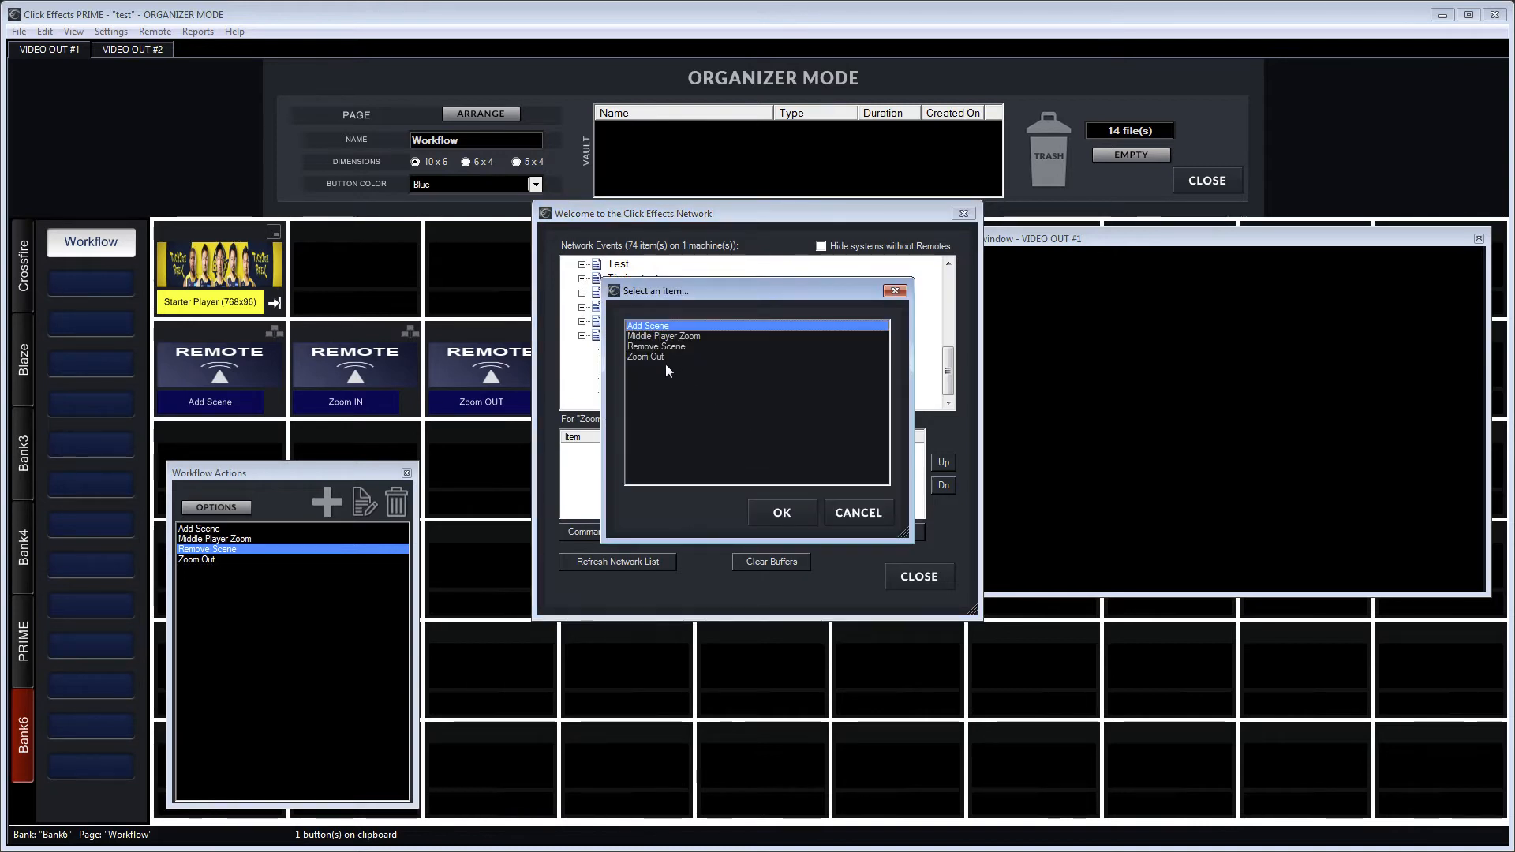
Assign Zoom Out to the Zoom OUT event and close the network dialog.
click(781, 512)
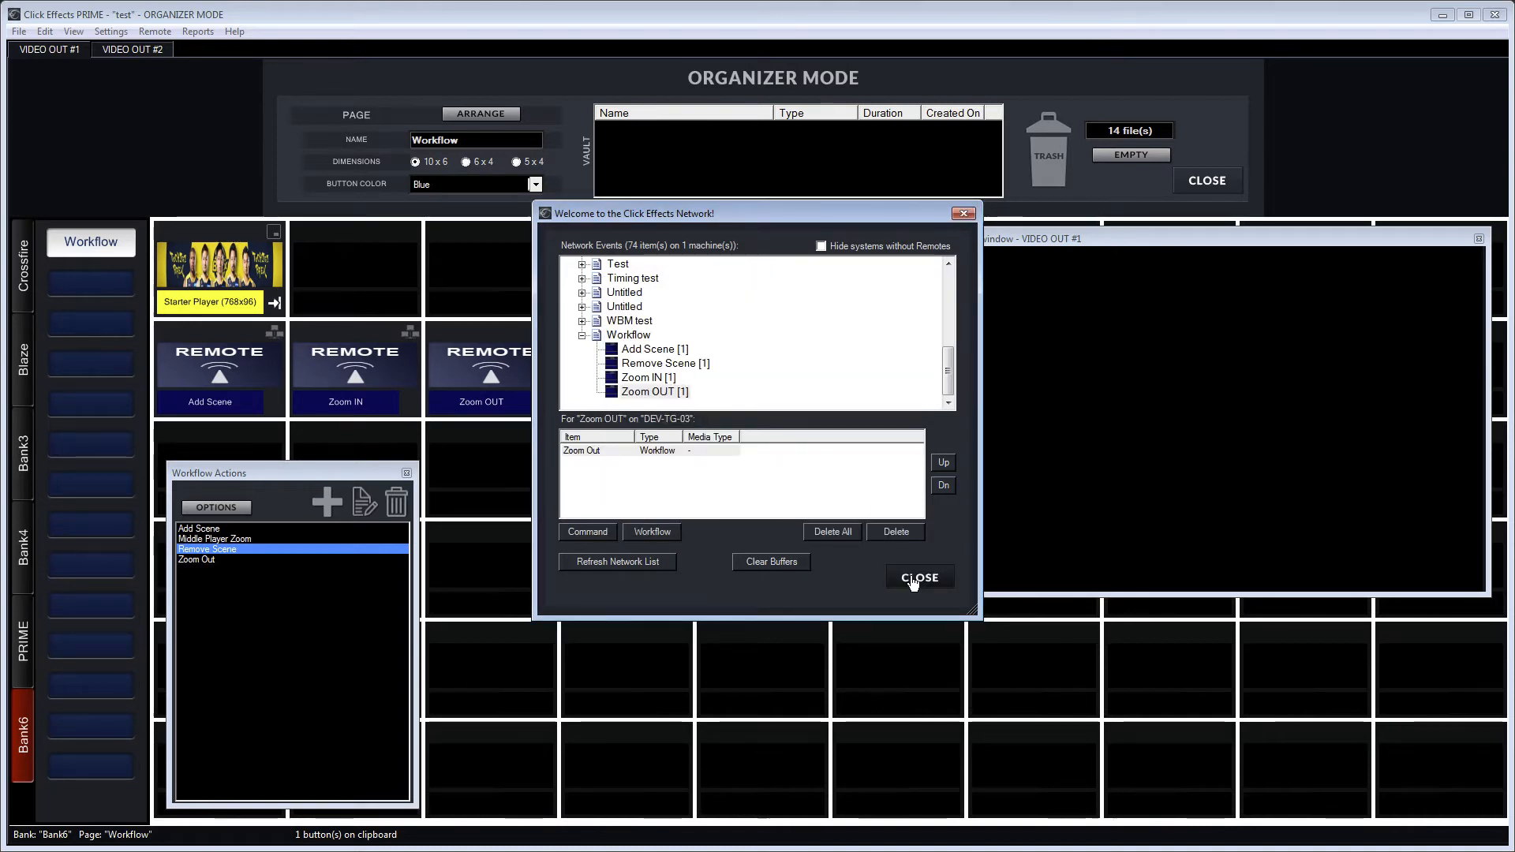
click(916, 577)
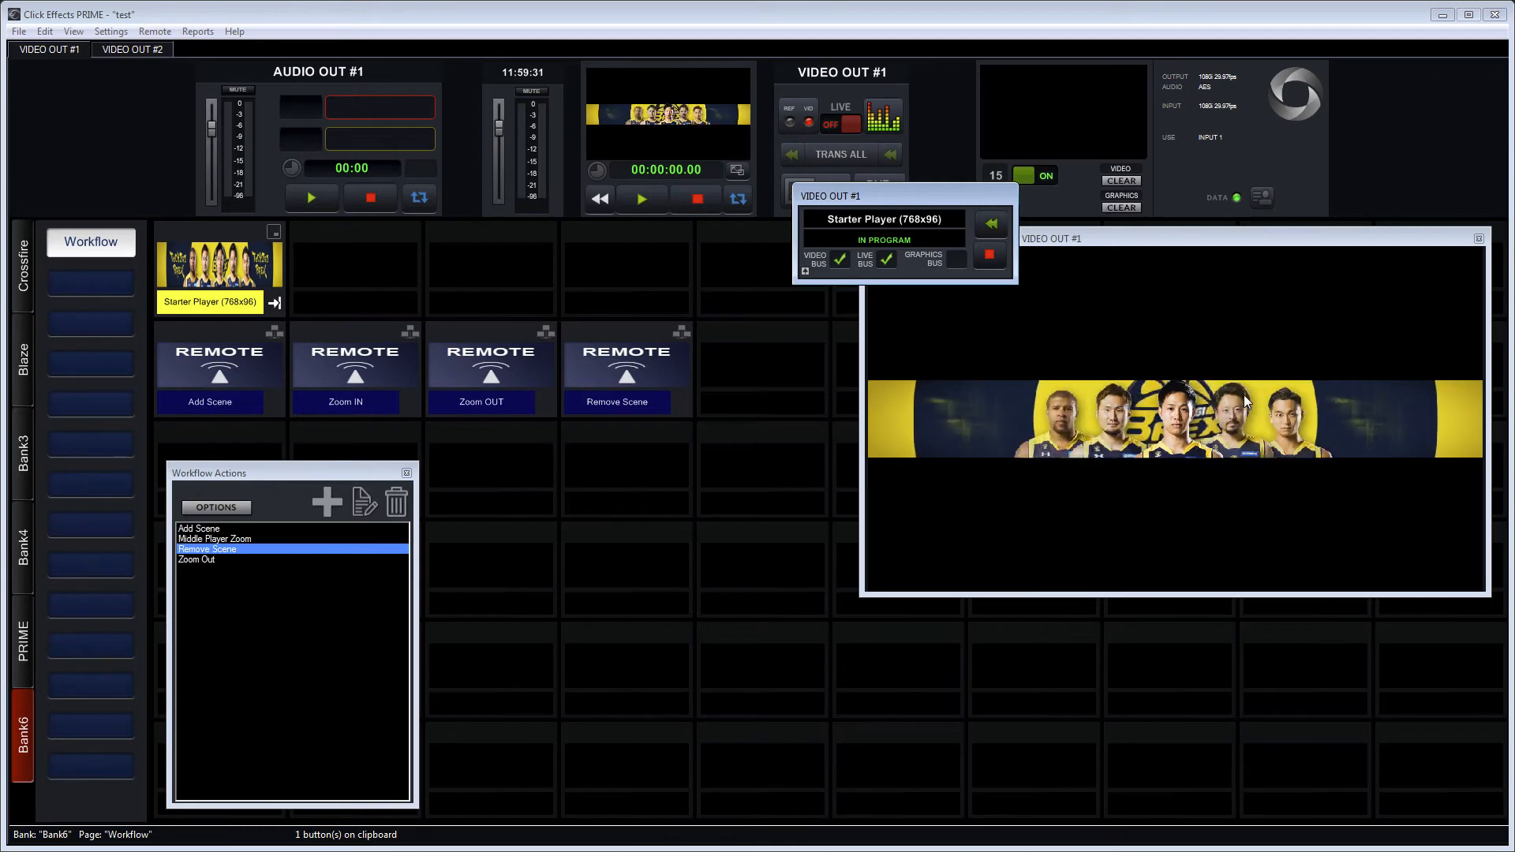
Trigger a REMOTE workflow button, zooming in on the middle player on air.
click(346, 368)
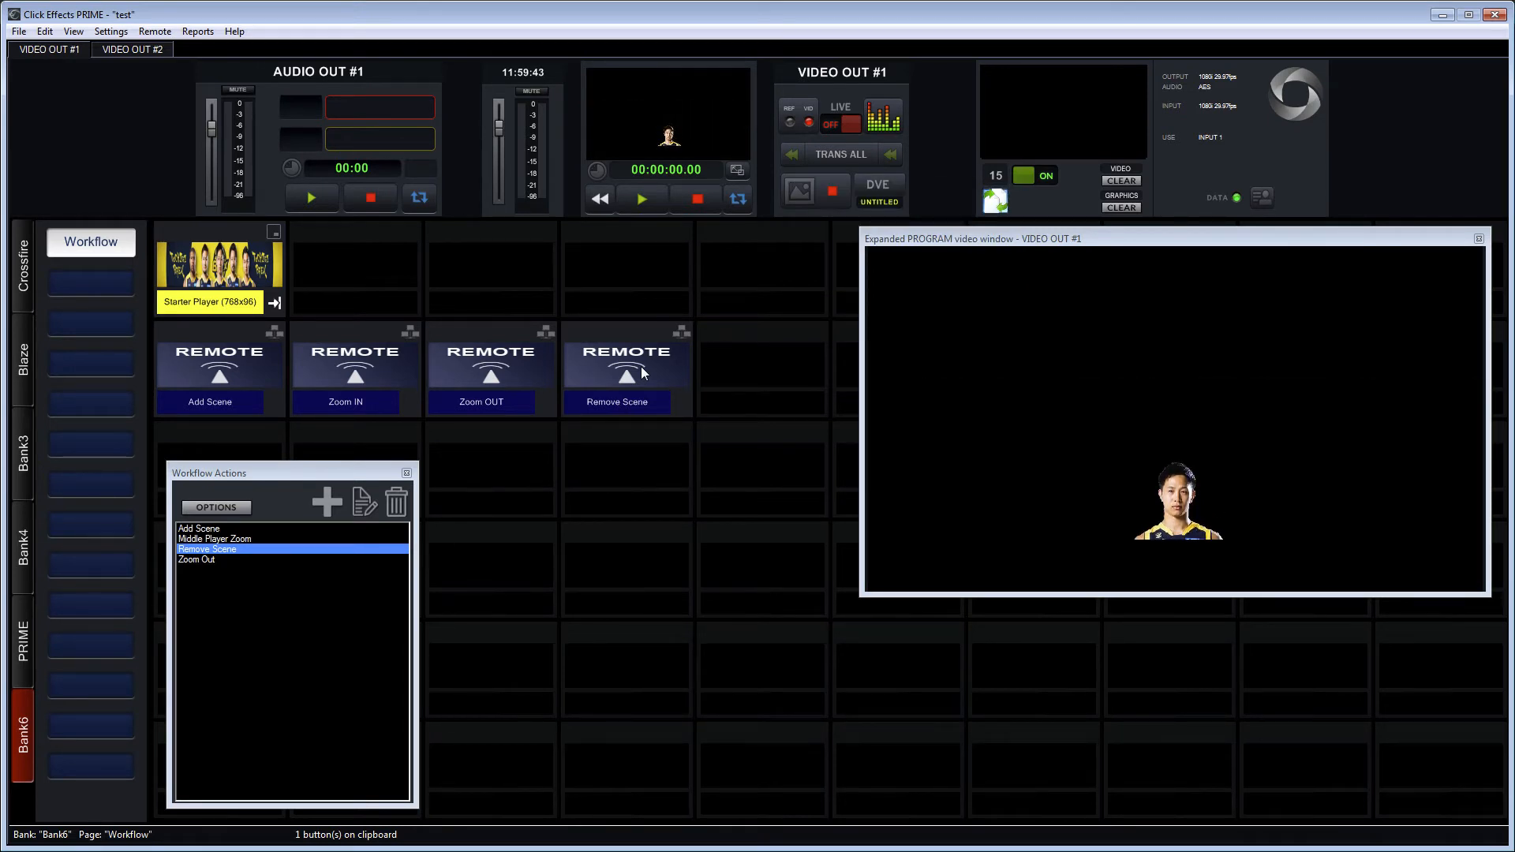
mouse_move(224, 339)
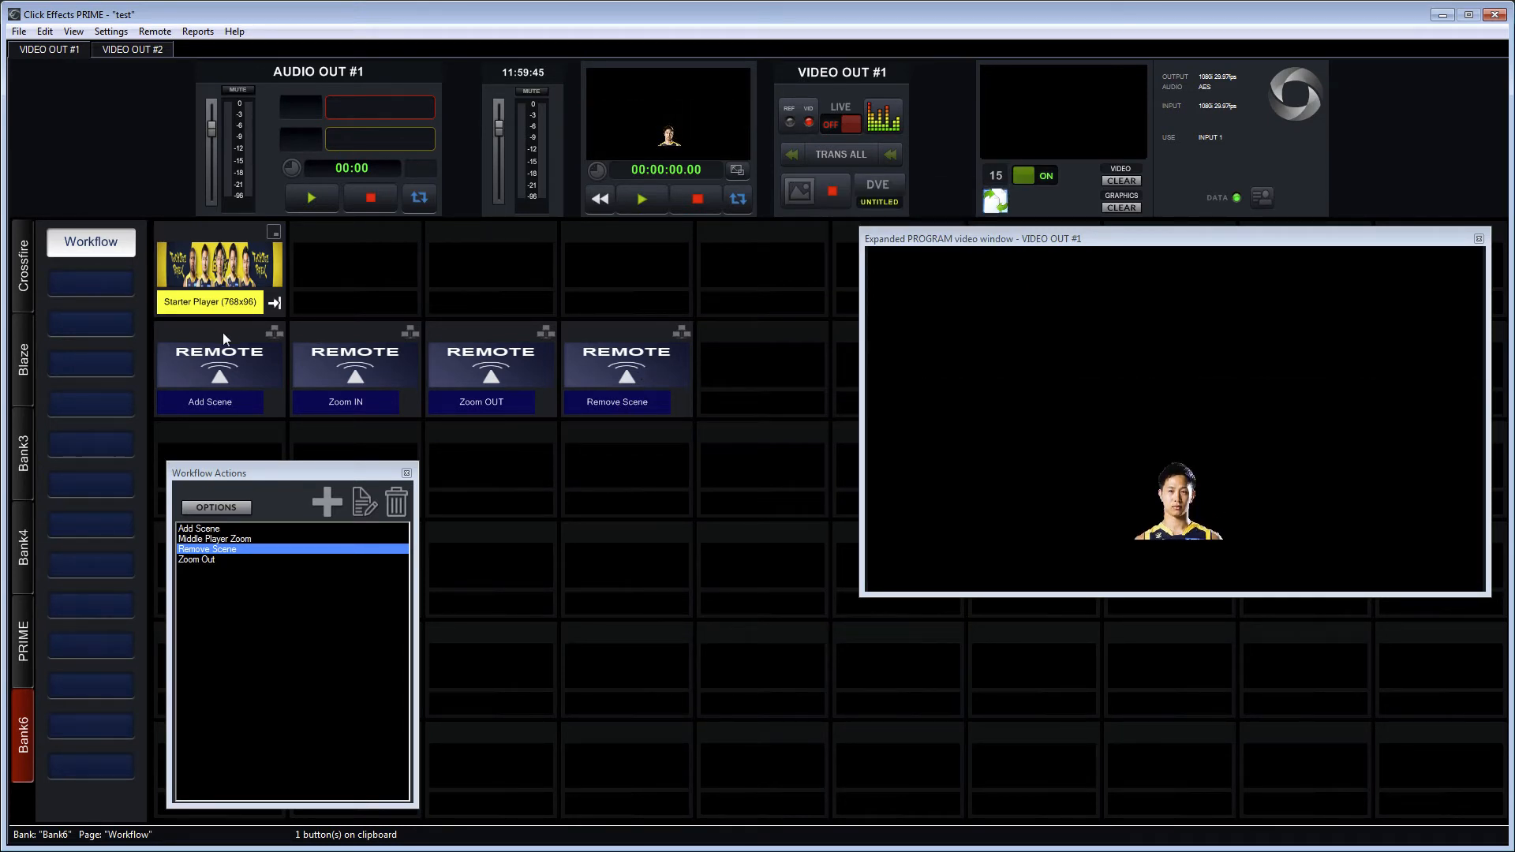
mouse_move(256, 723)
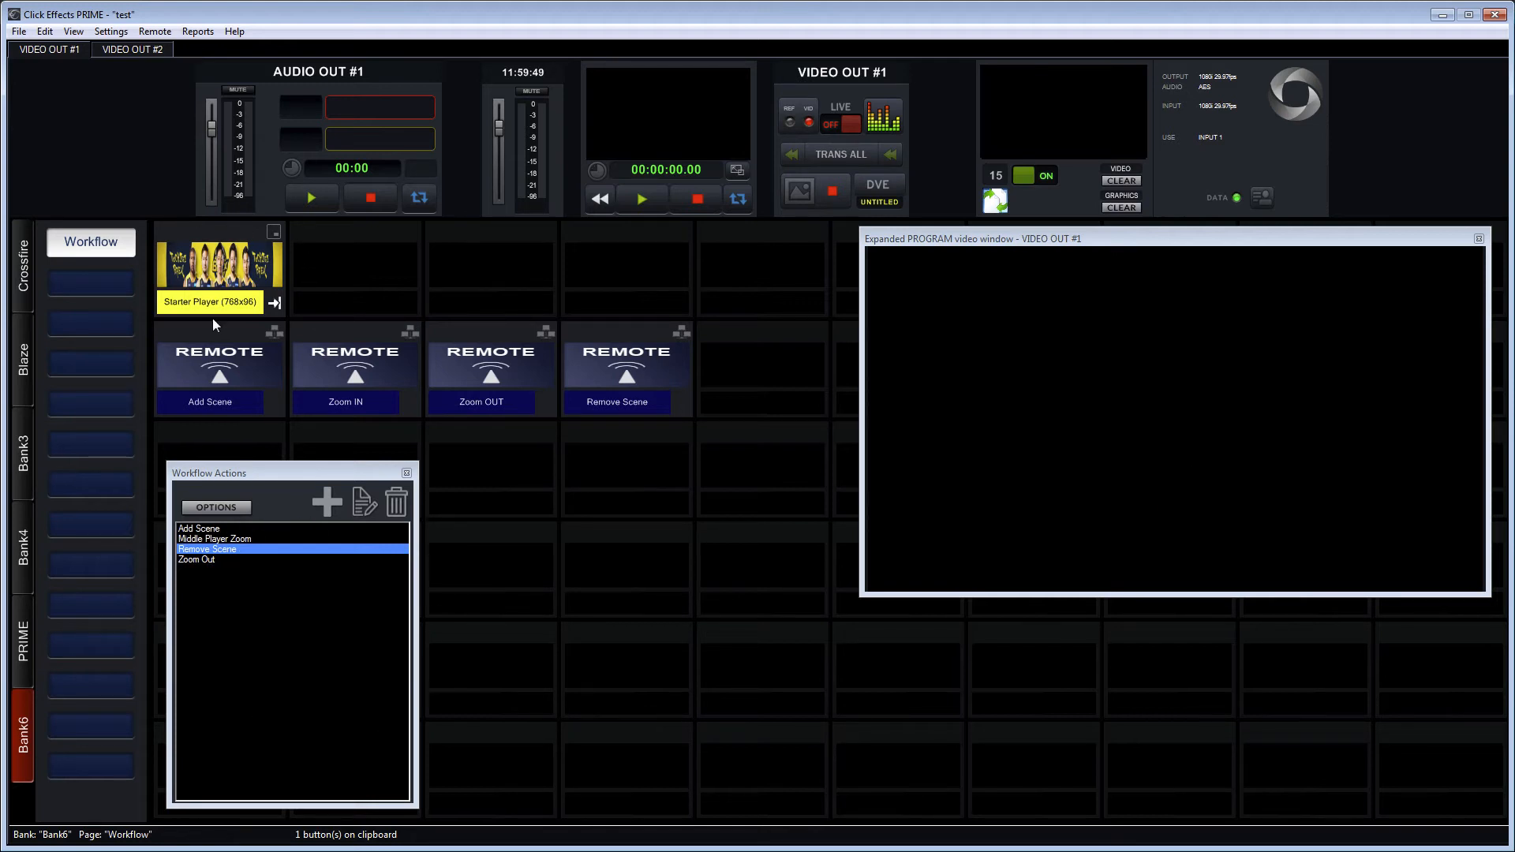
mouse_move(688, 578)
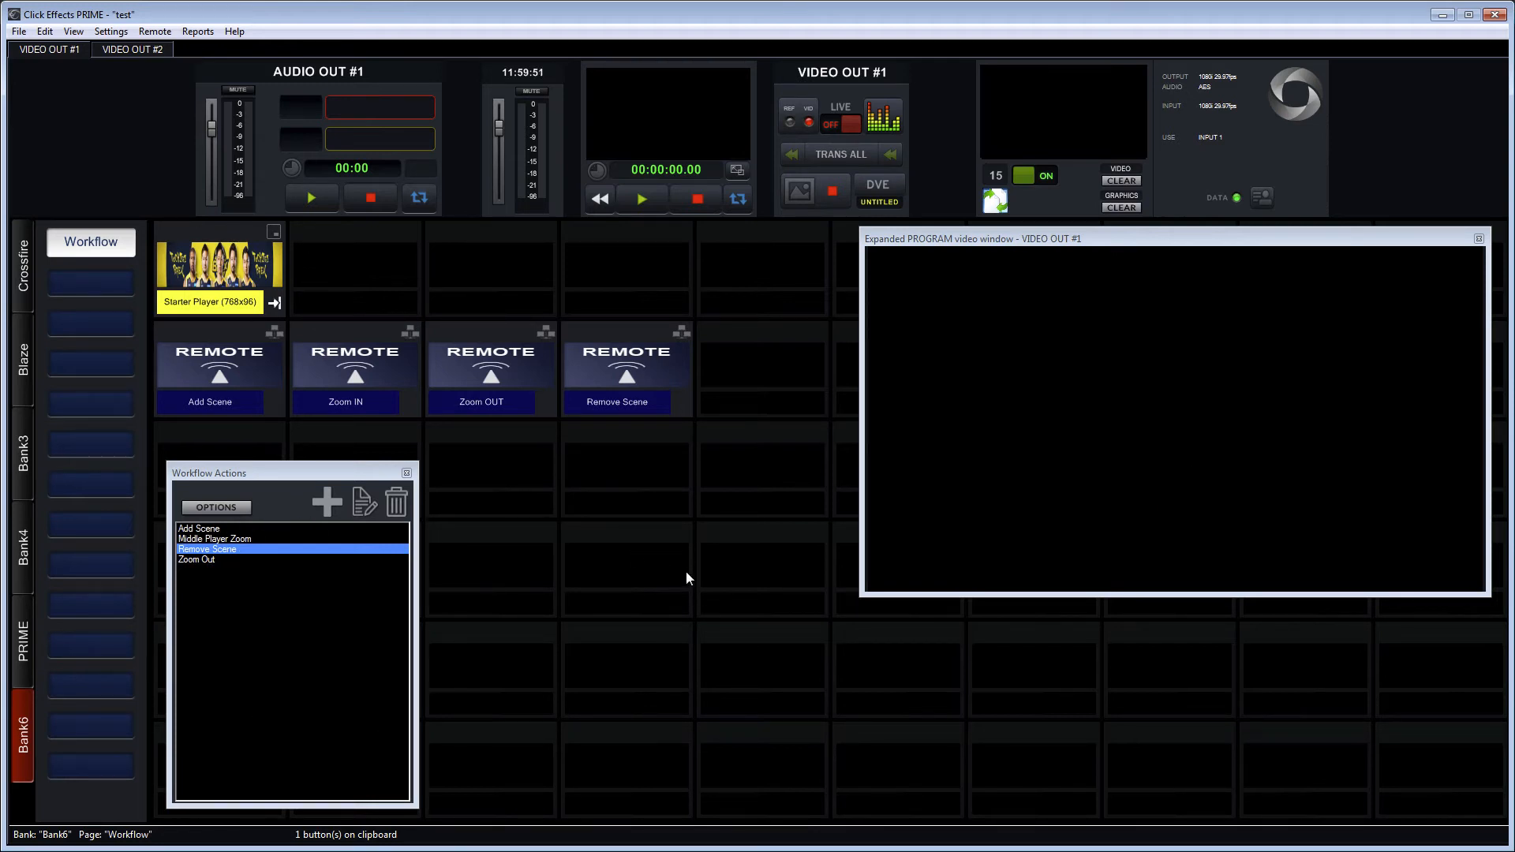